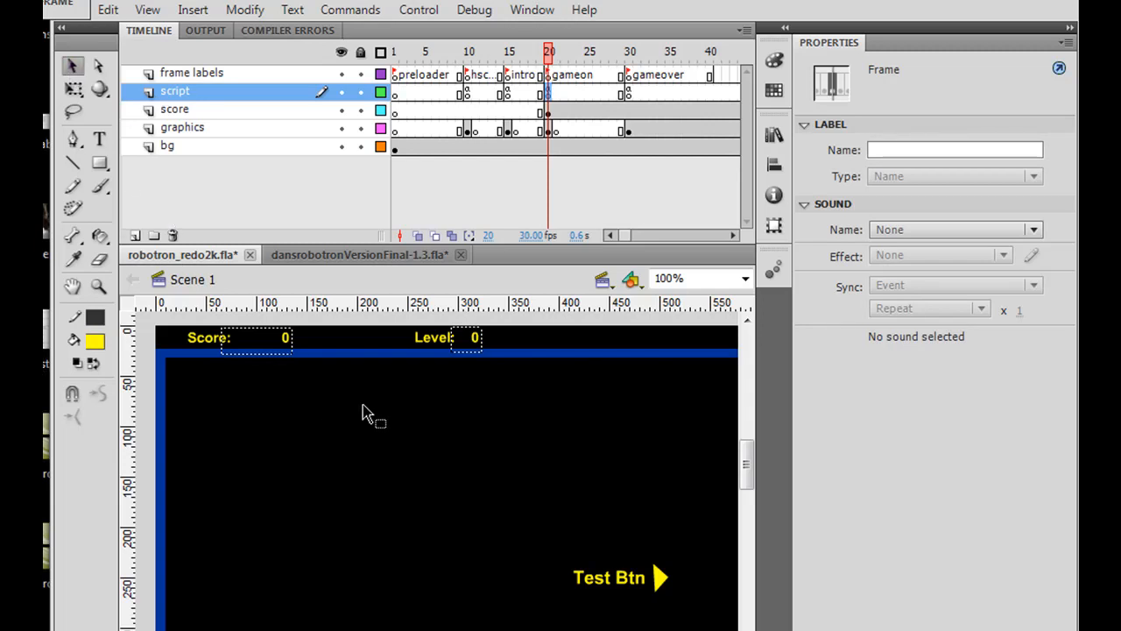
- Inspect the scoreboard's score and Level text fields on the stage, then move into the game frame's code
{"action": "left_click", "coordinate": [210, 340]}
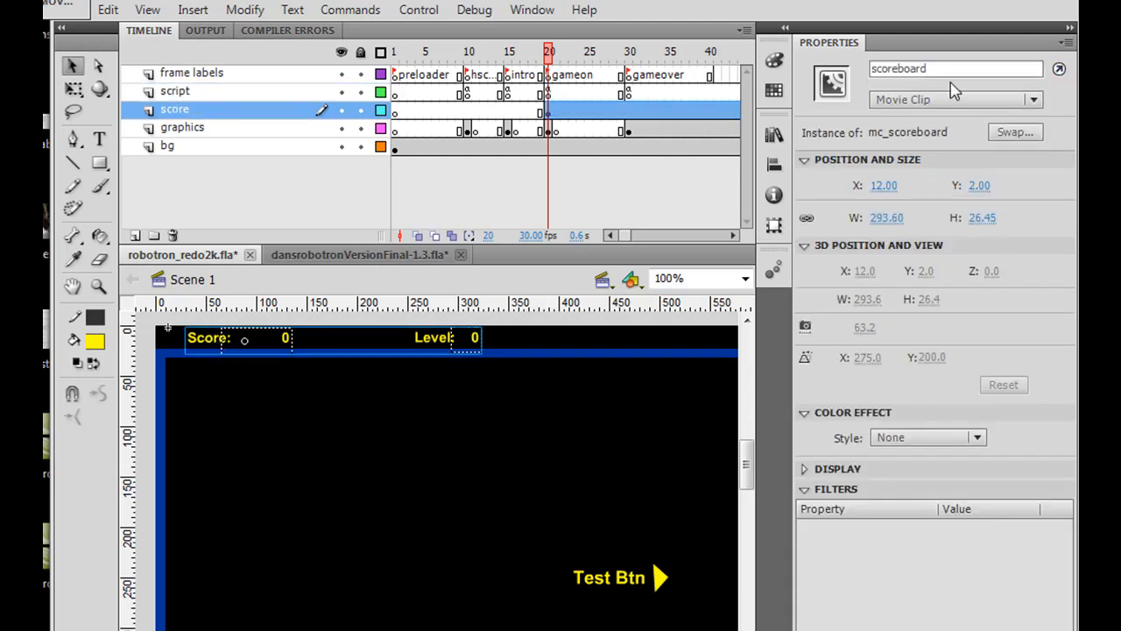
{"action": "mouse_move", "coordinate": [930, 160]}
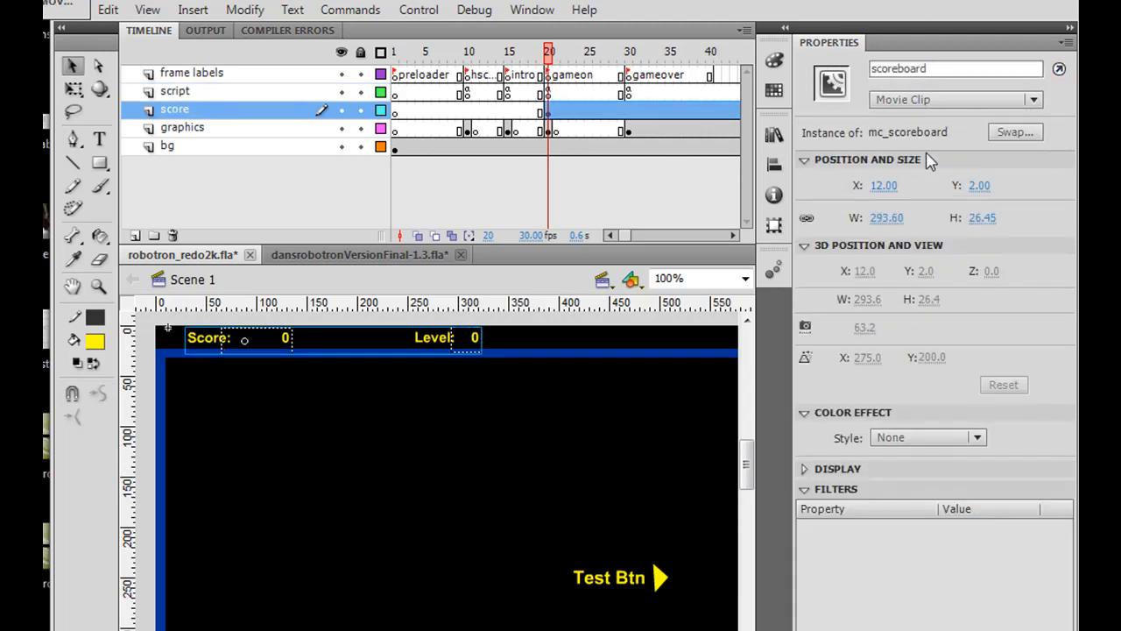
{"action": "mouse_move", "coordinate": [219, 368]}
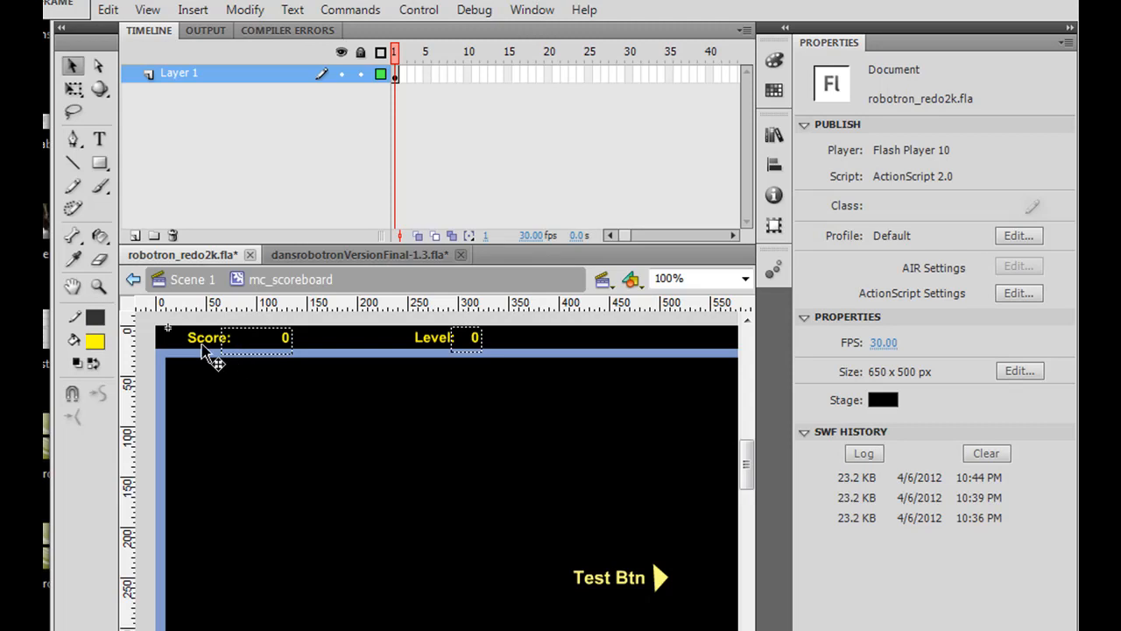
{"action": "left_click", "coordinate": [207, 336]}
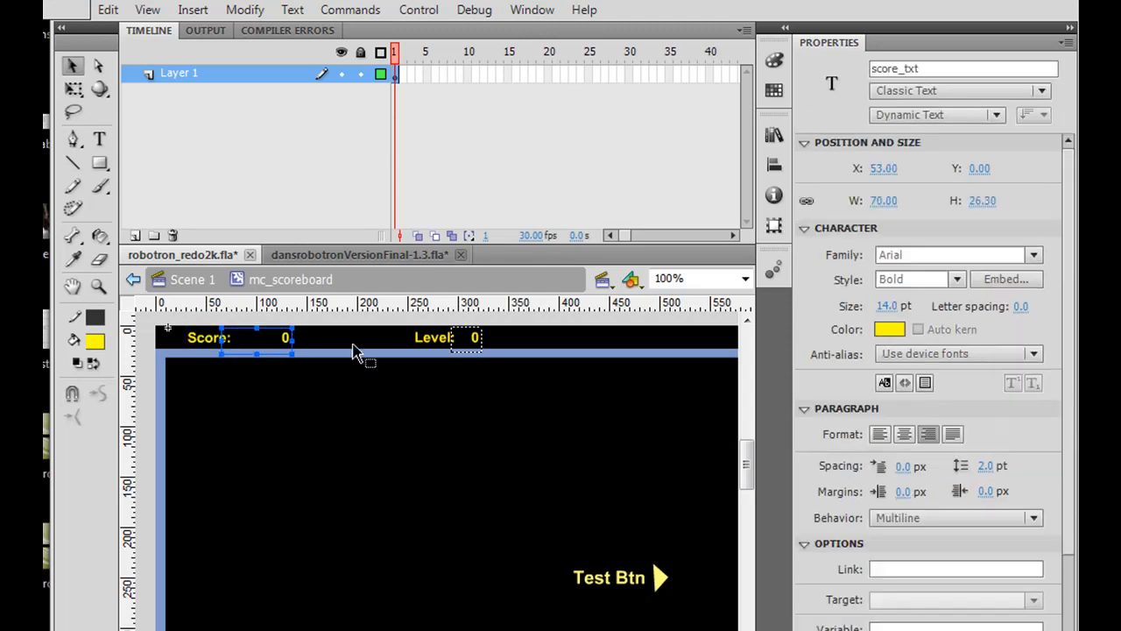
{"action": "left_click", "coordinate": [433, 337]}
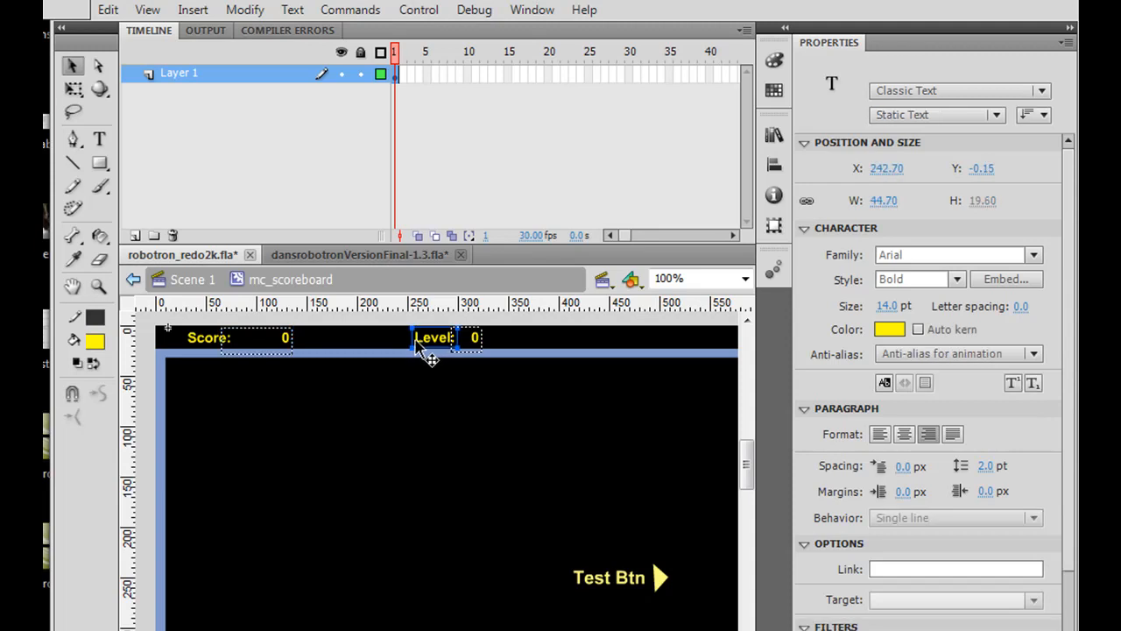
{"action": "mouse_move", "coordinate": [480, 340]}
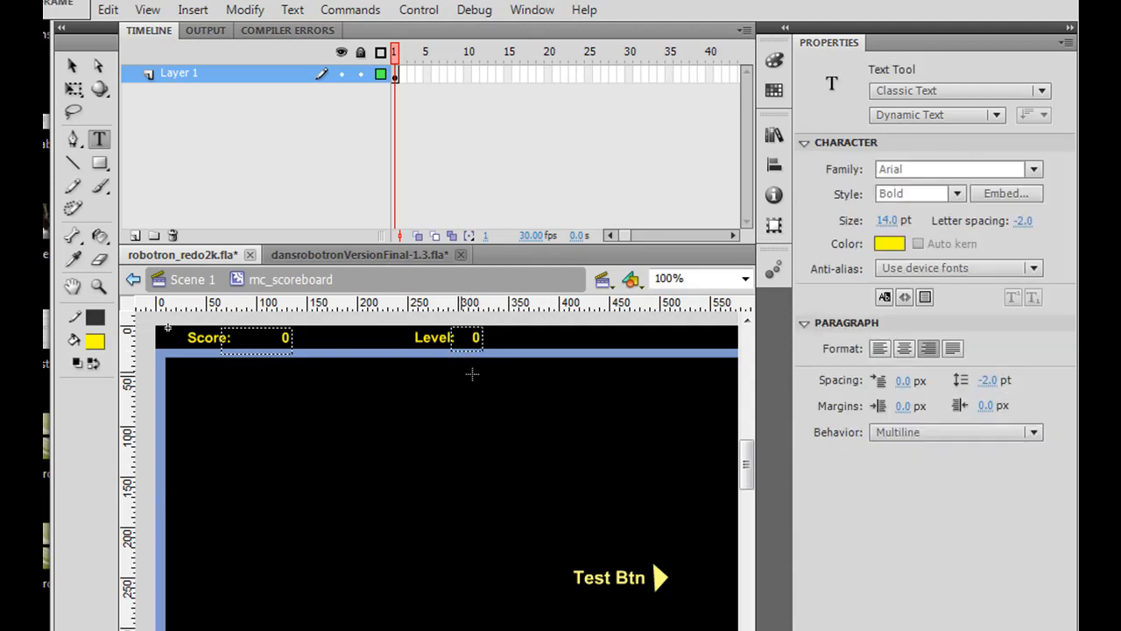
{"action": "left_click", "coordinate": [74, 66]}
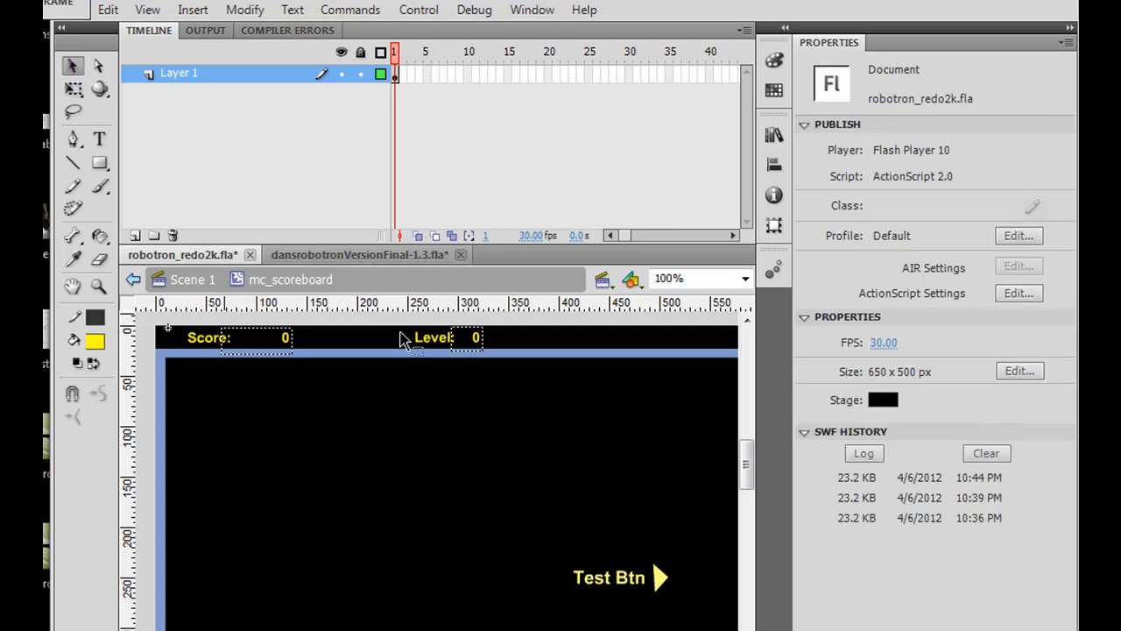
{"action": "left_click", "coordinate": [475, 336]}
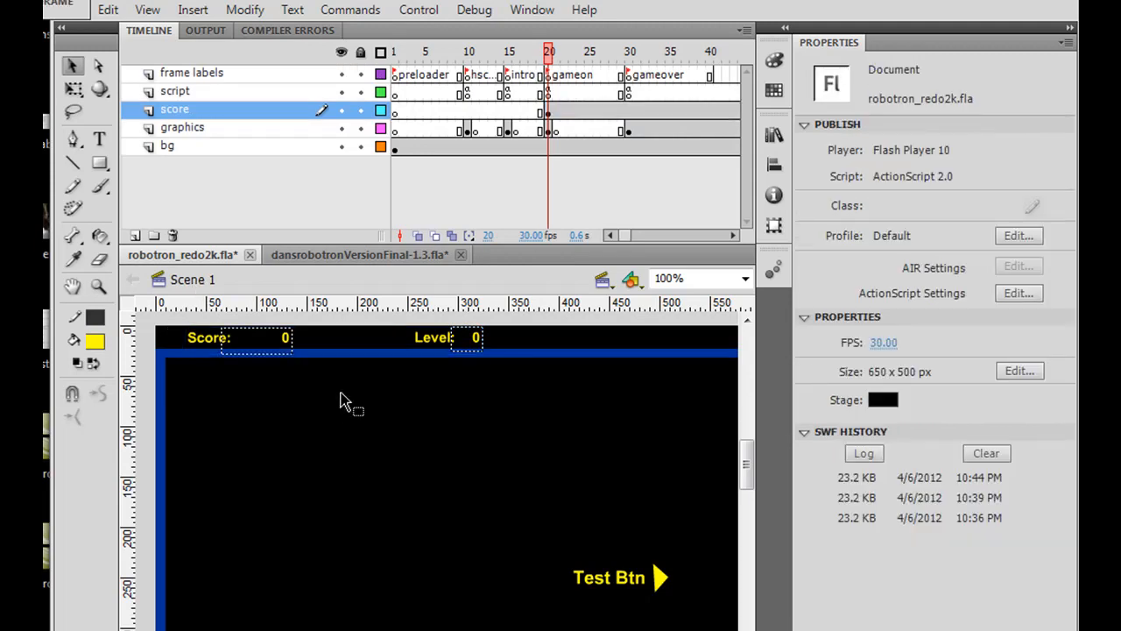
{"action": "left_click", "coordinate": [332, 340]}
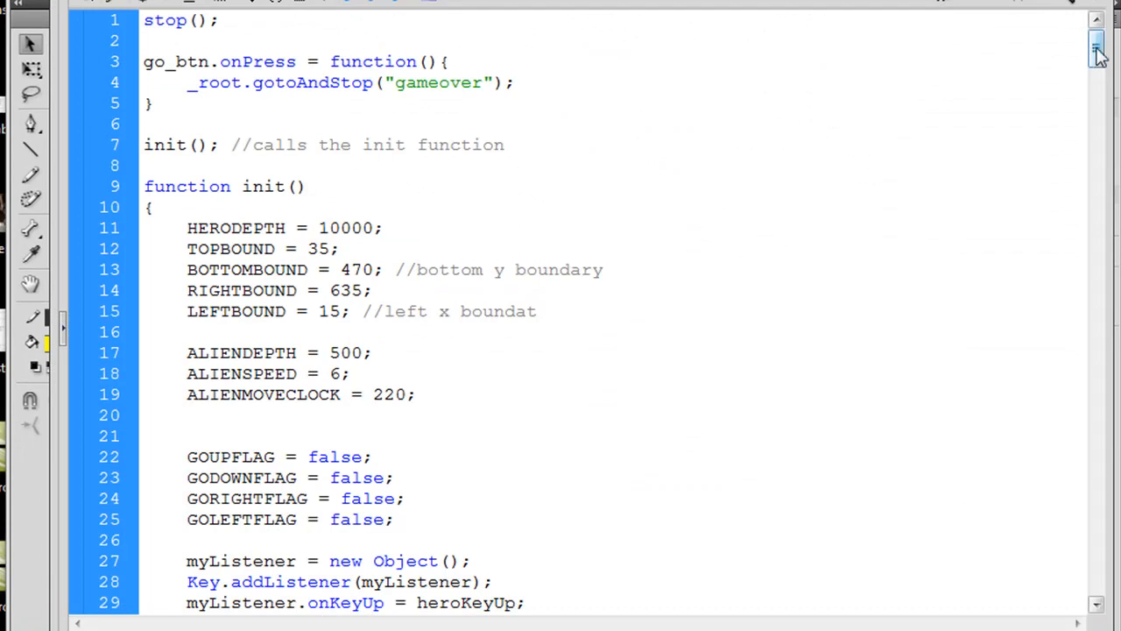
- Add scoreboard.level_txt.text = GAMELEVEL; after GAMELEVEL++ in the level-up block
{"action": "left_click_drag", "start_coordinate": [1096, 53], "coordinate": [1097, 142]}
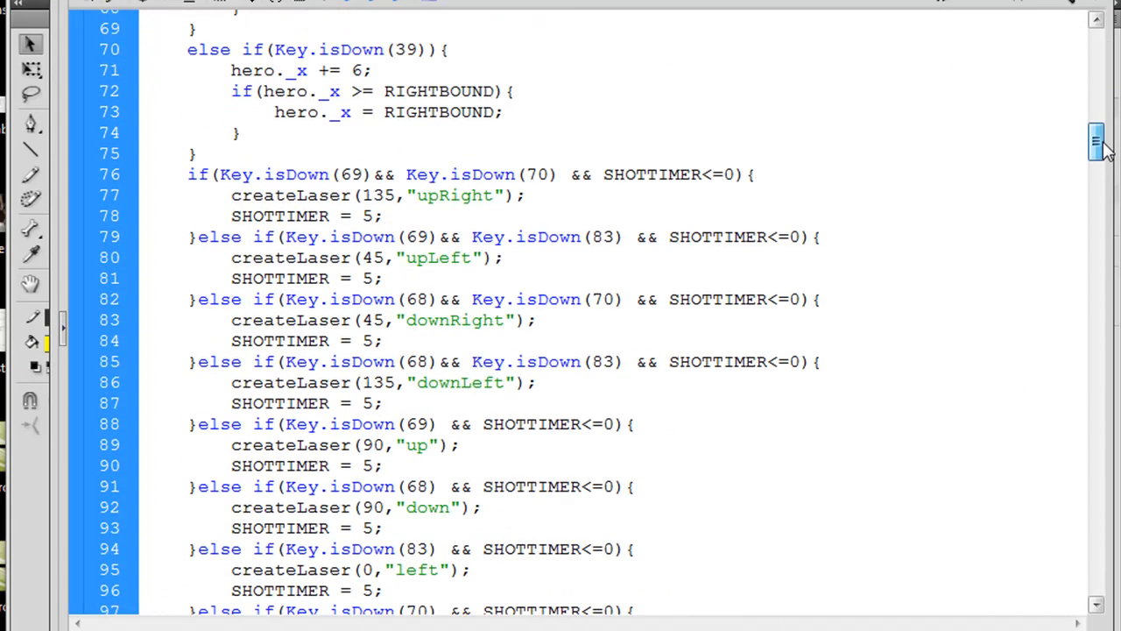
{"action": "scroll", "scroll_direction": "down", "scroll_amount": 3}
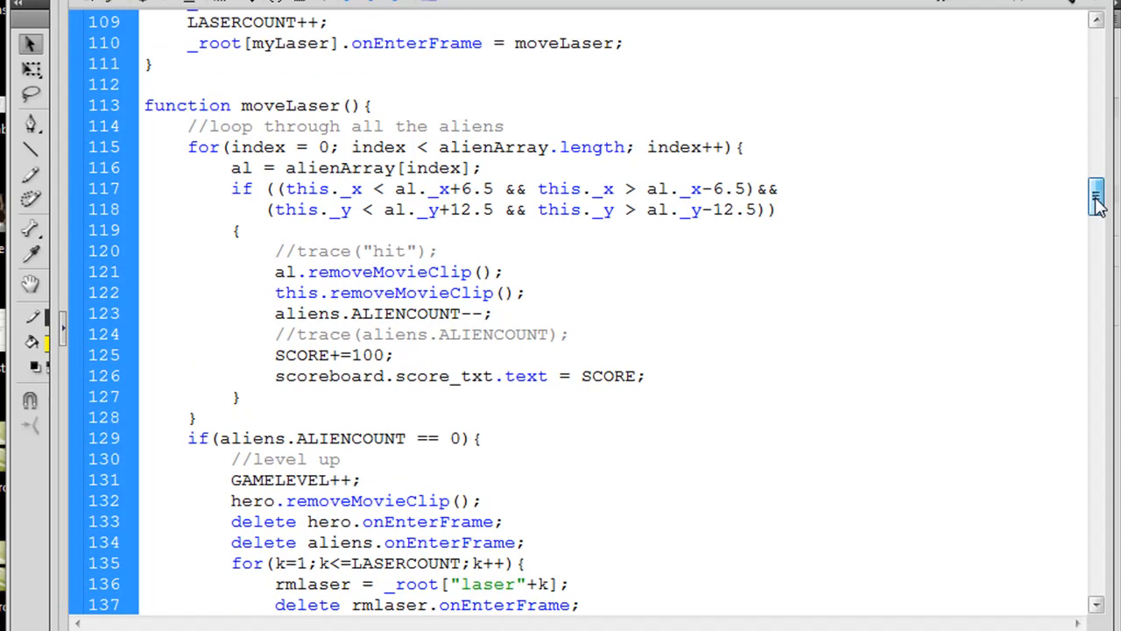
{"action": "scroll", "scroll_direction": "down", "scroll_amount": 3}
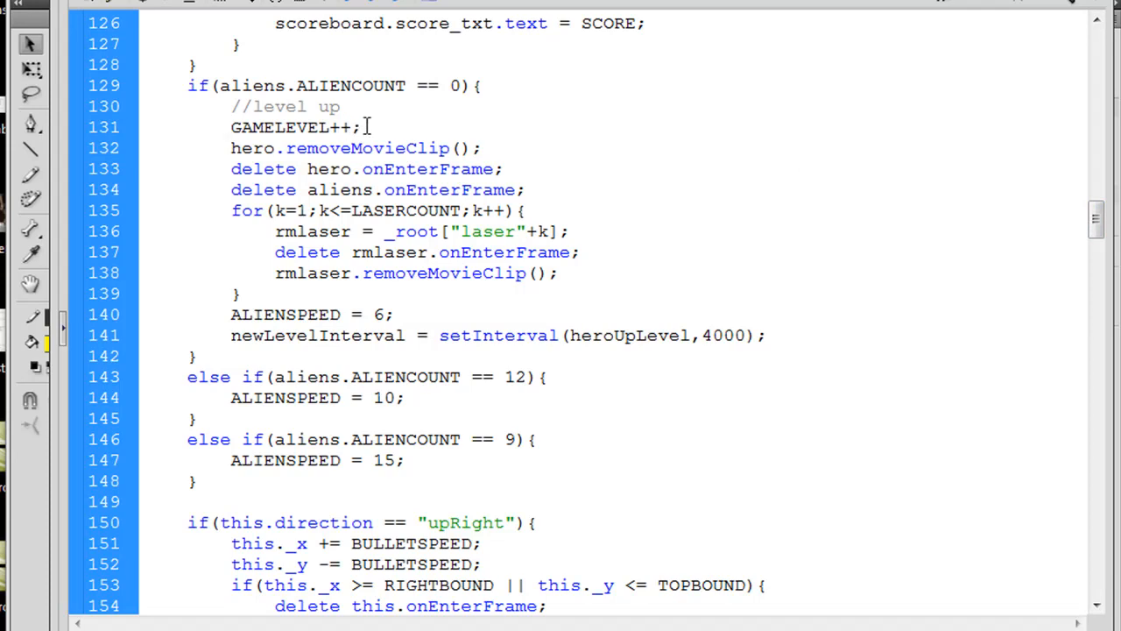
{"action": "type", "text": "scorebo"}
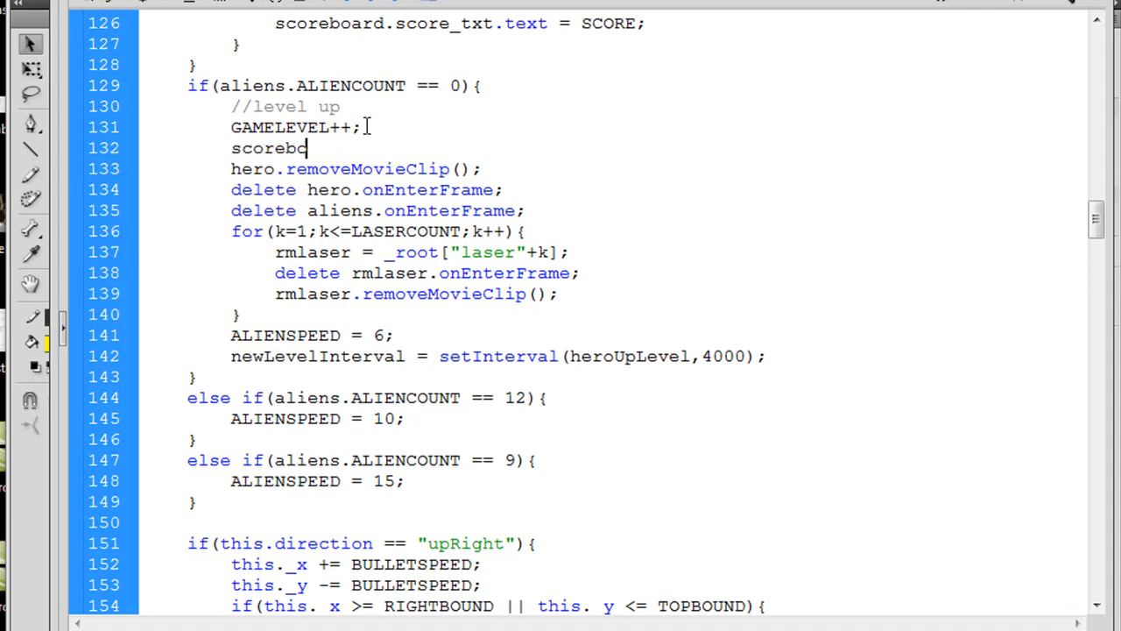
{"action": "type", "text": "ard."}
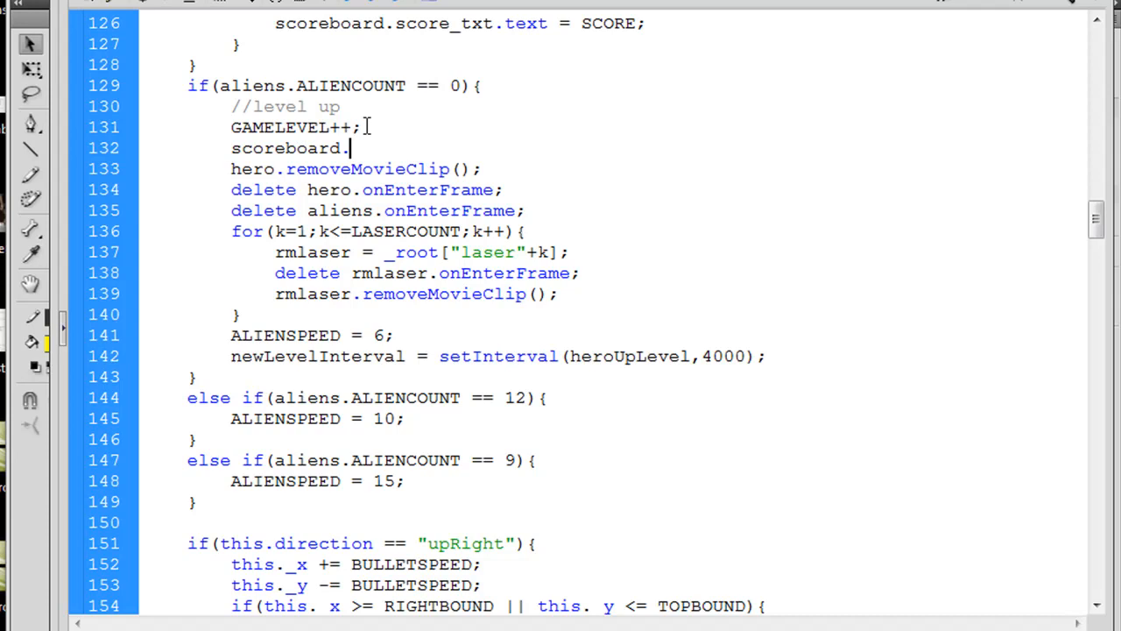
{"action": "type", "text": "level"}
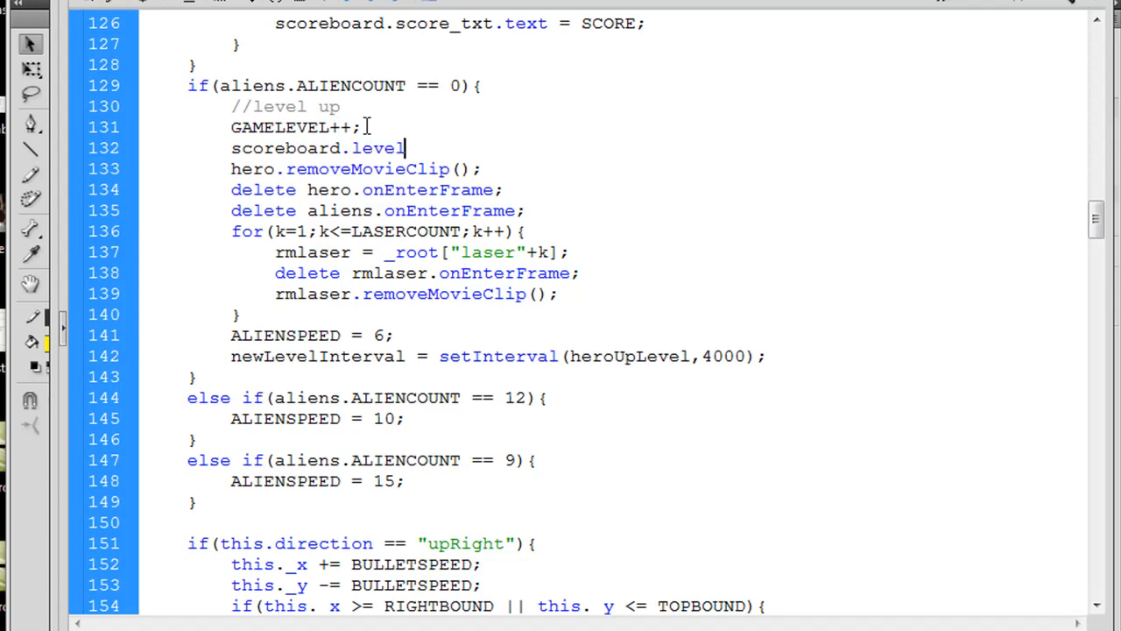
{"action": "type", "text": "_txt.t"}
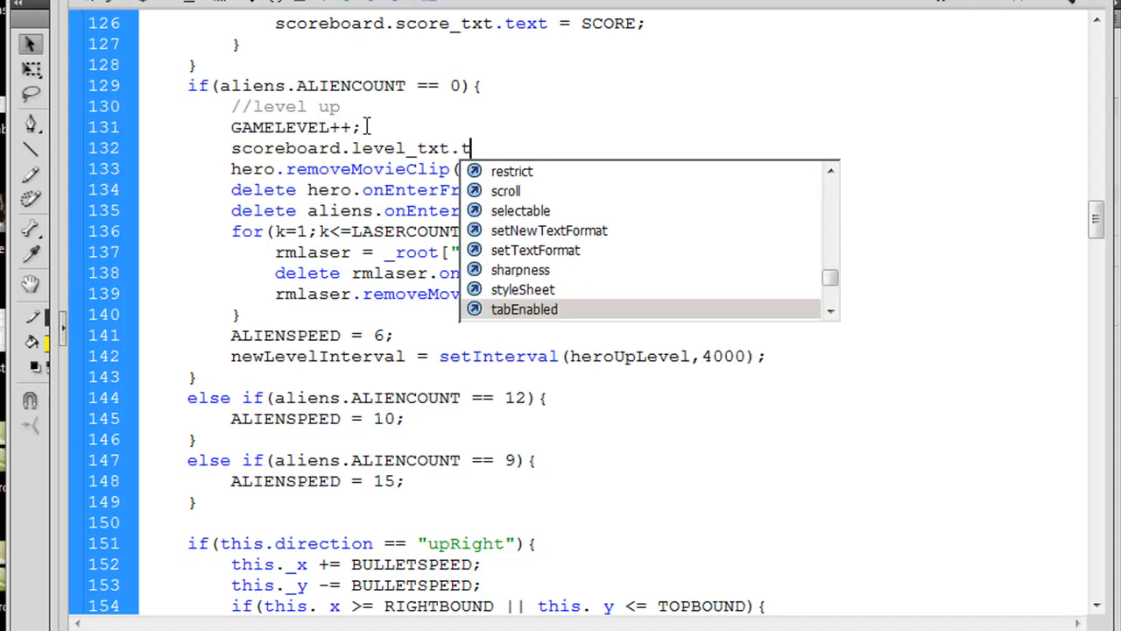
{"action": "type", "text": "ext ="}
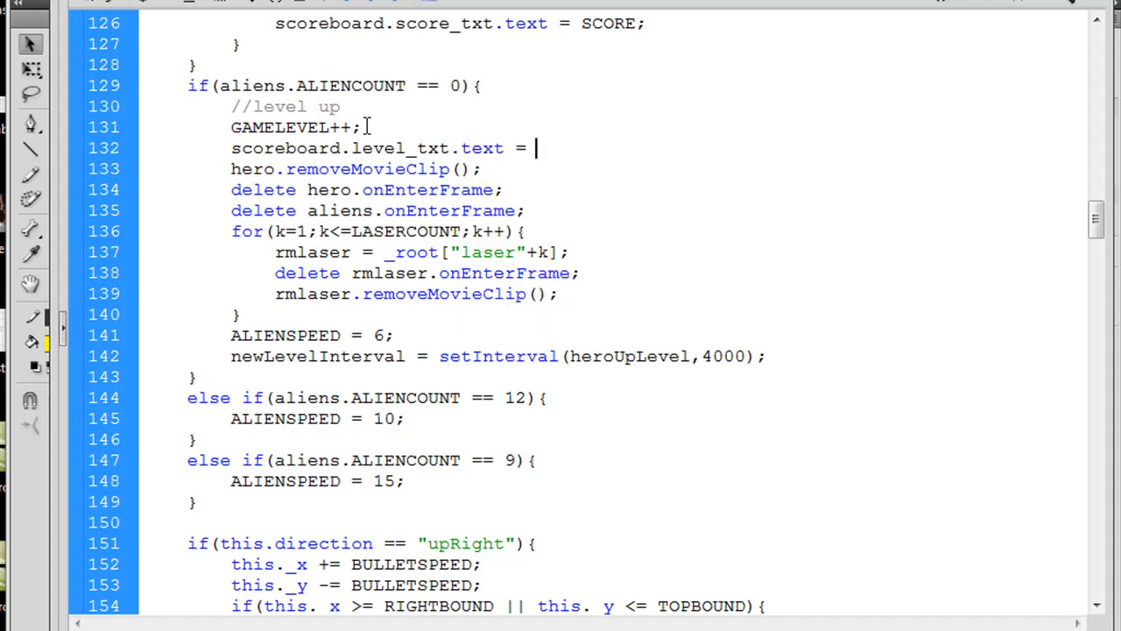
{"action": "type", "text": "GMAELEVEL;"}
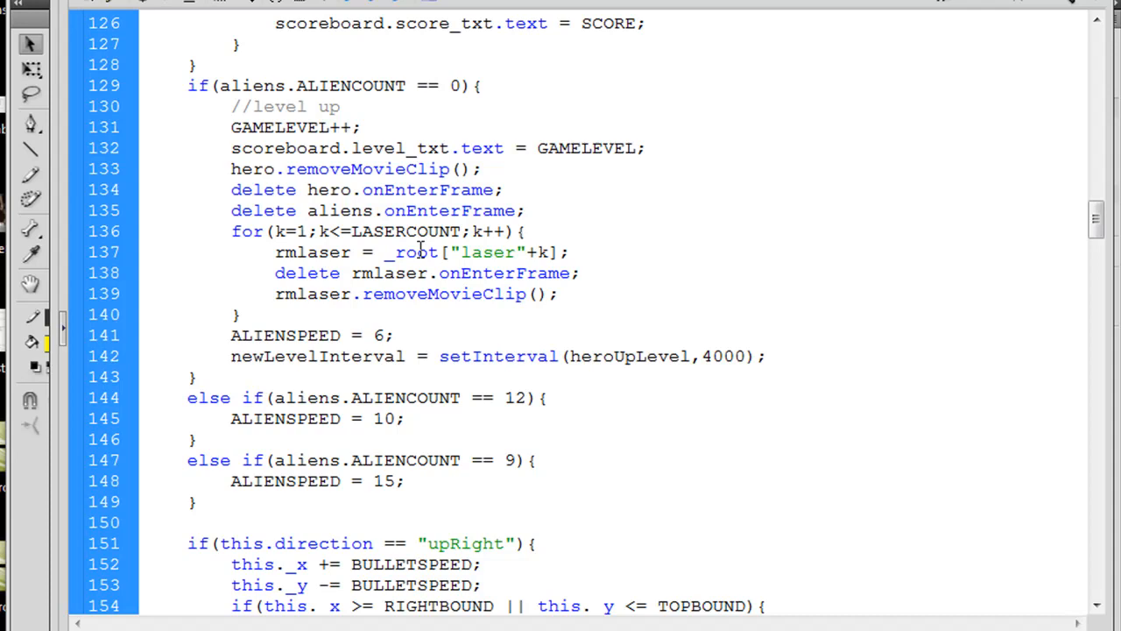
{"action": "mouse_move", "coordinate": [697, 252]}
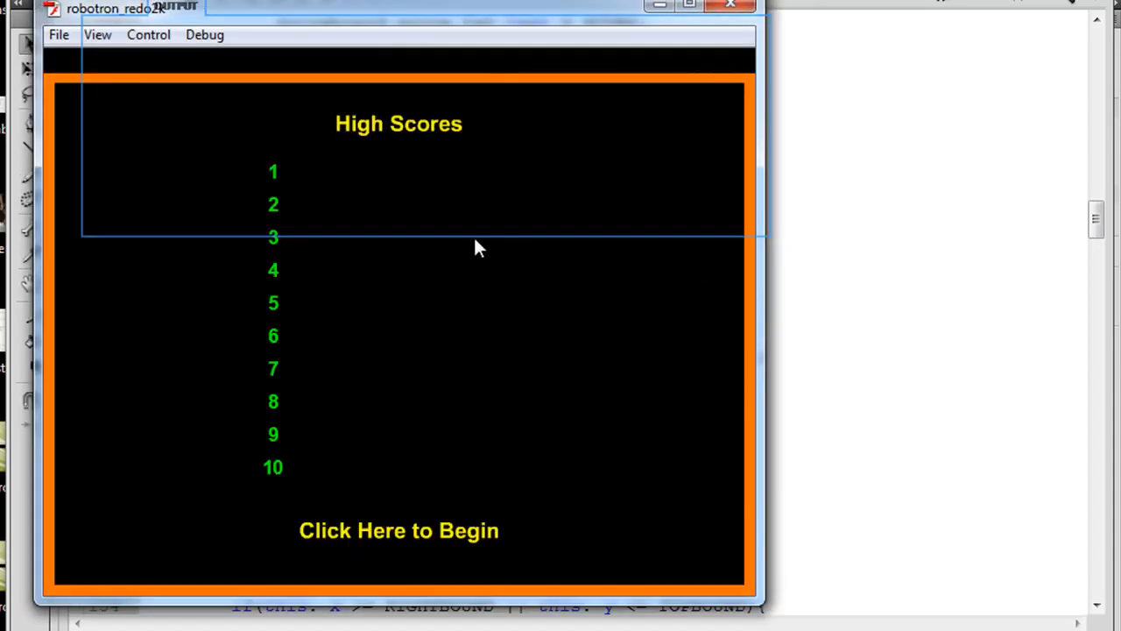
- Test the movie so it shows the High Scores screen with Click Here to Begin
{"action": "left_click", "coordinate": [400, 529]}
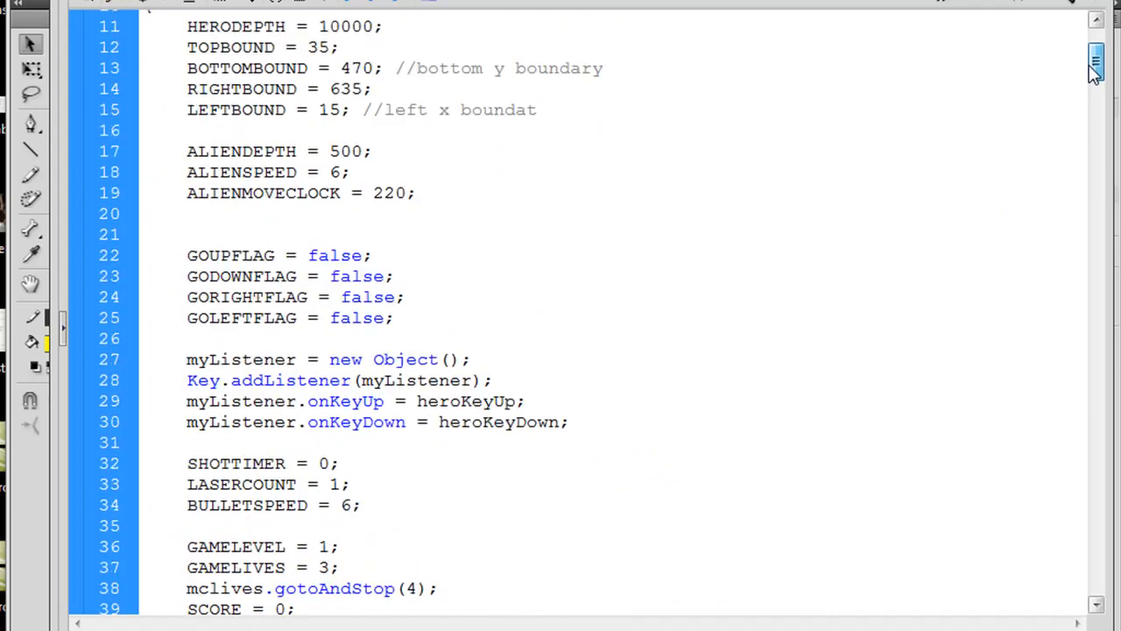
- Add scoreboar.level_txt.text = GAMELEVEL; to init(), reusing the GAMELEVEL name
{"action": "scroll", "scroll_direction": "down", "scroll_amount": 3}
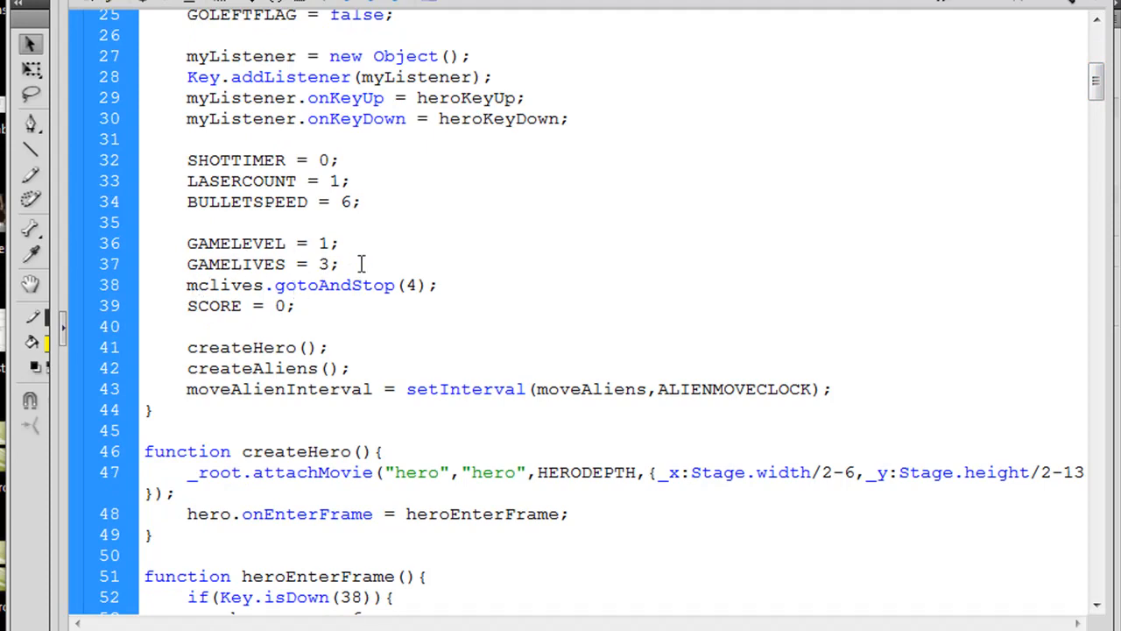
{"action": "type", "text": "s"}
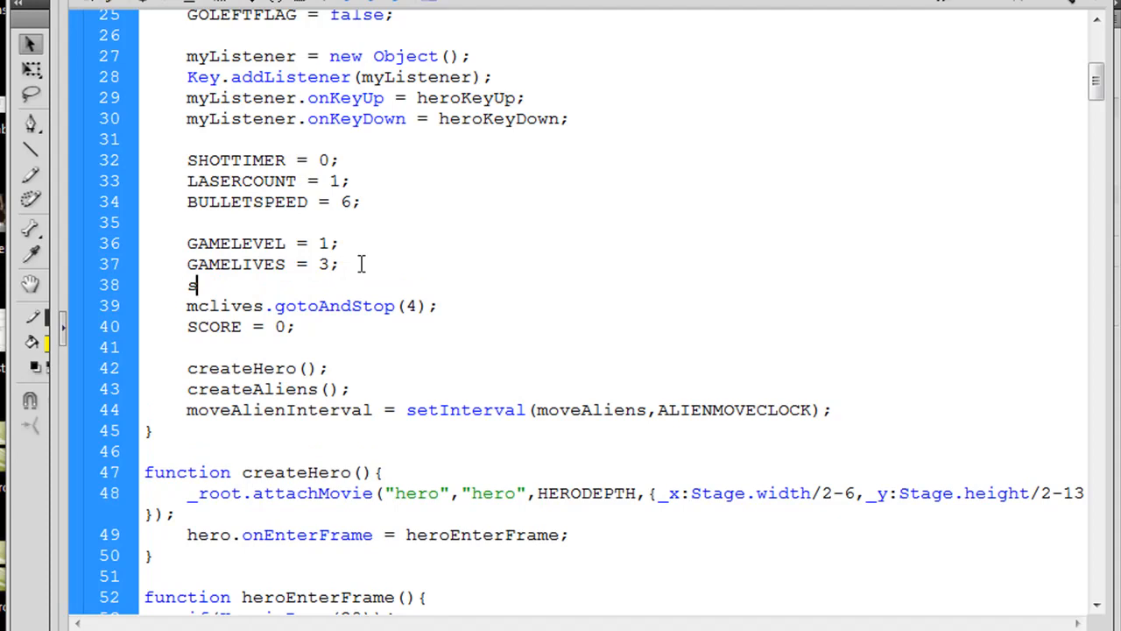
{"action": "type", "text": "coreboar"}
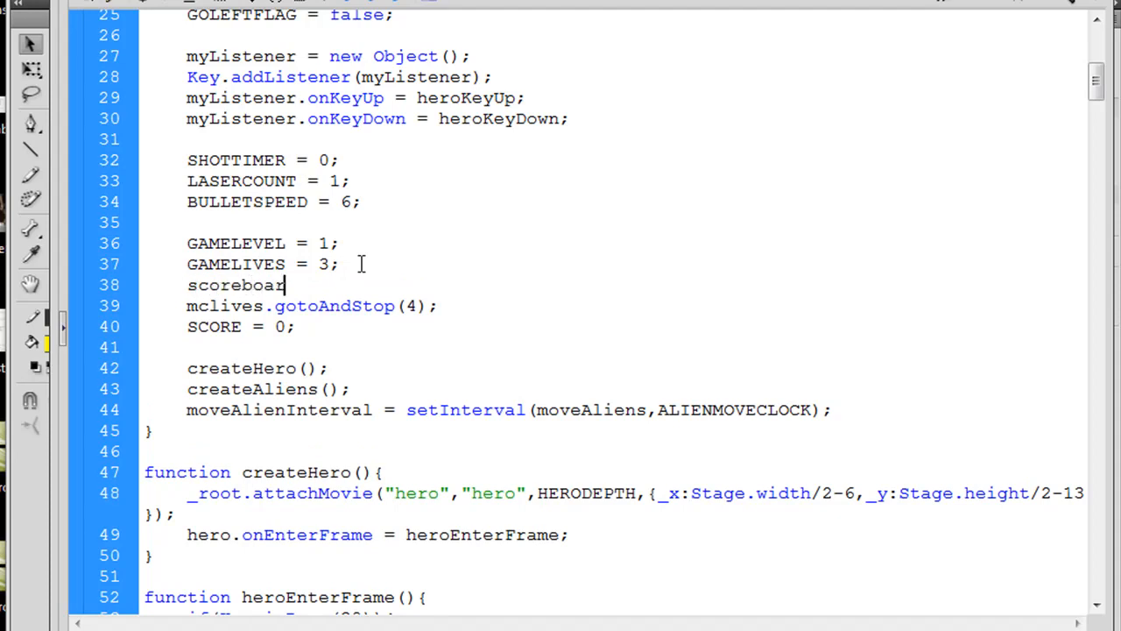
{"action": "type", "text": "."}
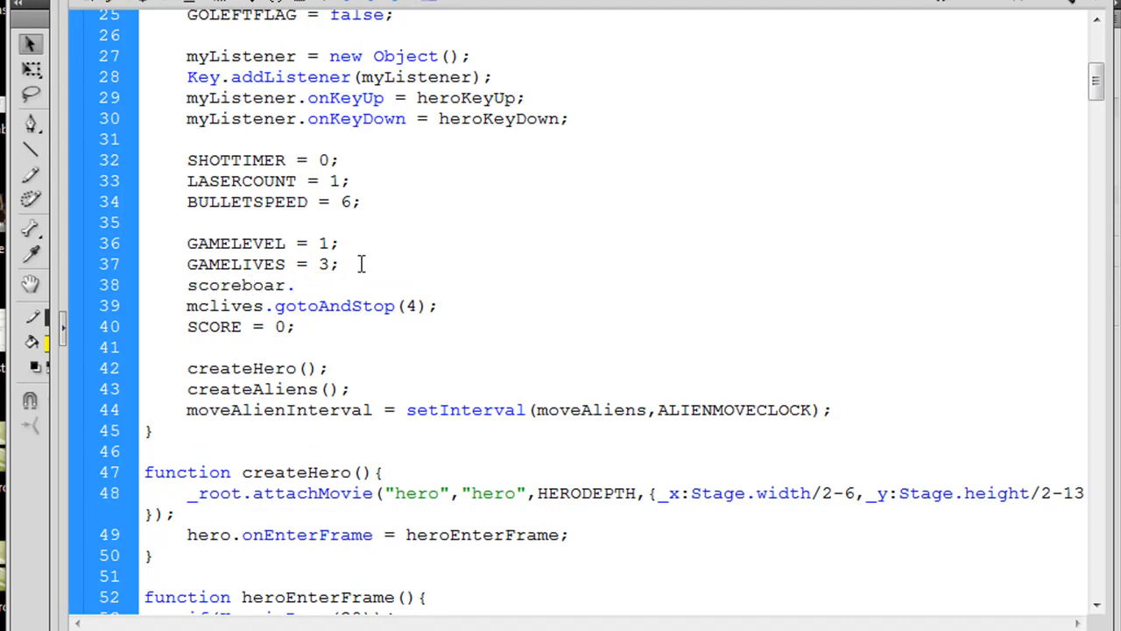
{"action": "type", "text": "level_t"}
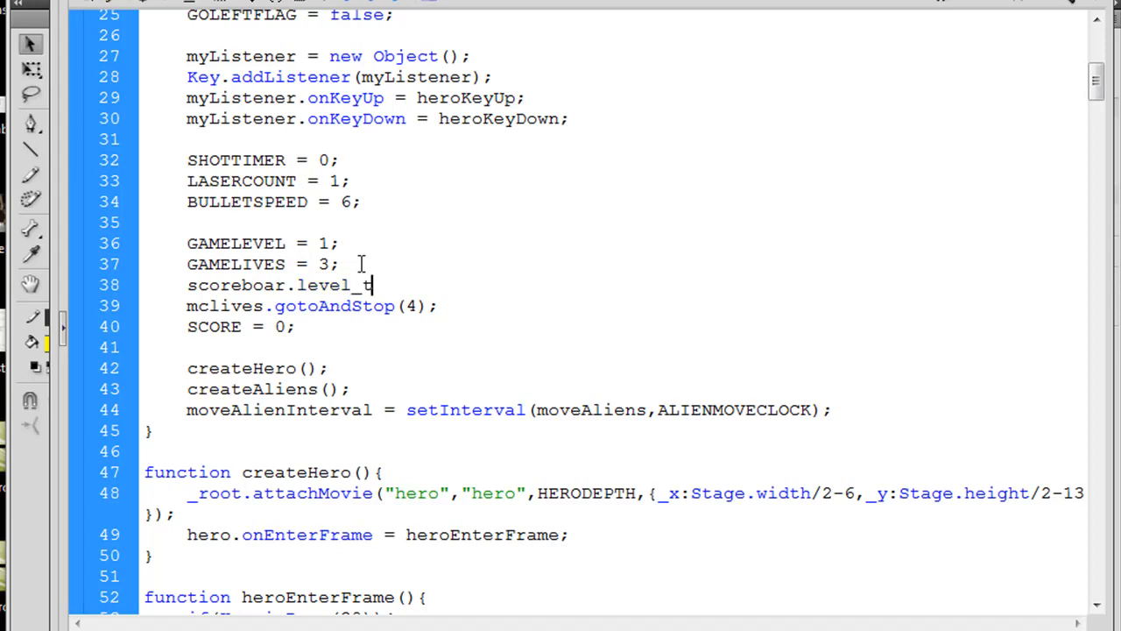
{"action": "type", "text": "xt.text ="}
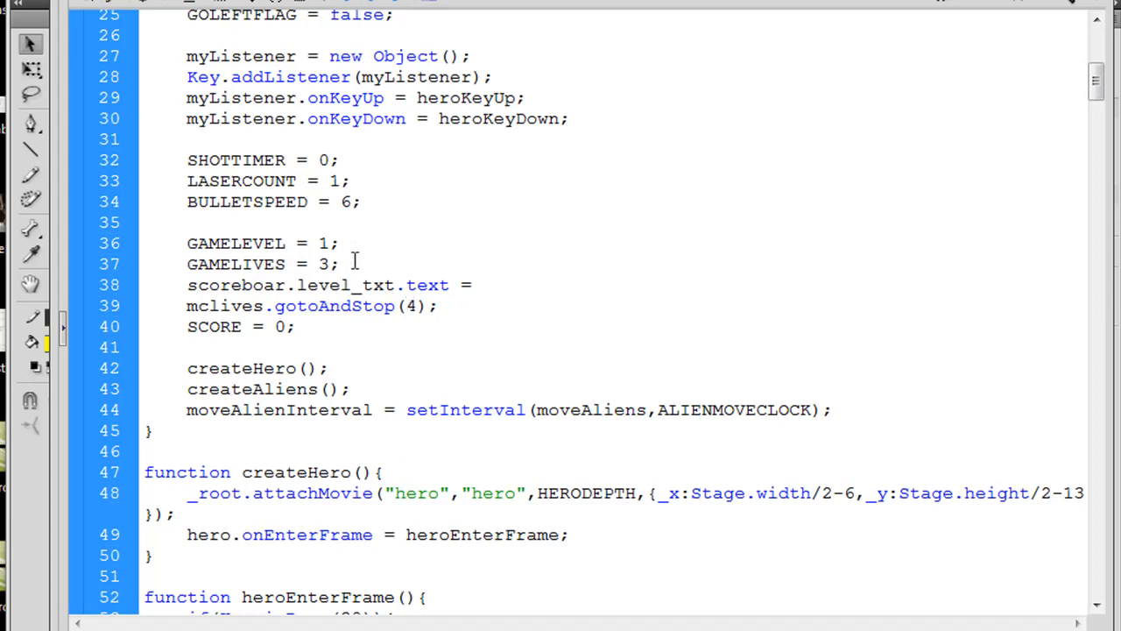
{"action": "double_click", "coordinate": [236, 242]}
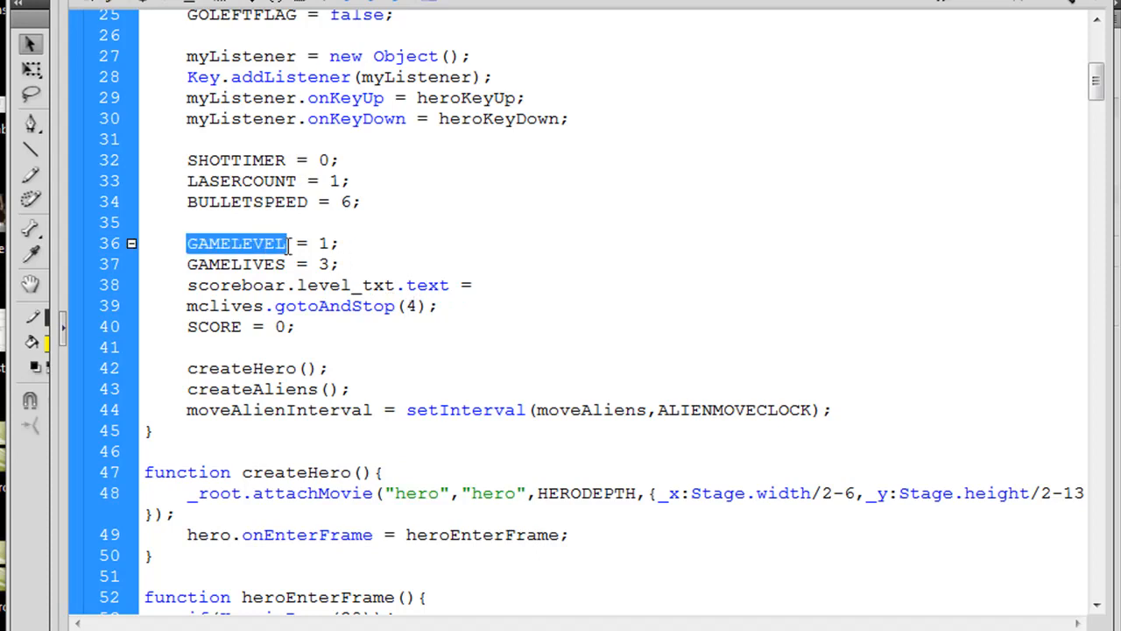
{"action": "type", "text": "GAMELEVEL"}
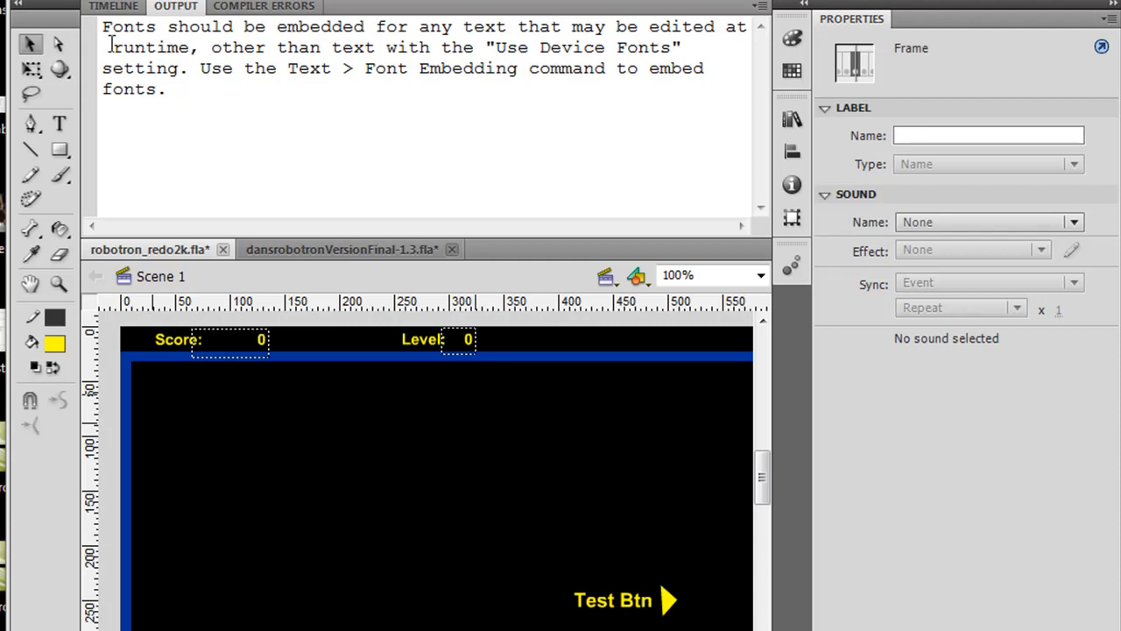
- Return to the timeline, expand the library's sounds folder and bring up laser.wav's properties
{"action": "left_click", "coordinate": [112, 7]}
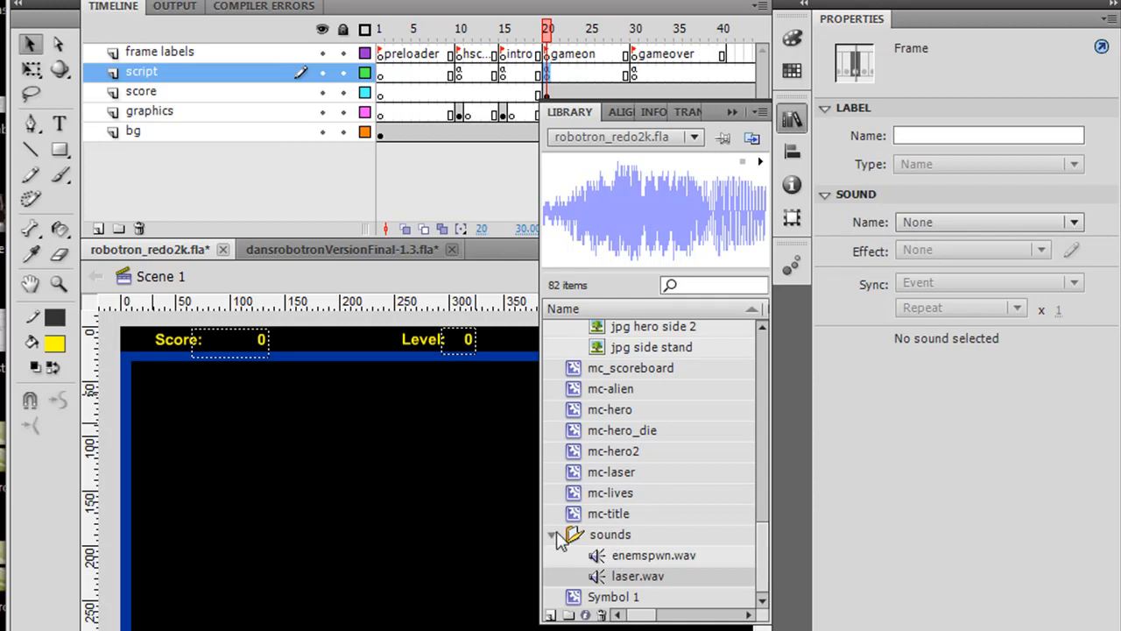
{"action": "left_click", "coordinate": [550, 534]}
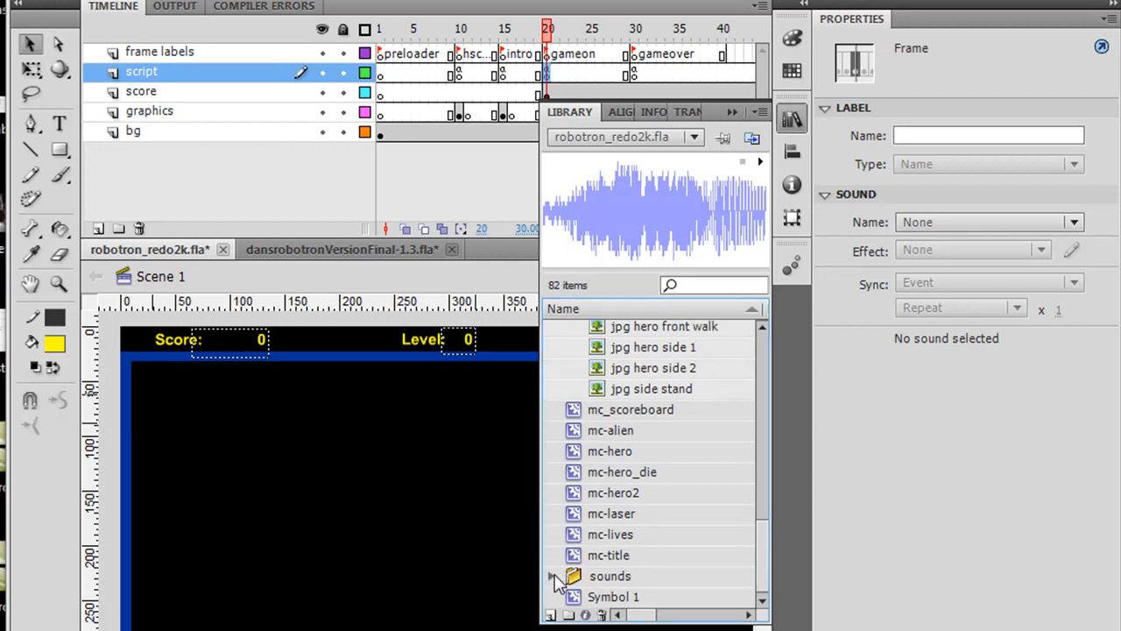
{"action": "left_click", "coordinate": [554, 576]}
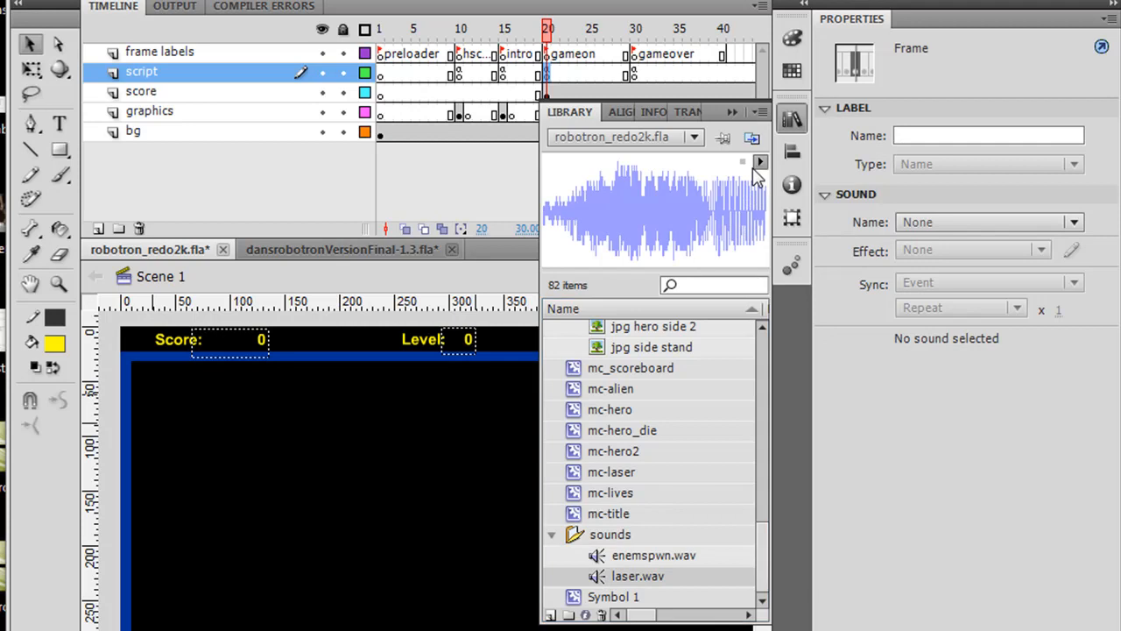
{"action": "mouse_move", "coordinate": [540, 539]}
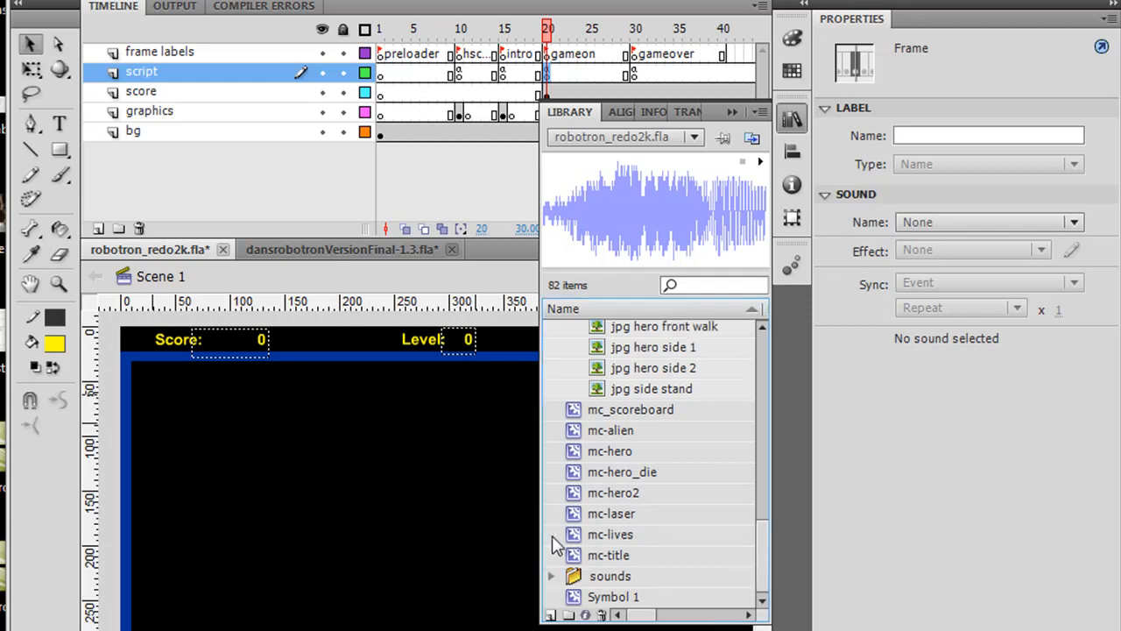
{"action": "mouse_move", "coordinate": [762, 540]}
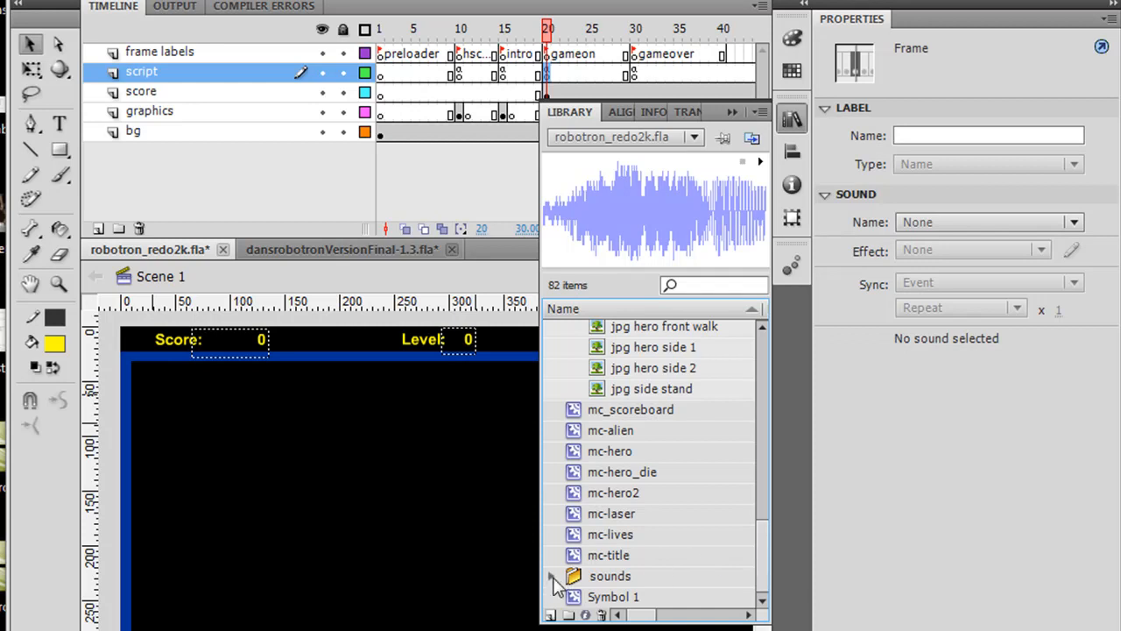
{"action": "left_click", "coordinate": [552, 574]}
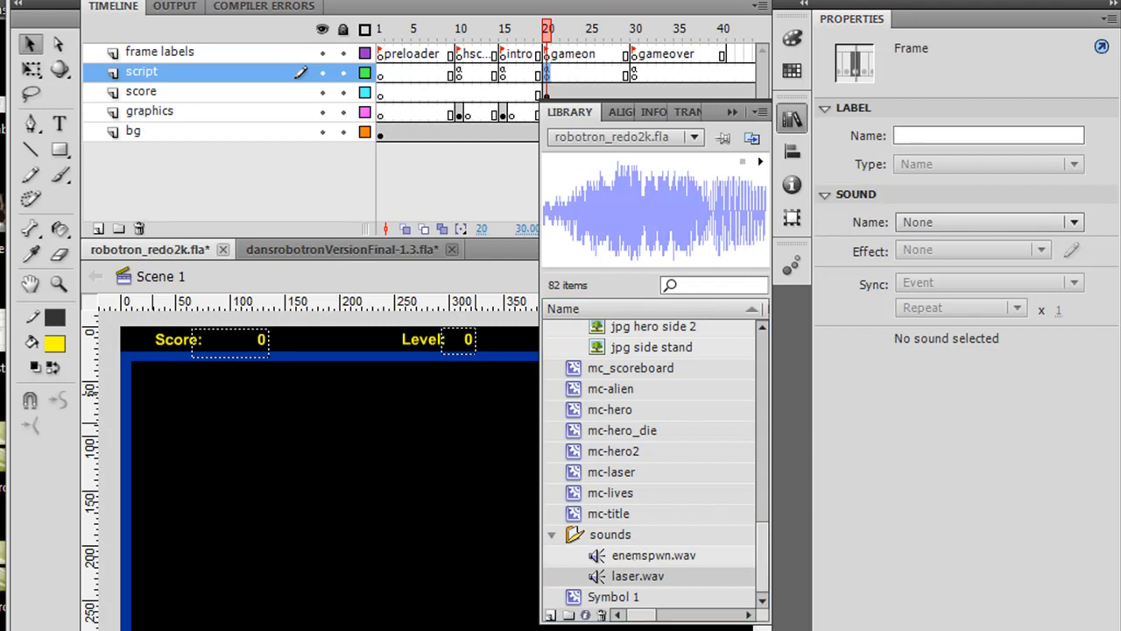
{"action": "left_click", "coordinate": [27, 7]}
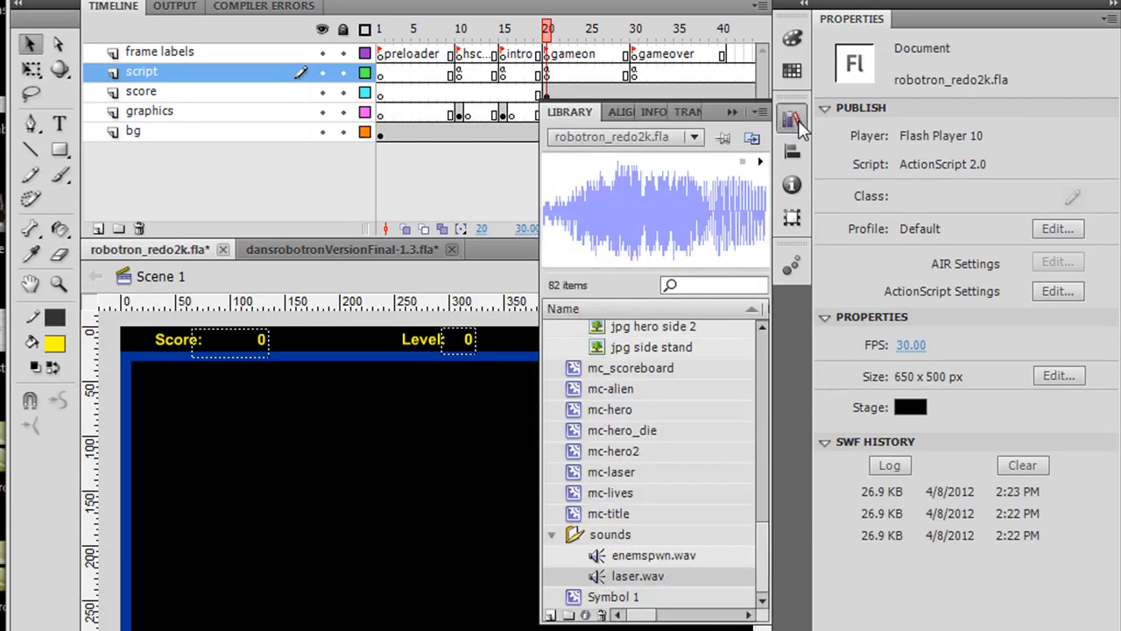
{"action": "mouse_move", "coordinate": [792, 119]}
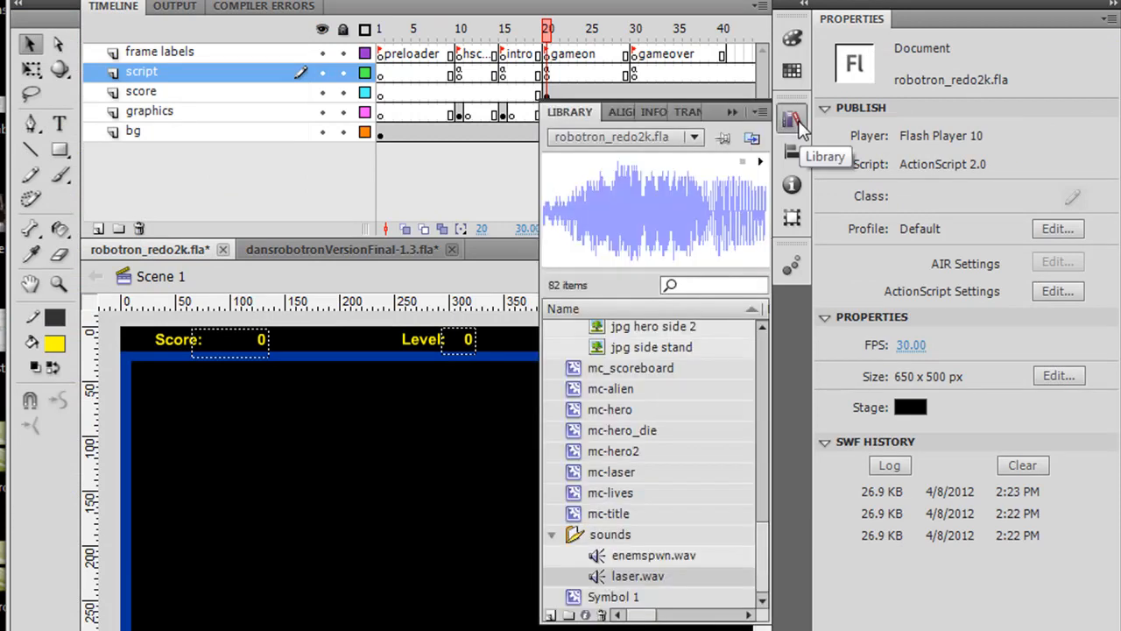
{"action": "mouse_move", "coordinate": [718, 363]}
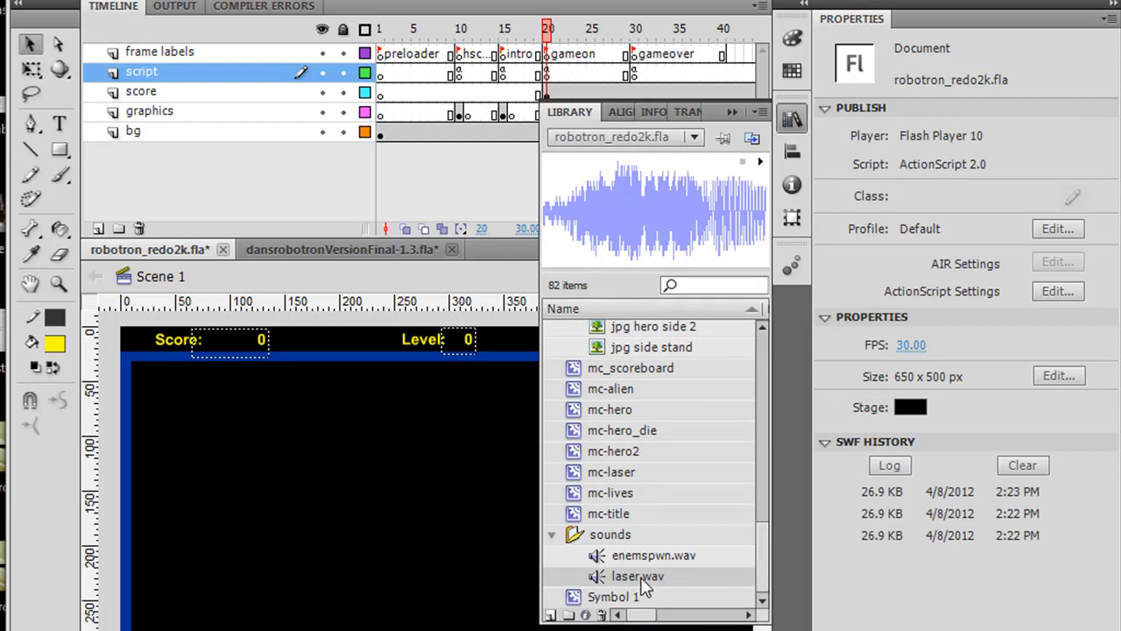
{"action": "mouse_move", "coordinate": [662, 580]}
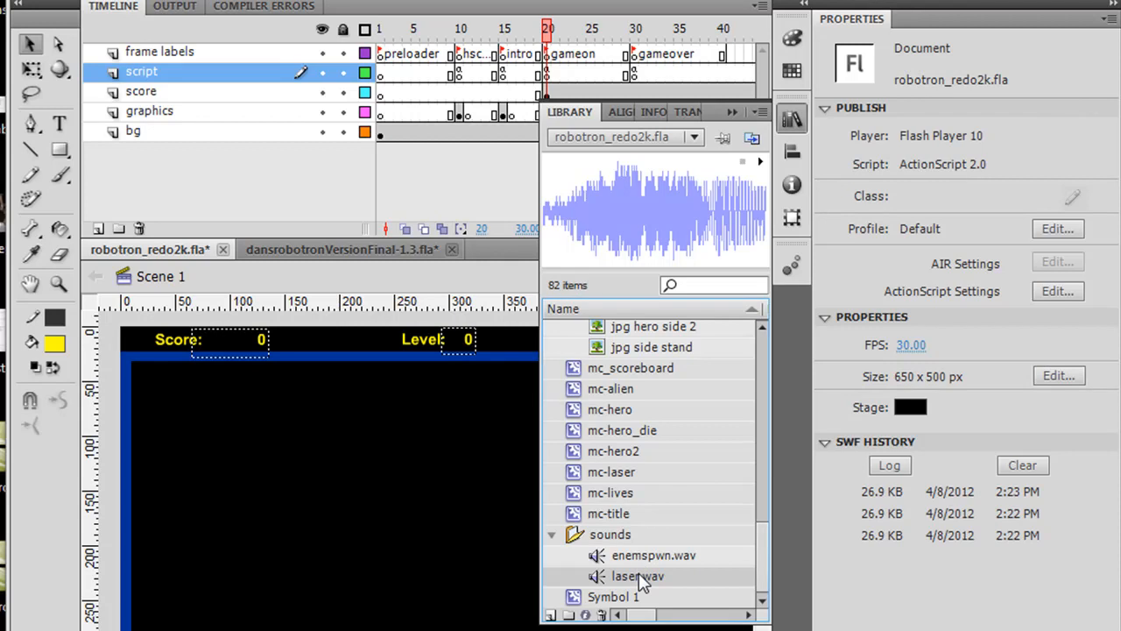
{"action": "double_click", "coordinate": [638, 575]}
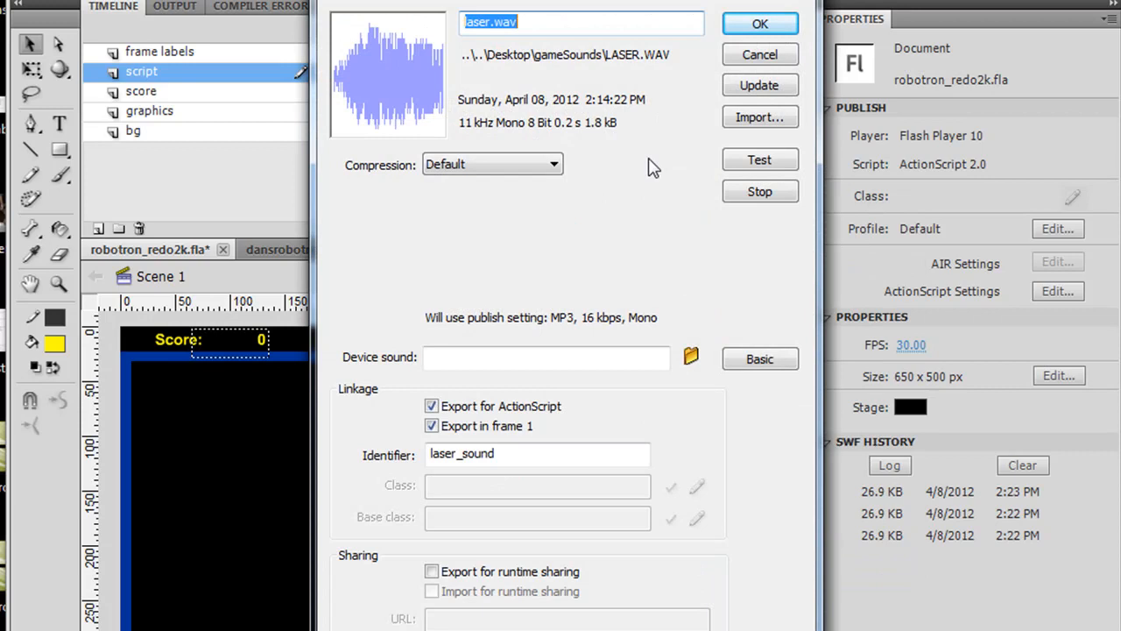
{"action": "mouse_move", "coordinate": [522, 144]}
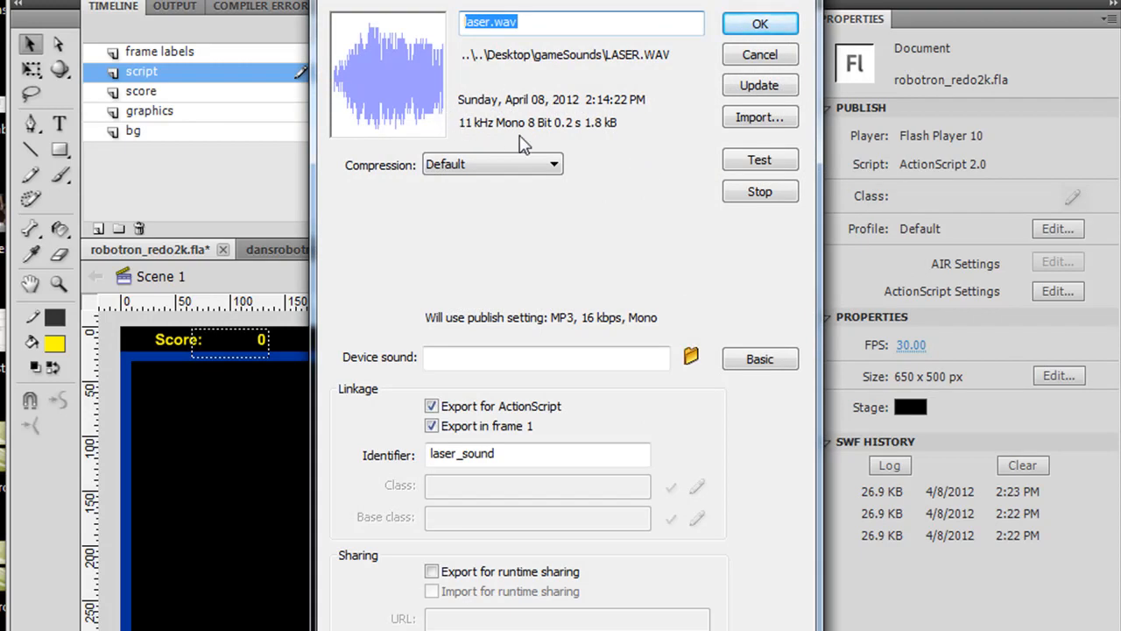
{"action": "mouse_move", "coordinate": [506, 129]}
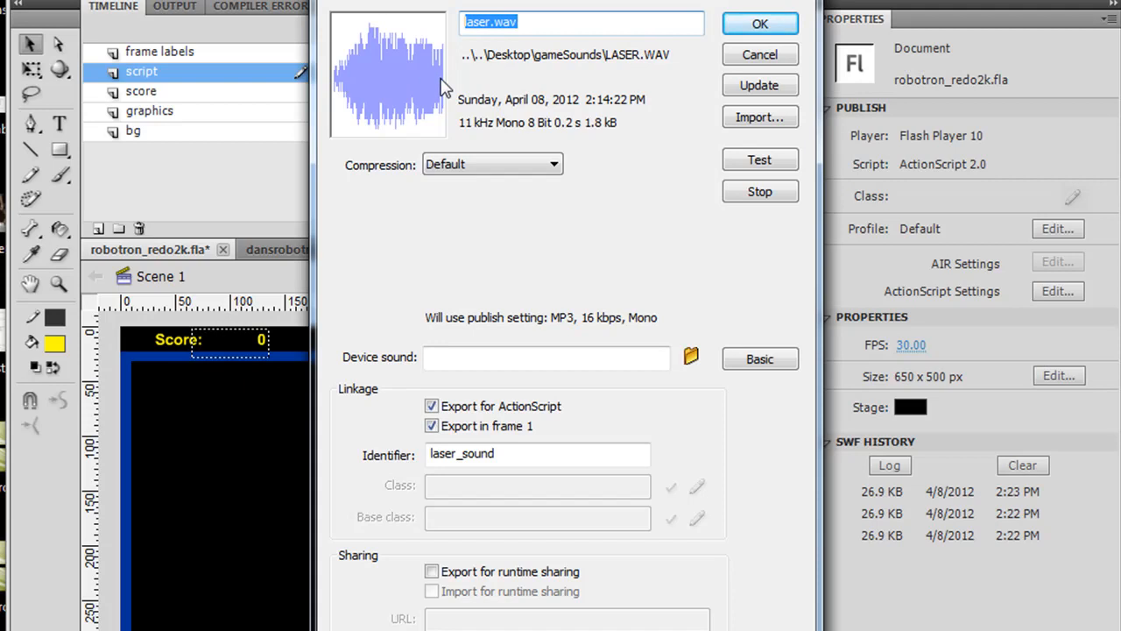
- Set laser.wav to MP3 compression at 16 kbps, test-play it and confirm
{"action": "left_click", "coordinate": [505, 452]}
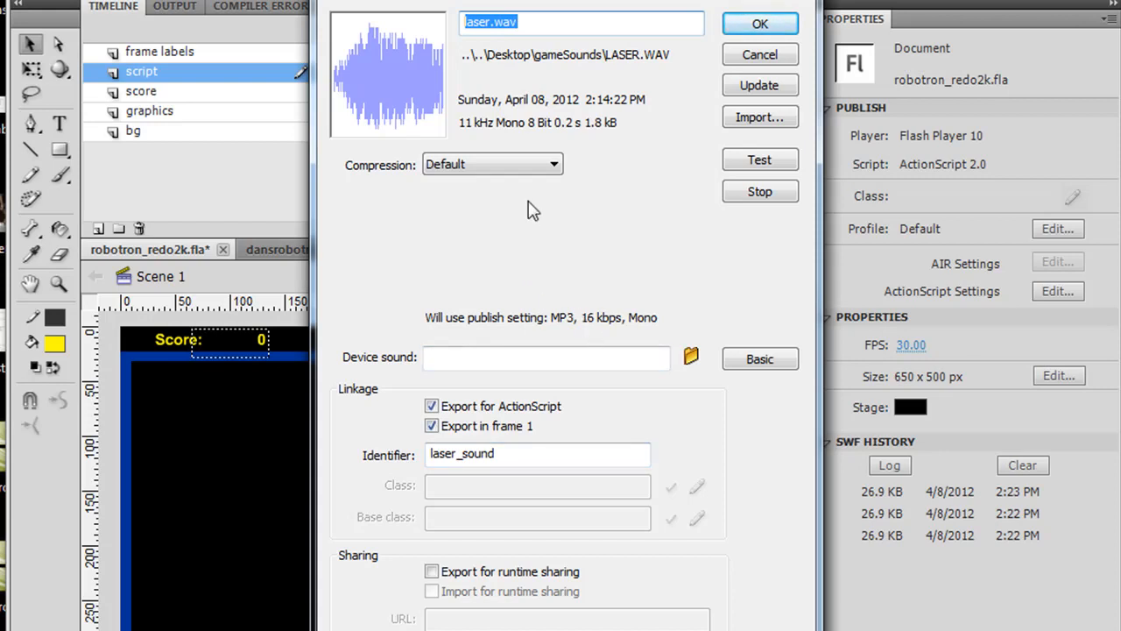
{"action": "mouse_move", "coordinate": [613, 142]}
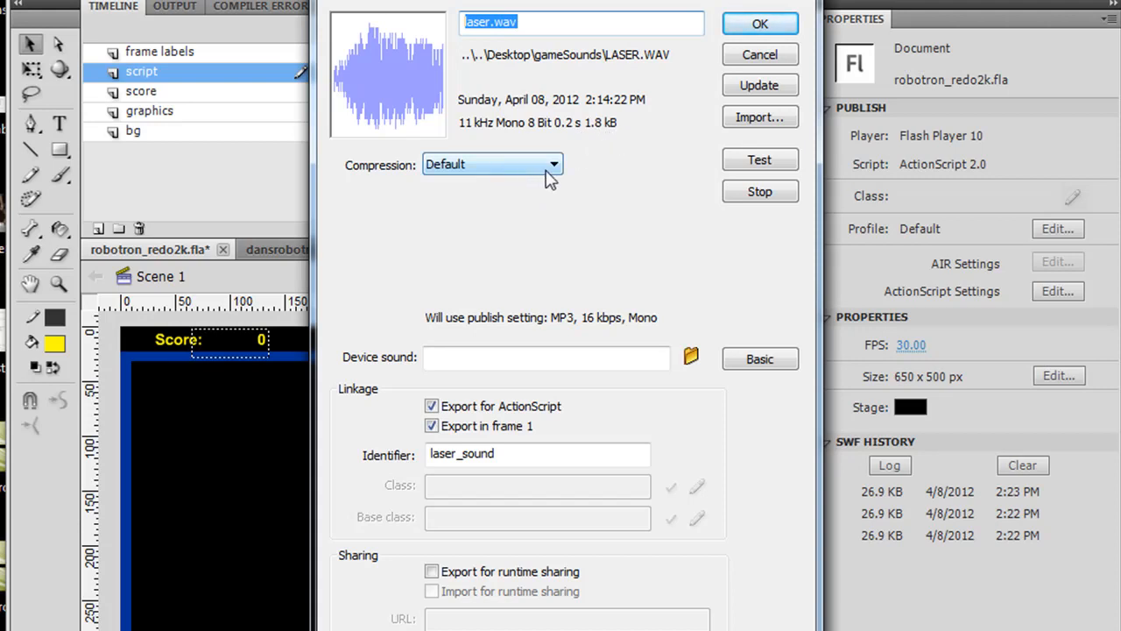
{"action": "left_click", "coordinate": [491, 165]}
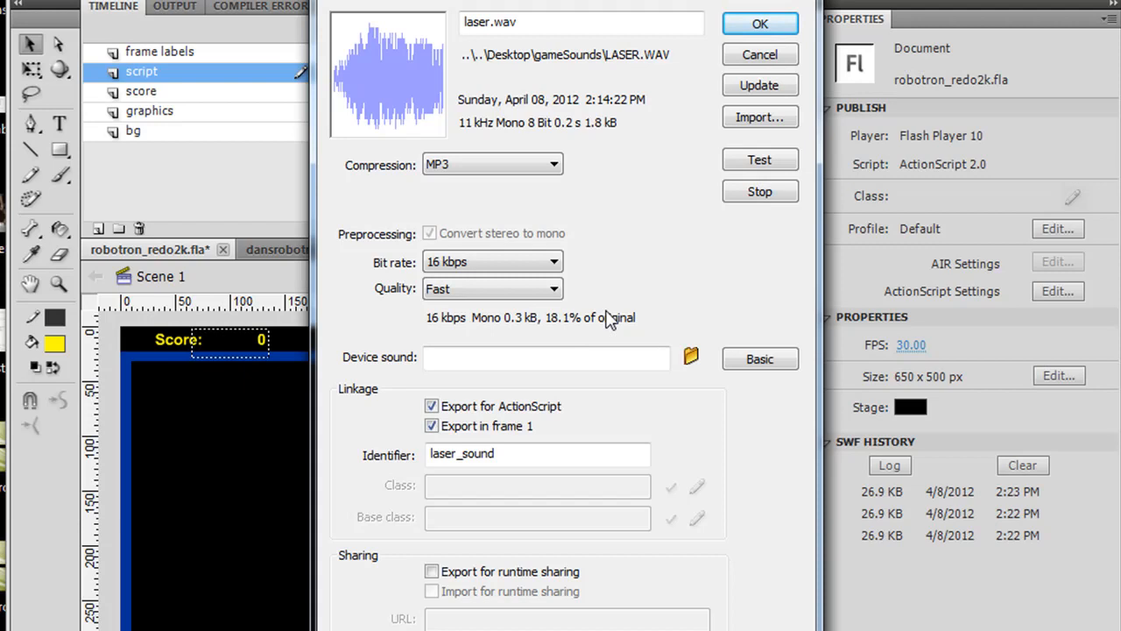
{"action": "mouse_move", "coordinate": [627, 191]}
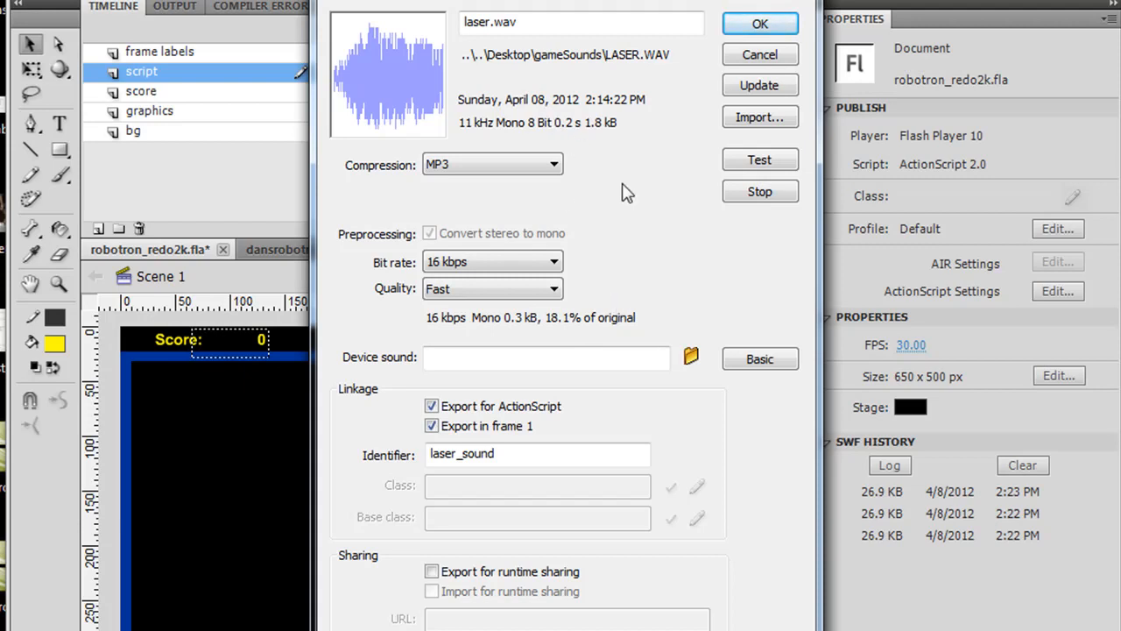
{"action": "left_click", "coordinate": [760, 159]}
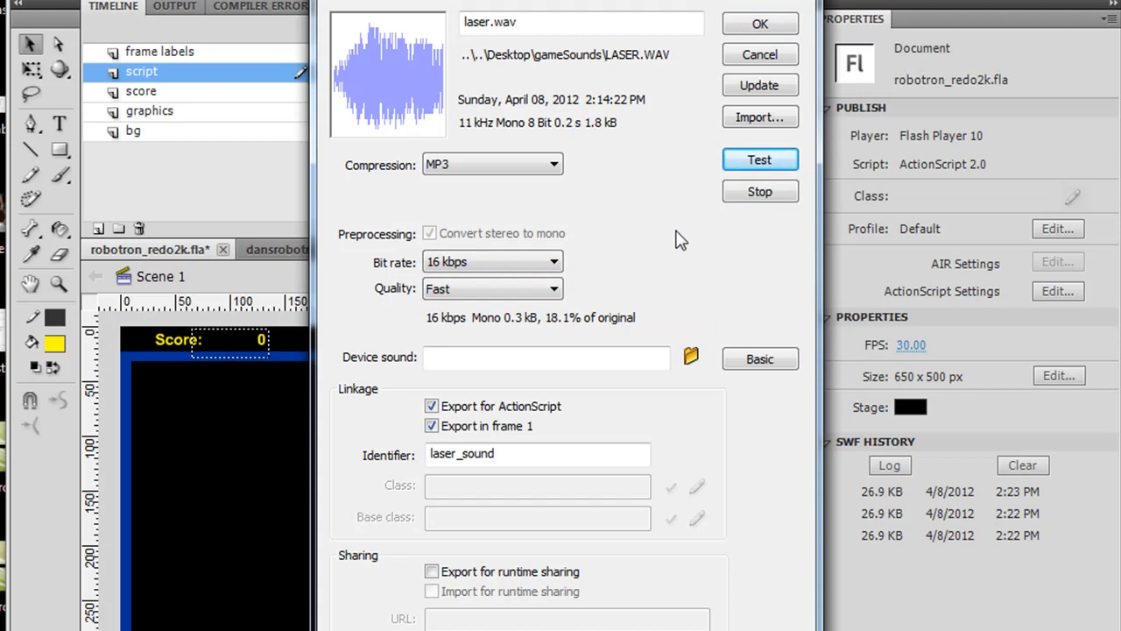
{"action": "mouse_move", "coordinate": [569, 342]}
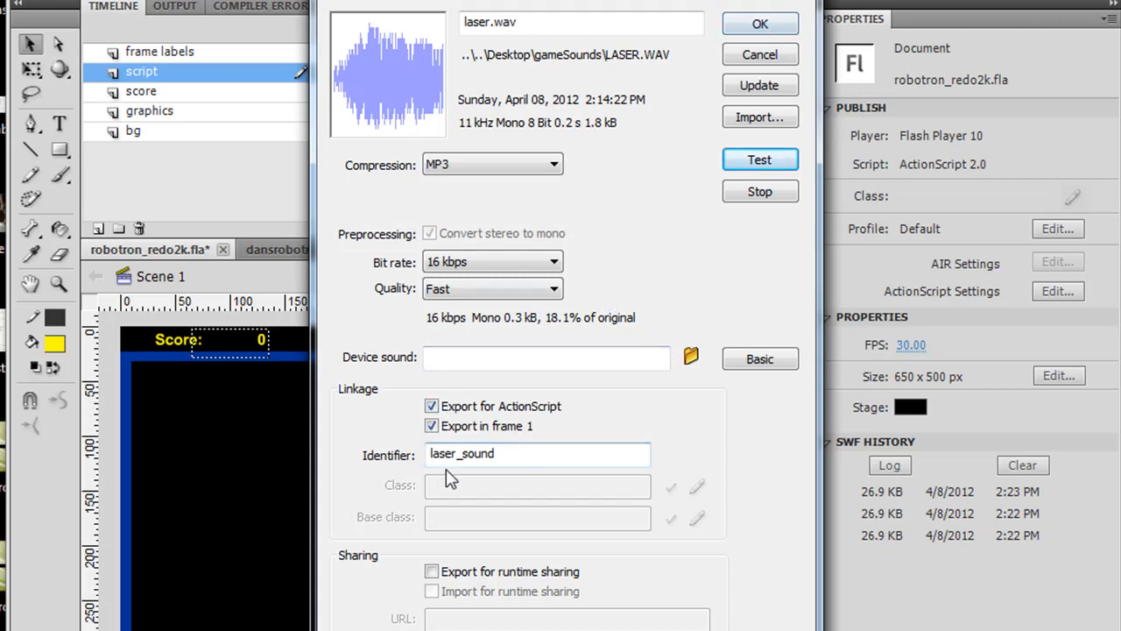
{"action": "left_click", "coordinate": [759, 22]}
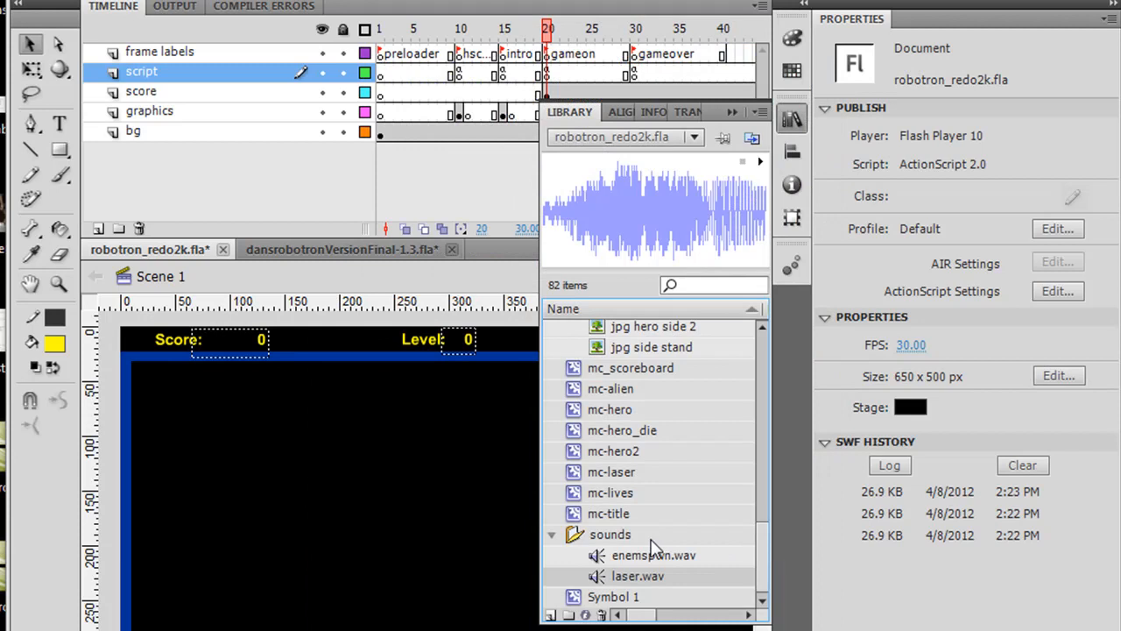
- Set enemspwn.wav (spawn_sound) to MP3 compression via its Properties and confirm
{"action": "right_click", "coordinate": [654, 553]}
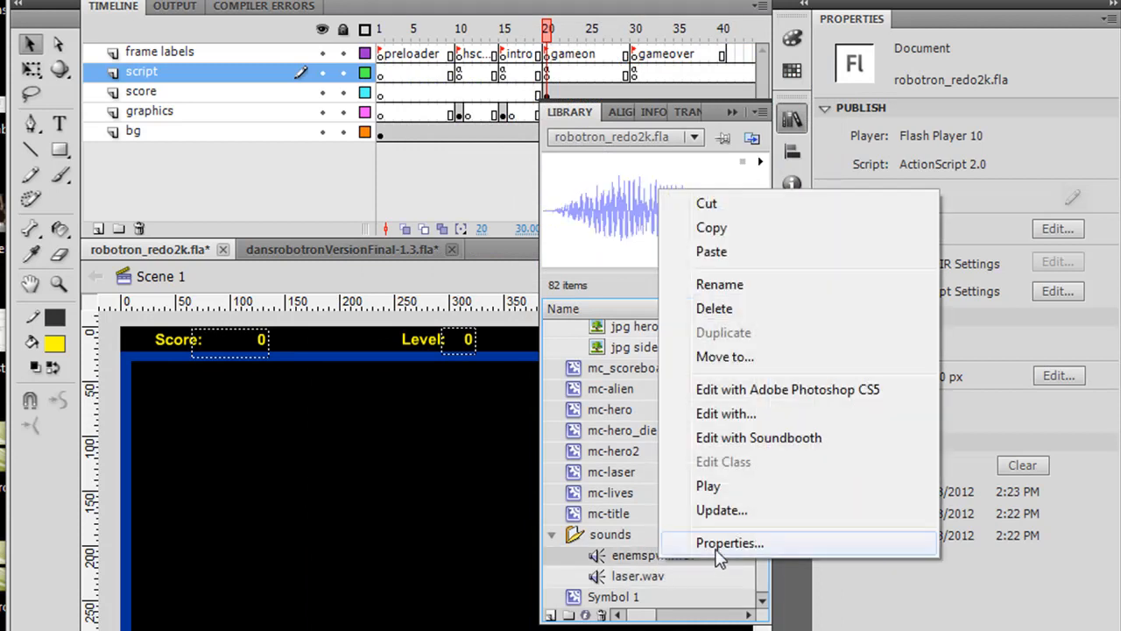
{"action": "left_click", "coordinate": [728, 543]}
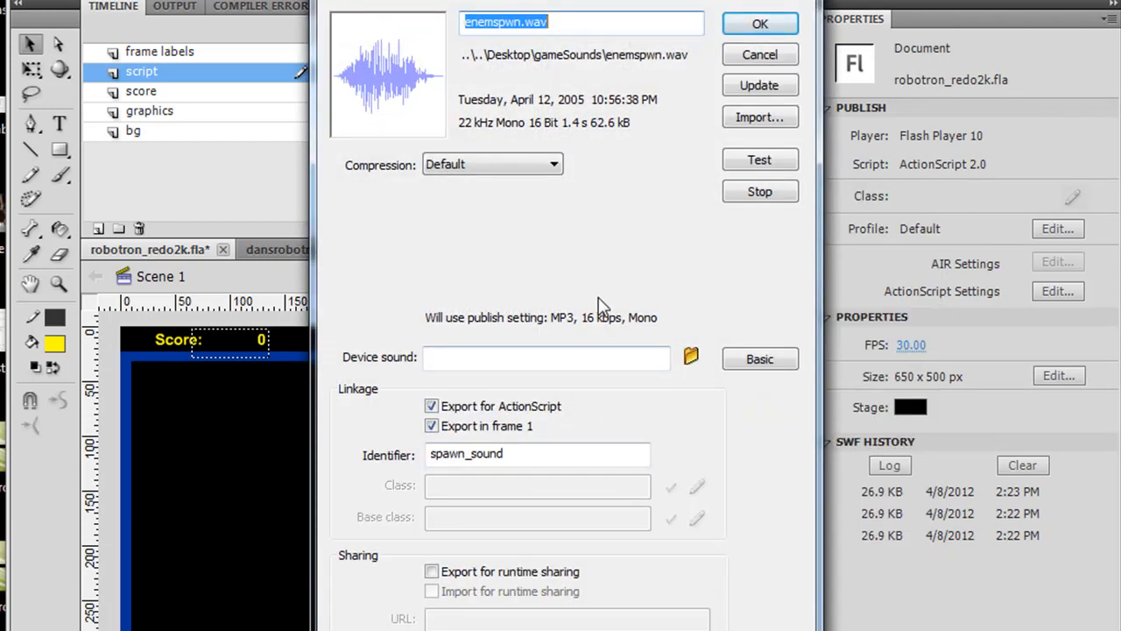
{"action": "mouse_move", "coordinate": [613, 142]}
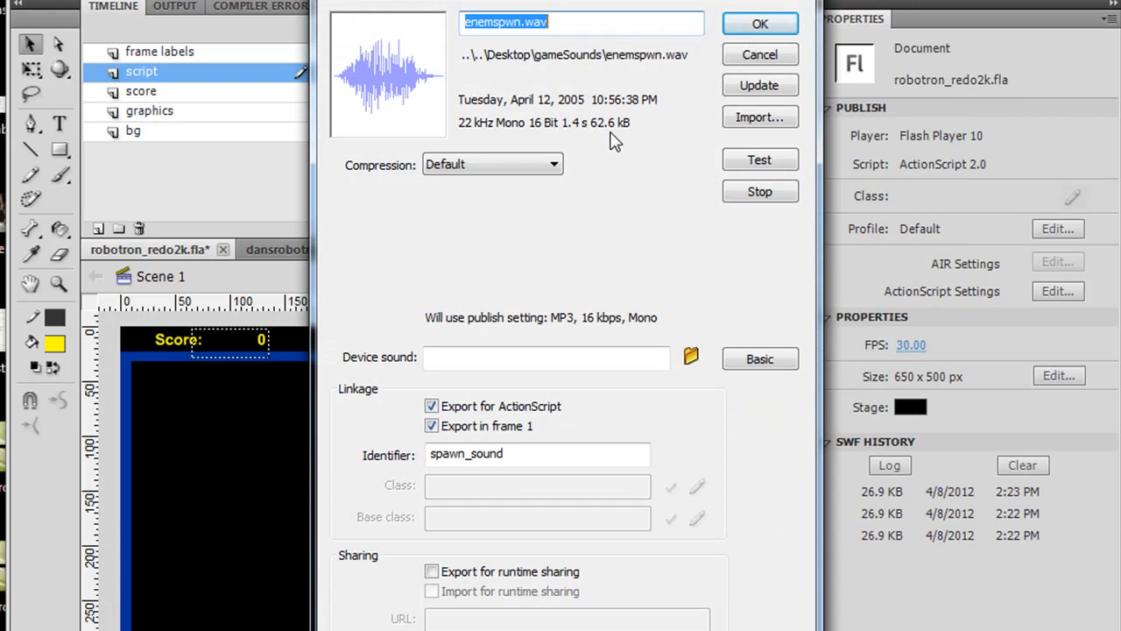
{"action": "mouse_move", "coordinate": [581, 174]}
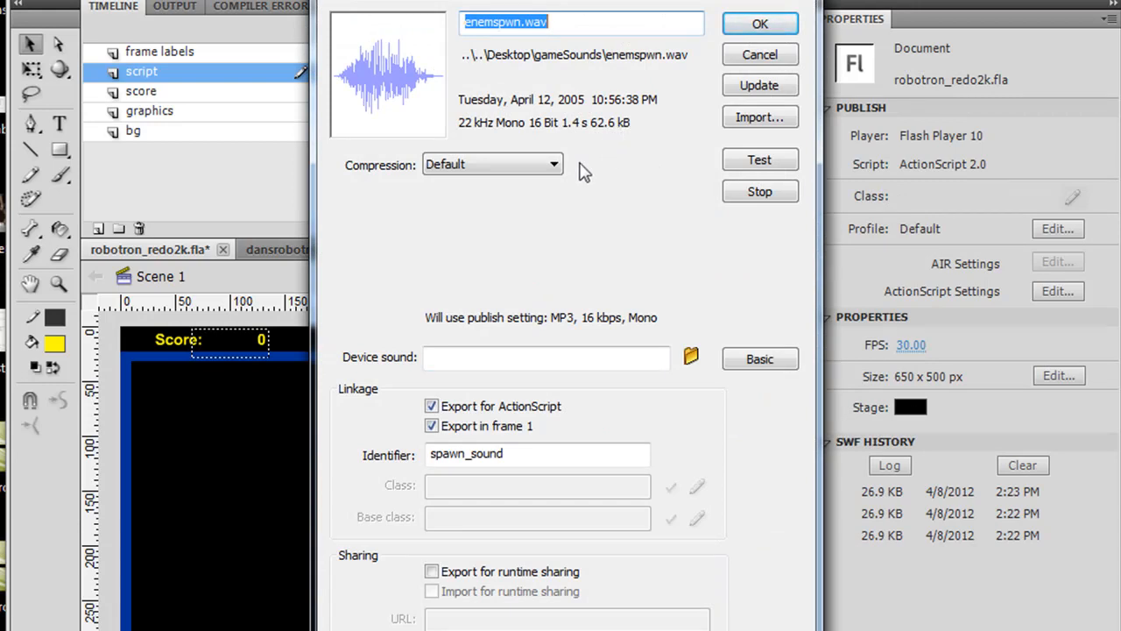
{"action": "left_click", "coordinate": [490, 164]}
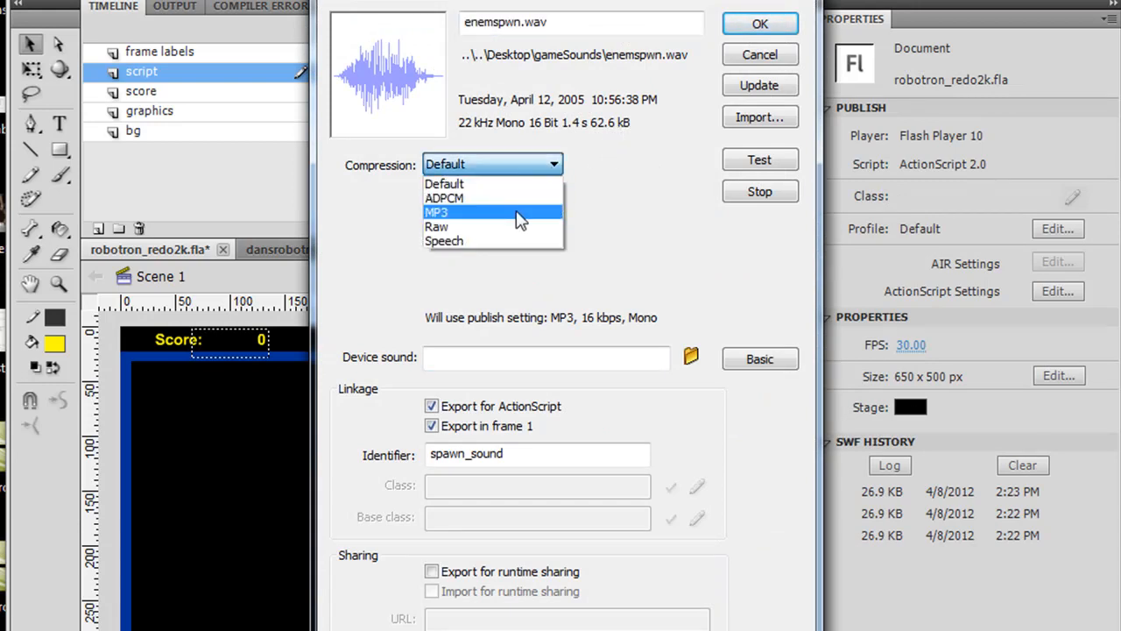
{"action": "left_click", "coordinate": [436, 212]}
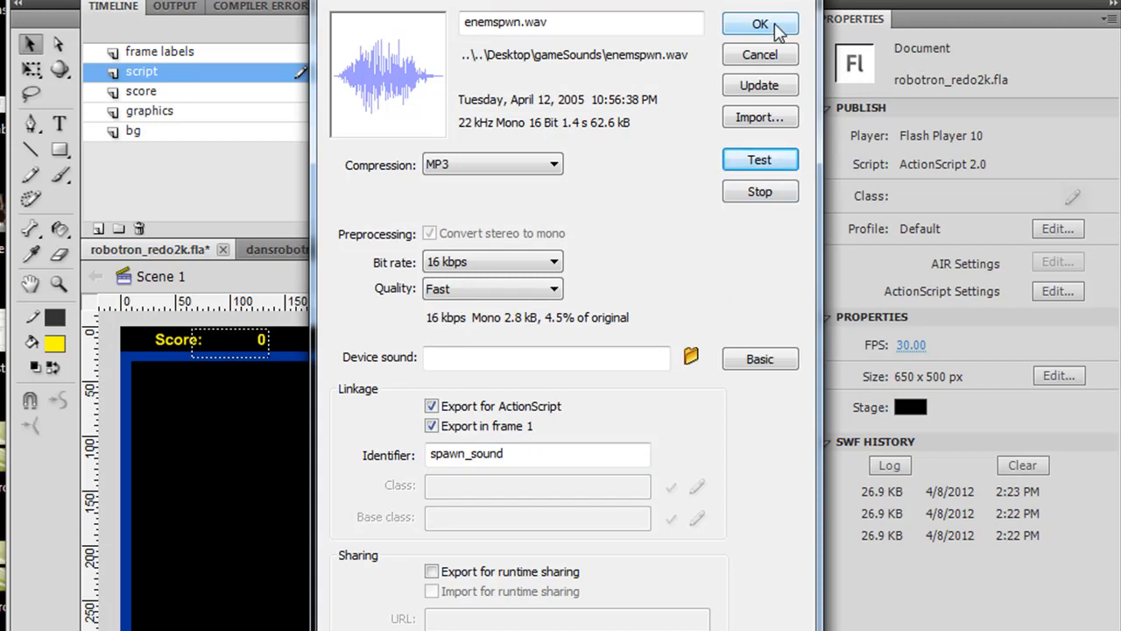
{"action": "left_click", "coordinate": [761, 25]}
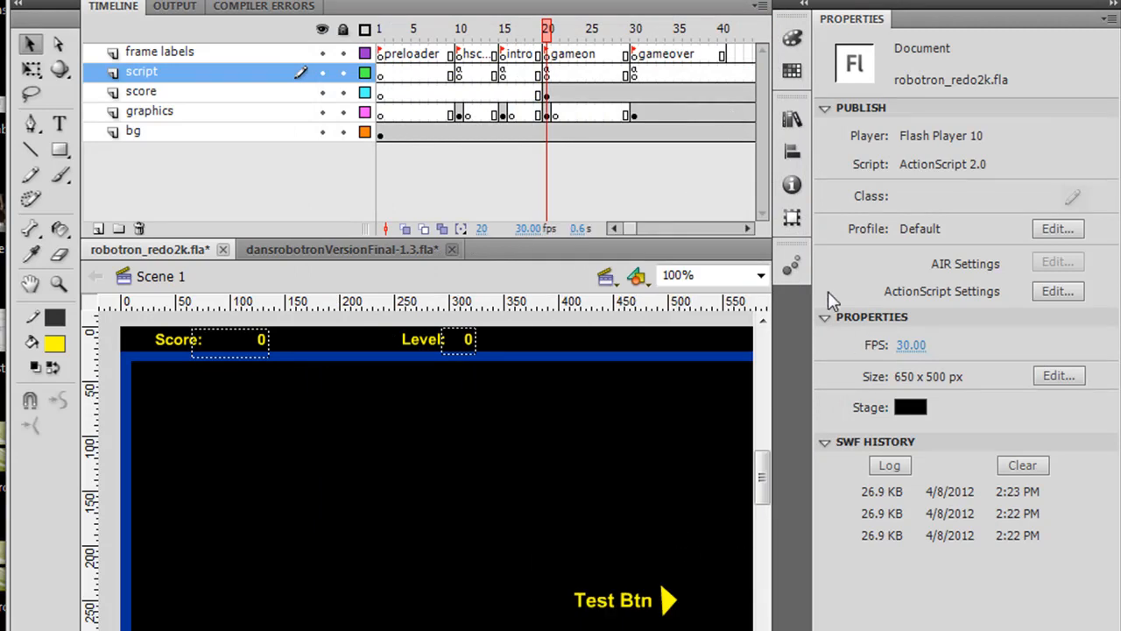
{"action": "mouse_move", "coordinate": [788, 396]}
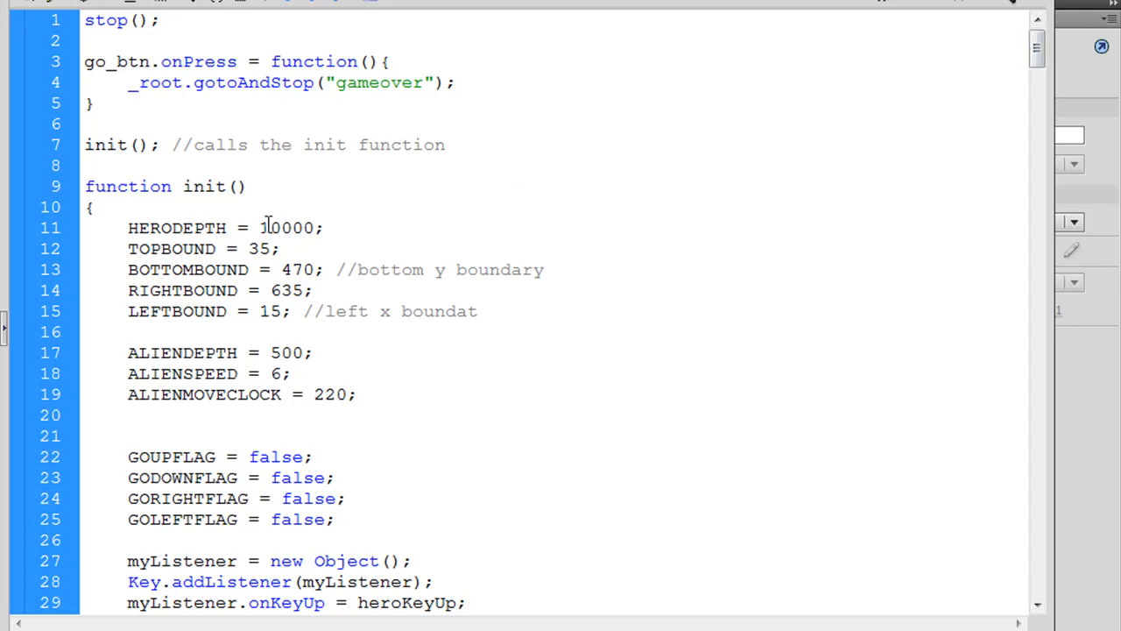
{"action": "mouse_move", "coordinate": [760, 180]}
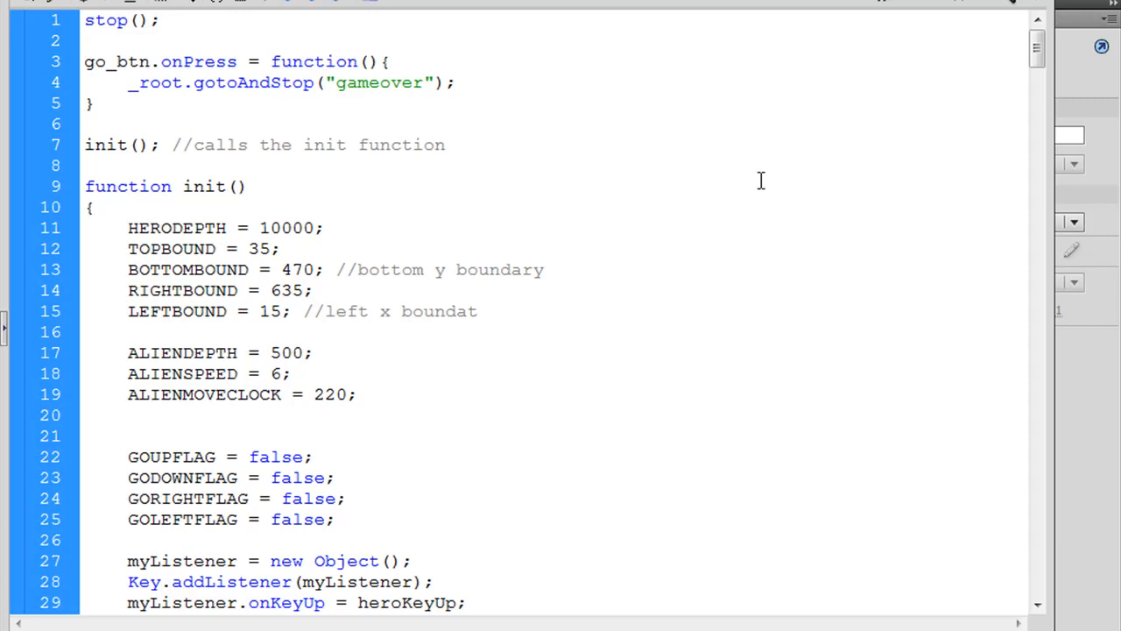
{"action": "mouse_move", "coordinate": [501, 290]}
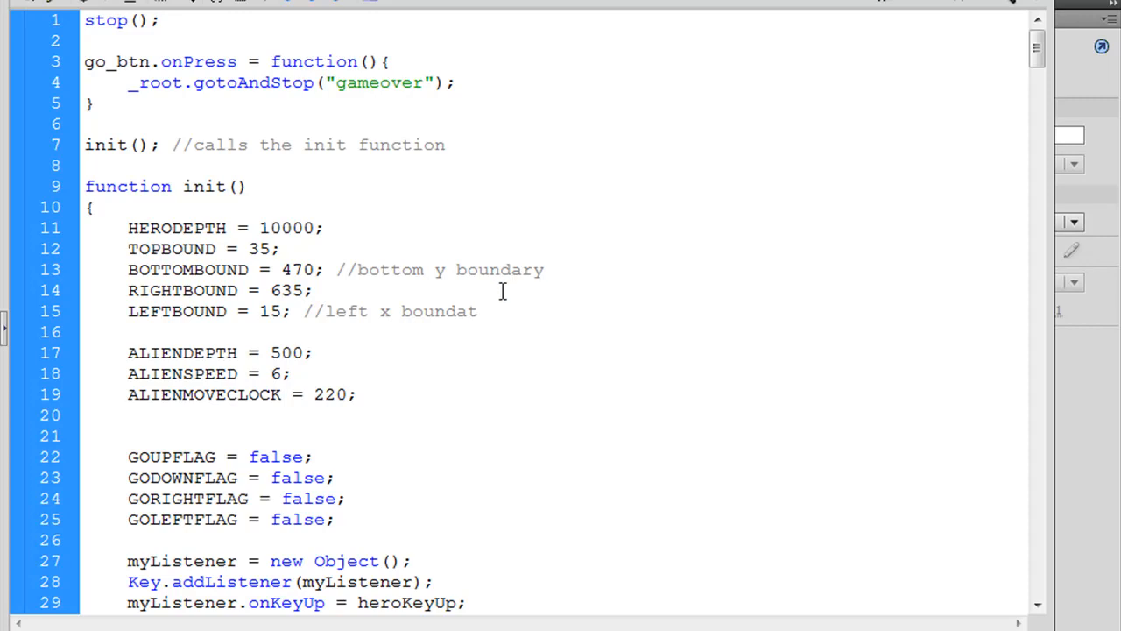
{"action": "mouse_move", "coordinate": [354, 352]}
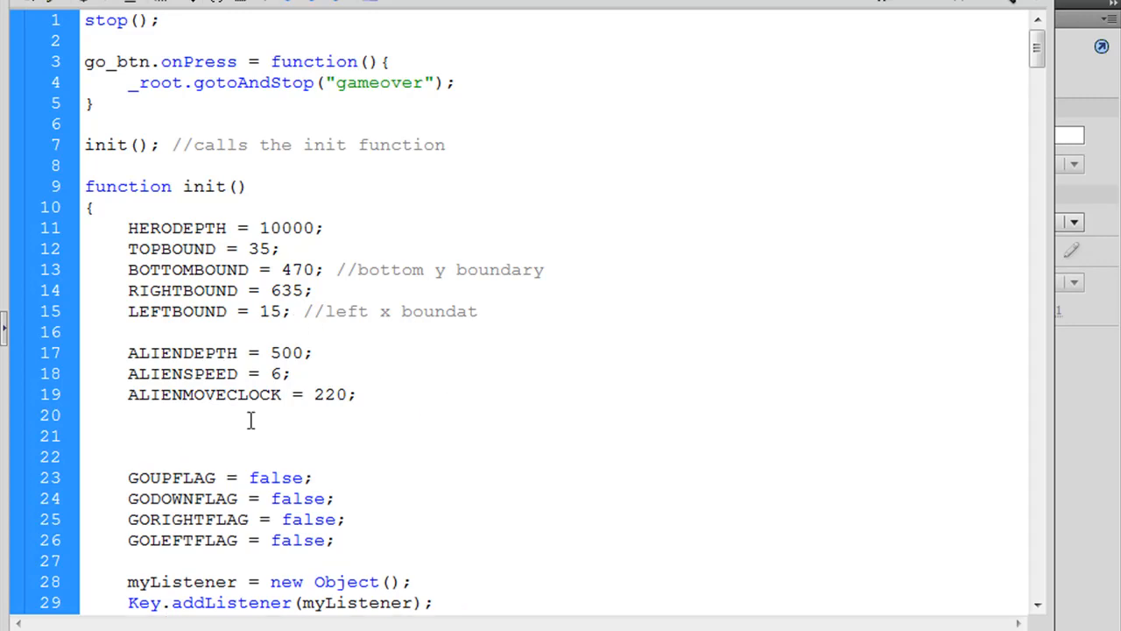
- Declare SOUNDMGRDEPTH = 300; below the alien constants in init()
{"action": "type", "text": "SOUN"}
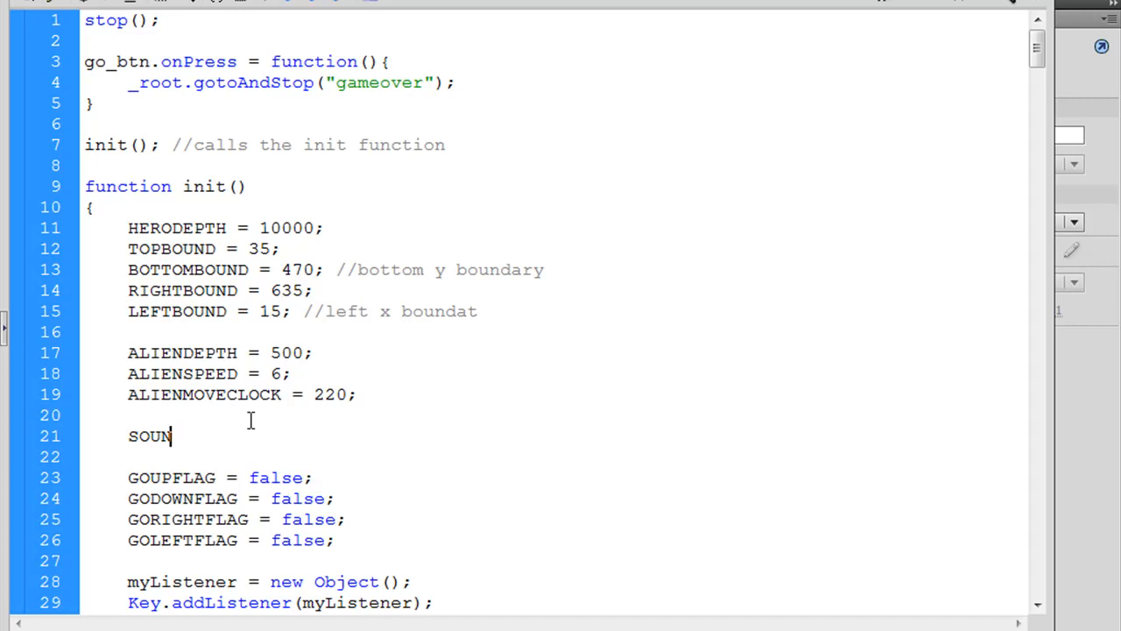
{"action": "type", "text": "DMANA"}
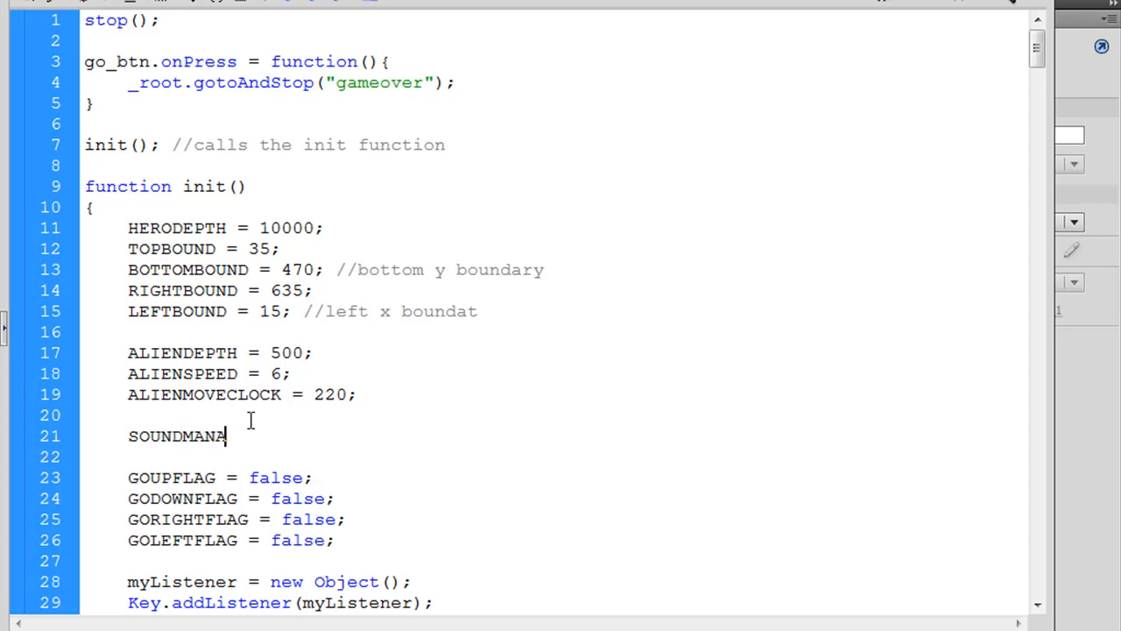
{"action": "type", "text": "GERDEPTH ="}
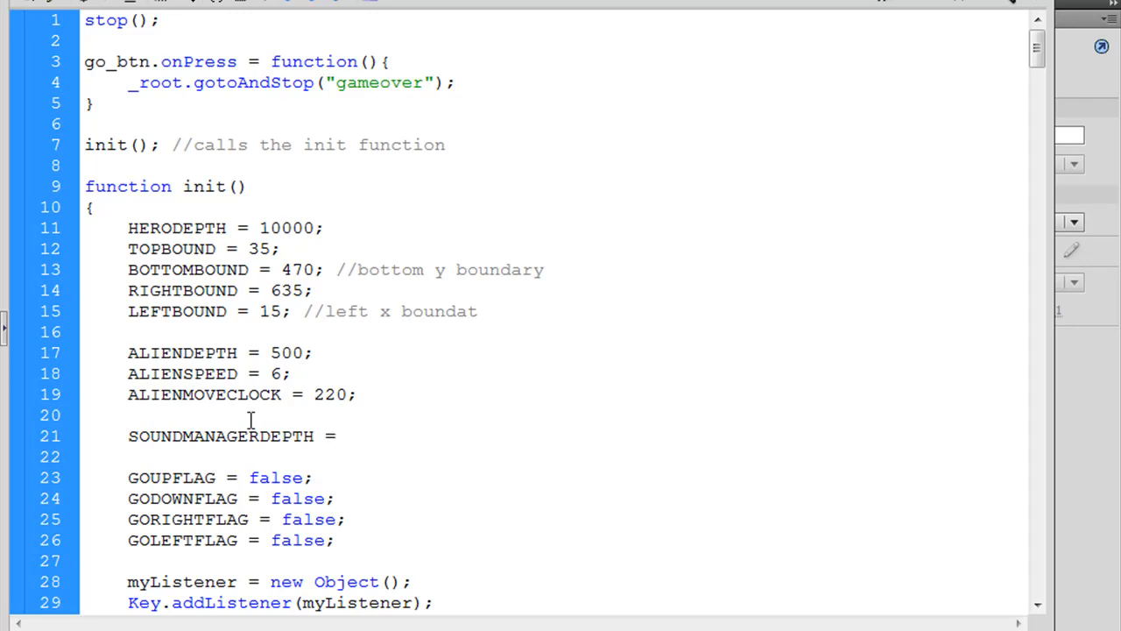
{"action": "type", "text": "300"}
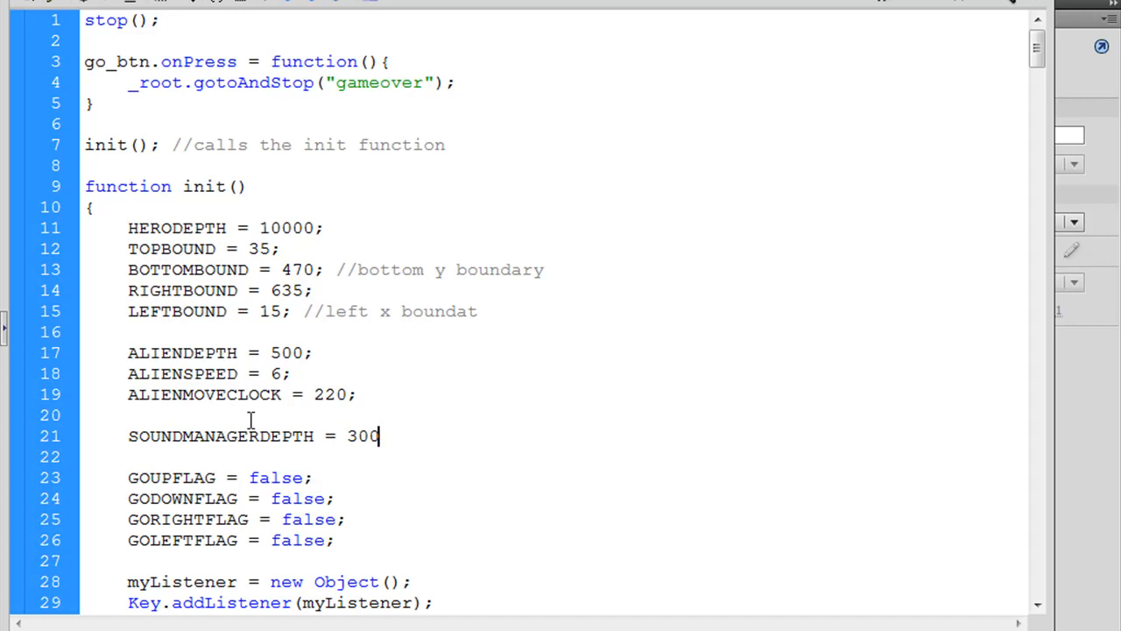
{"action": "type", "text": ";"}
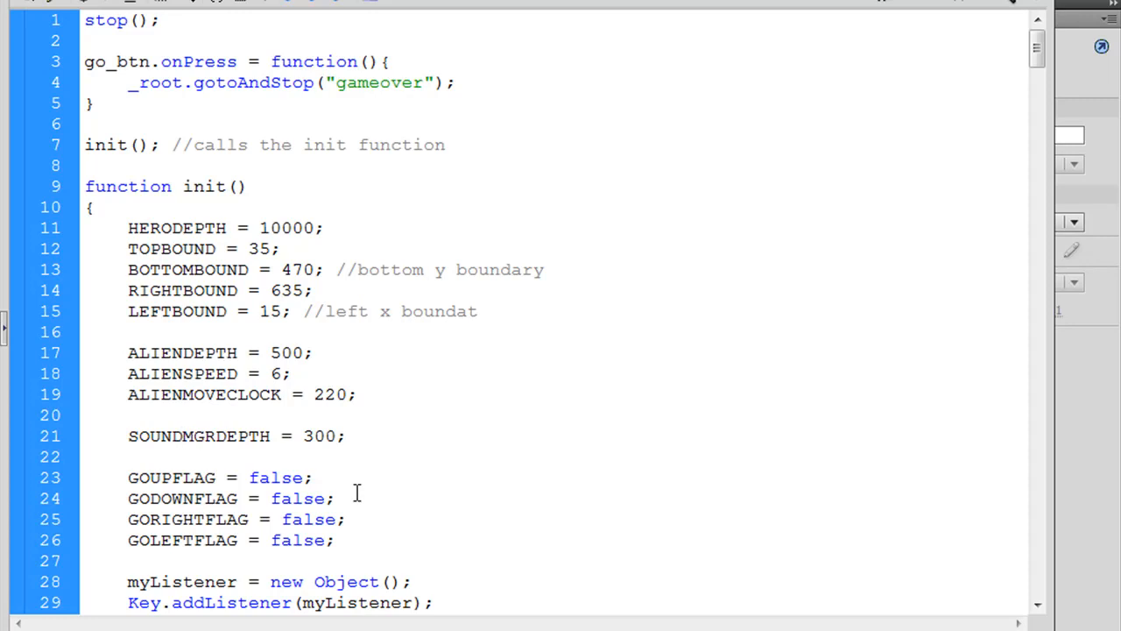
{"action": "left_click", "coordinate": [203, 436]}
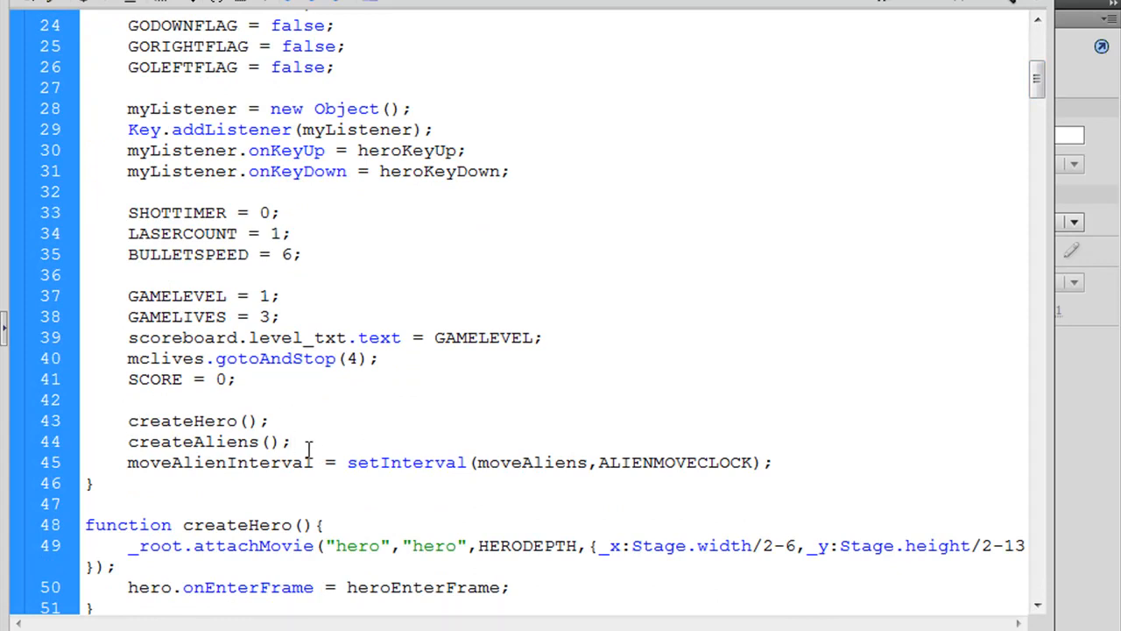
- Call createSoundManager(); right after createAliens(); in init()
{"action": "type", "text": "crea"}
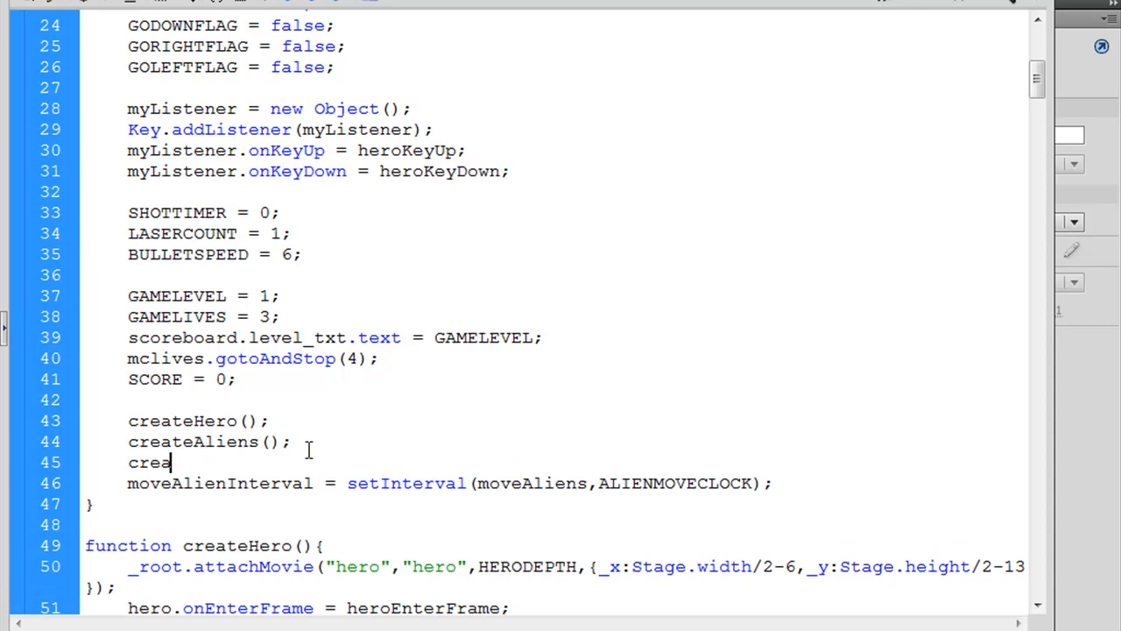
{"action": "type", "text": "teSound"}
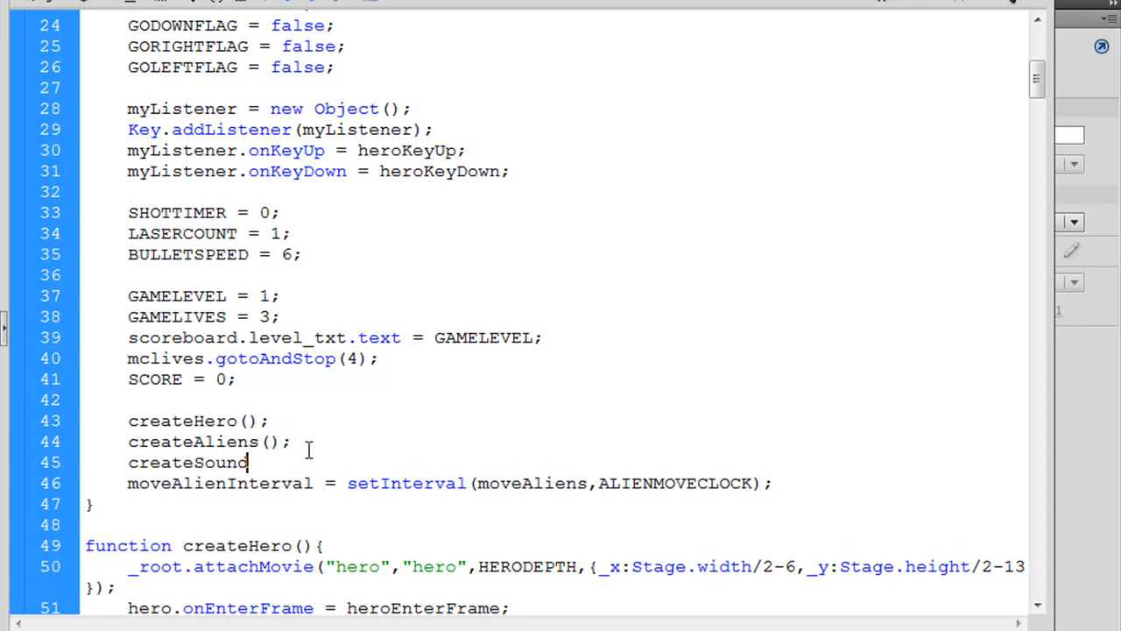
{"action": "type", "text": "Manager"}
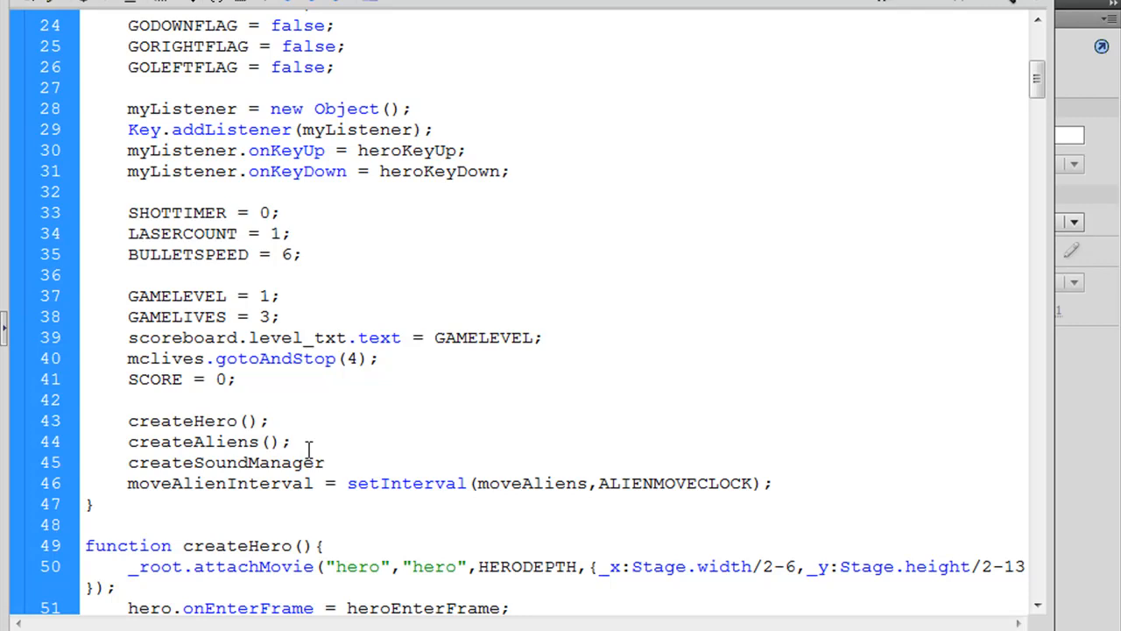
{"action": "type", "text": "();"}
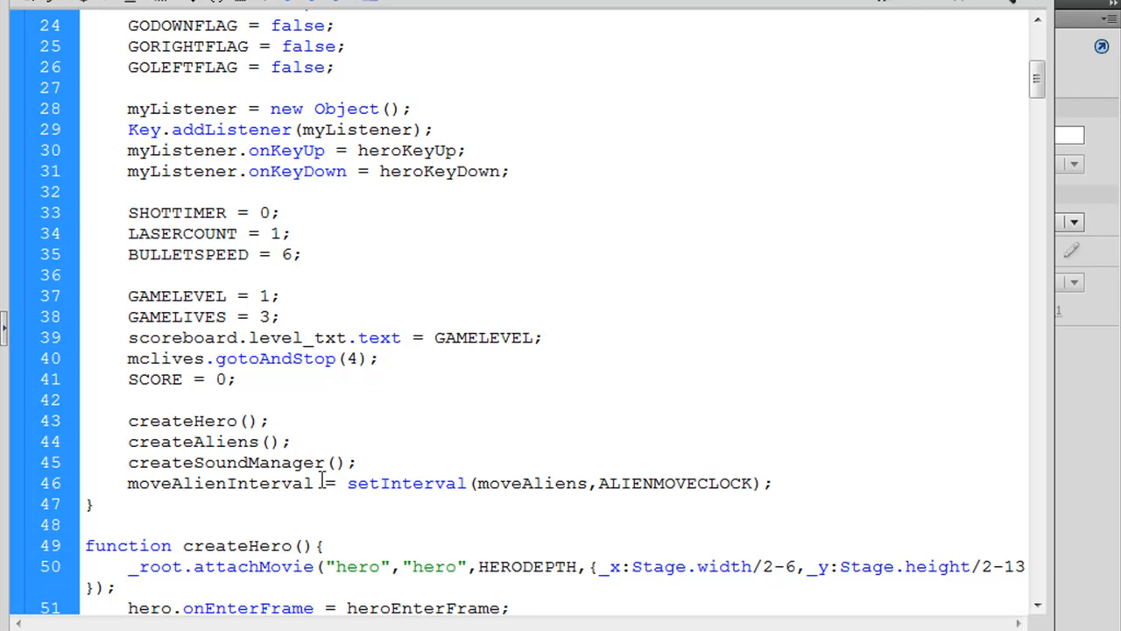
{"action": "left_click_drag", "start_coordinate": [291, 442], "coordinate": [354, 462]}
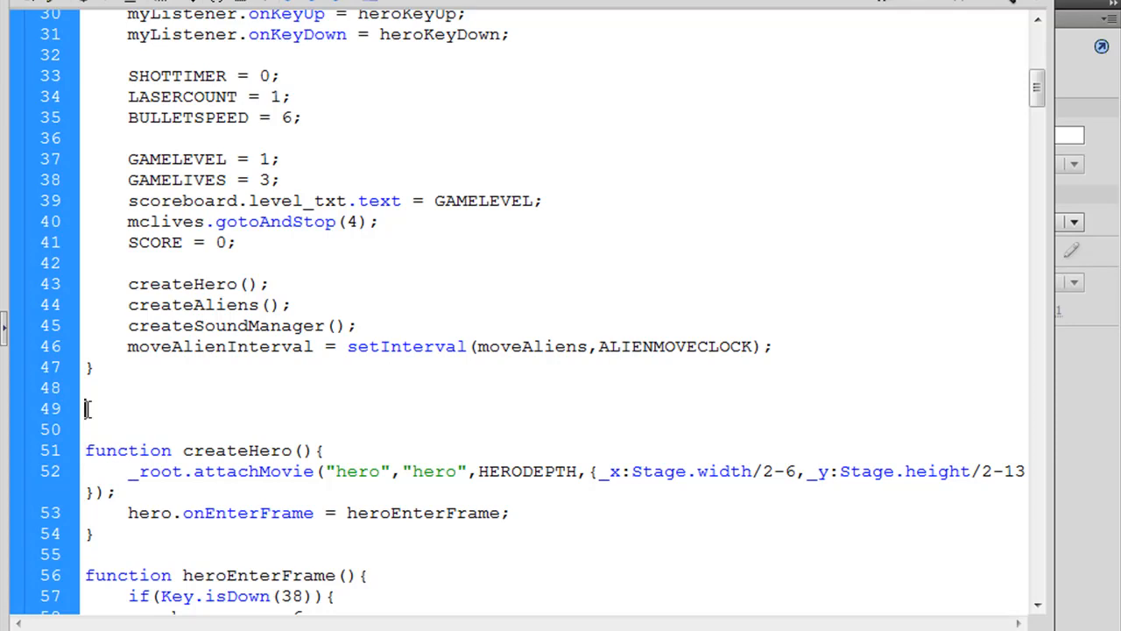
- Write function createSoundManager(){ createEmptyMovieClip(); } above createHero
{"action": "type", "text": "function createS"}
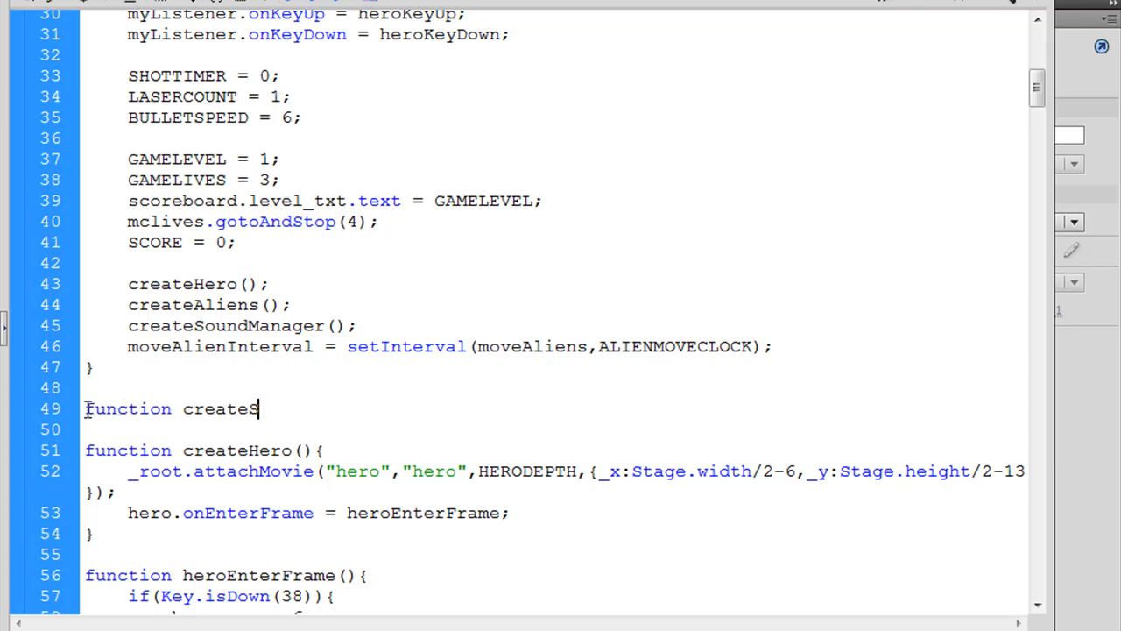
{"action": "type", "text": "oundManag"}
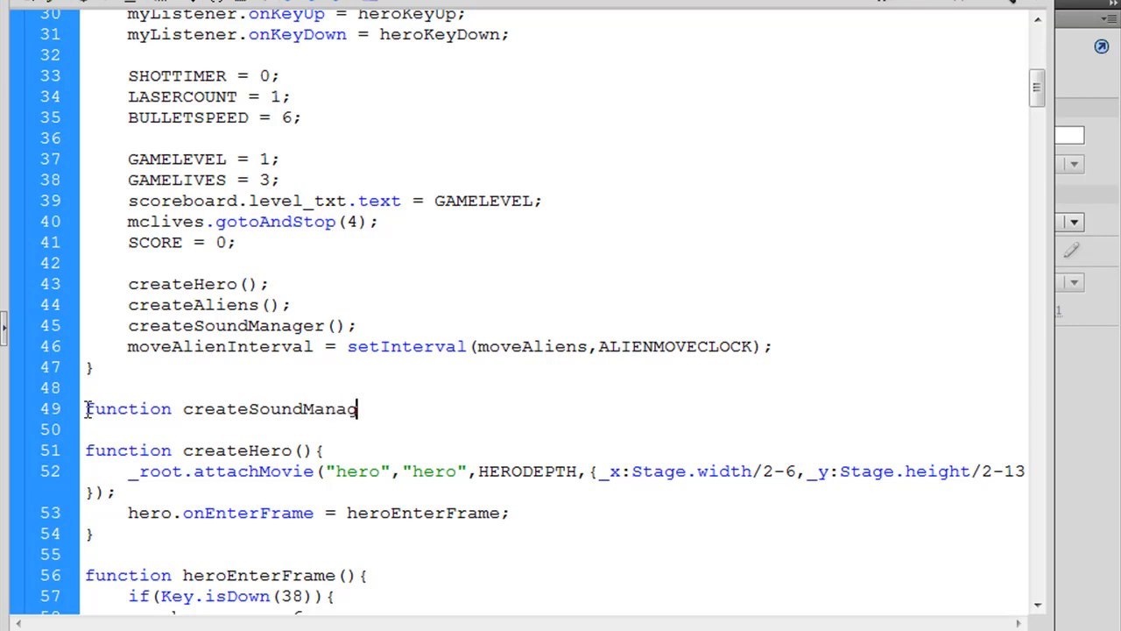
{"action": "type", "text": "er ("}
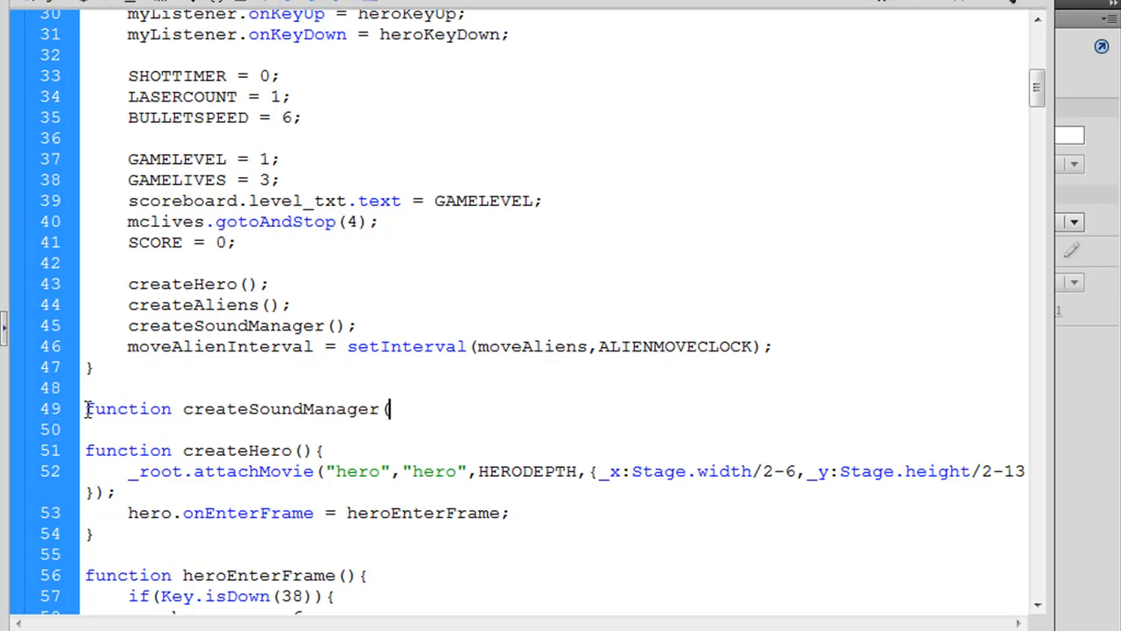
{"action": "type", "text": ") {"}
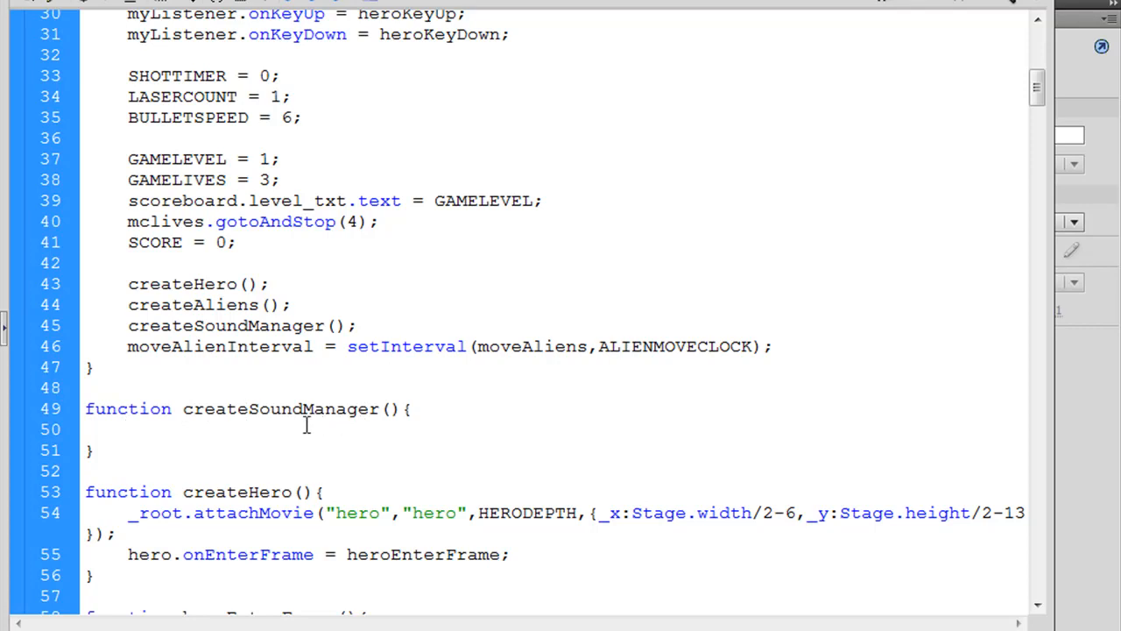
{"action": "type", "text": "creat"}
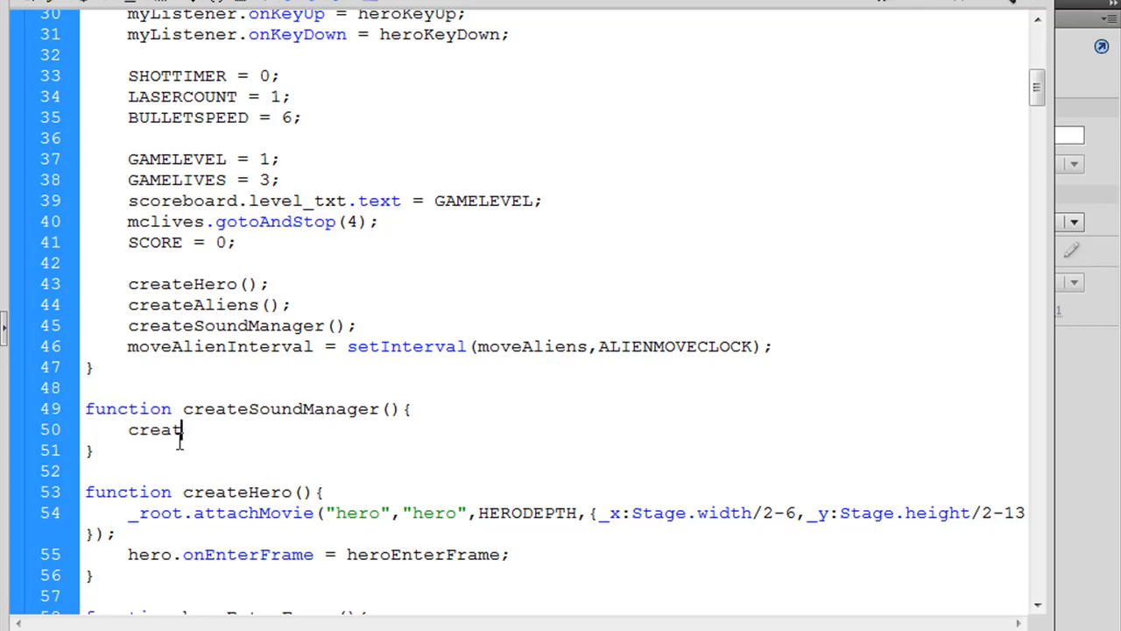
{"action": "type", "text": "eEmpty"}
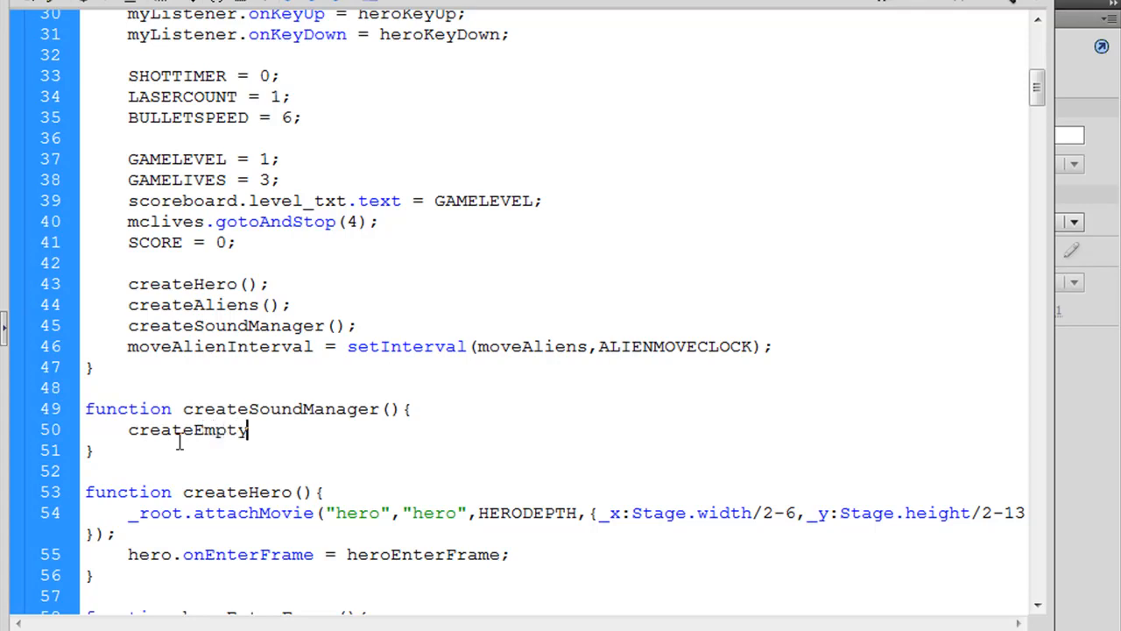
{"action": "type", "text": "Movie"}
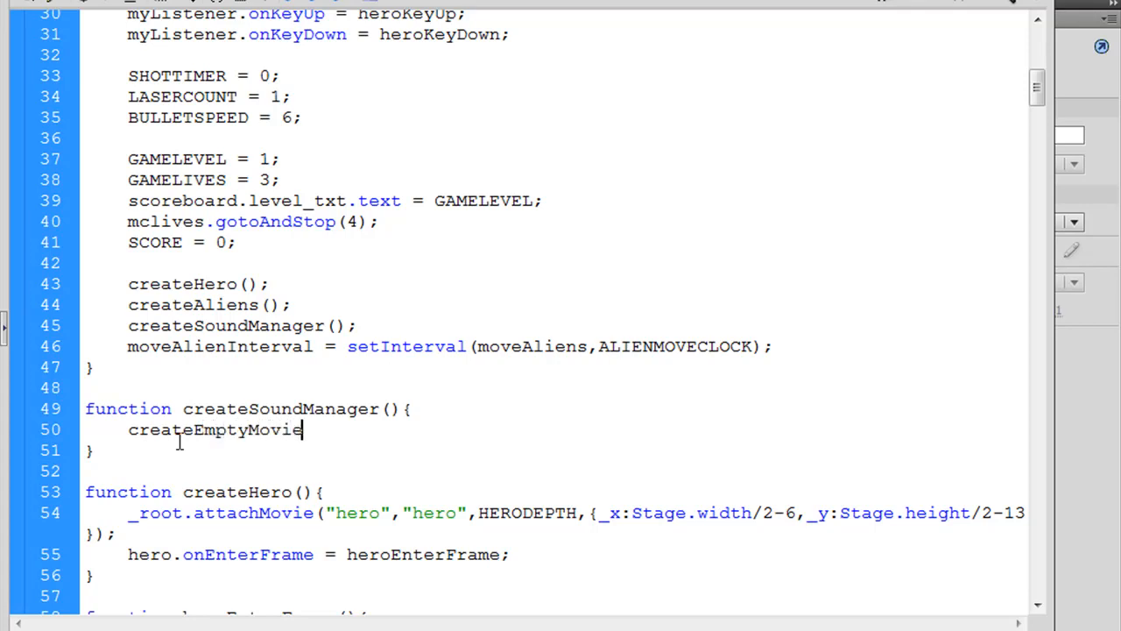
{"action": "type", "text": "Clip"}
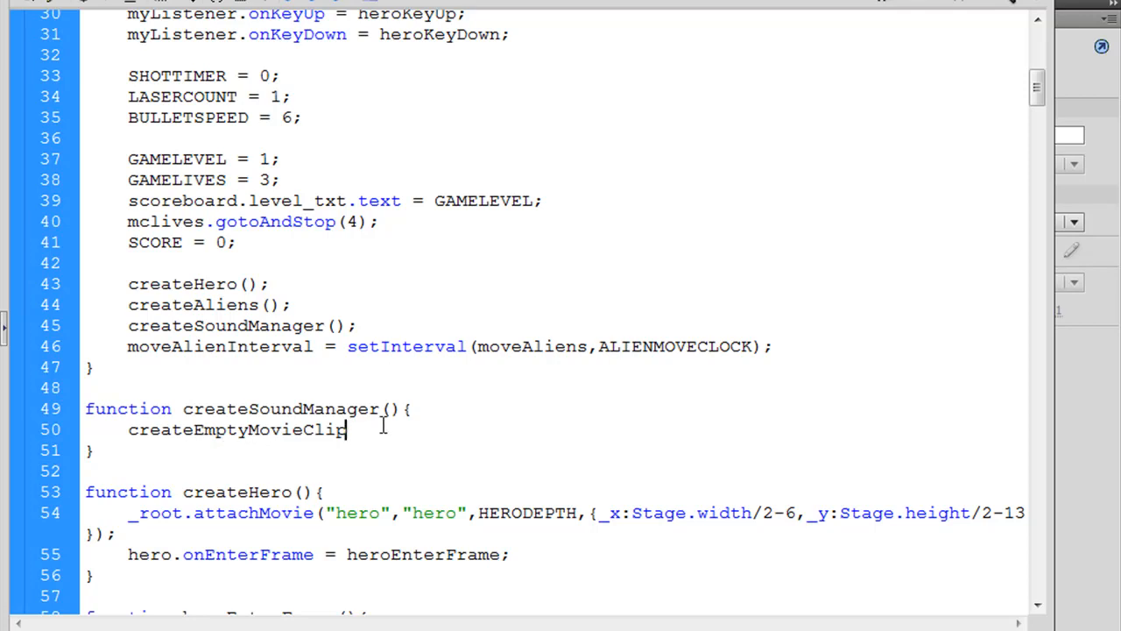
{"action": "type", "text": "()"}
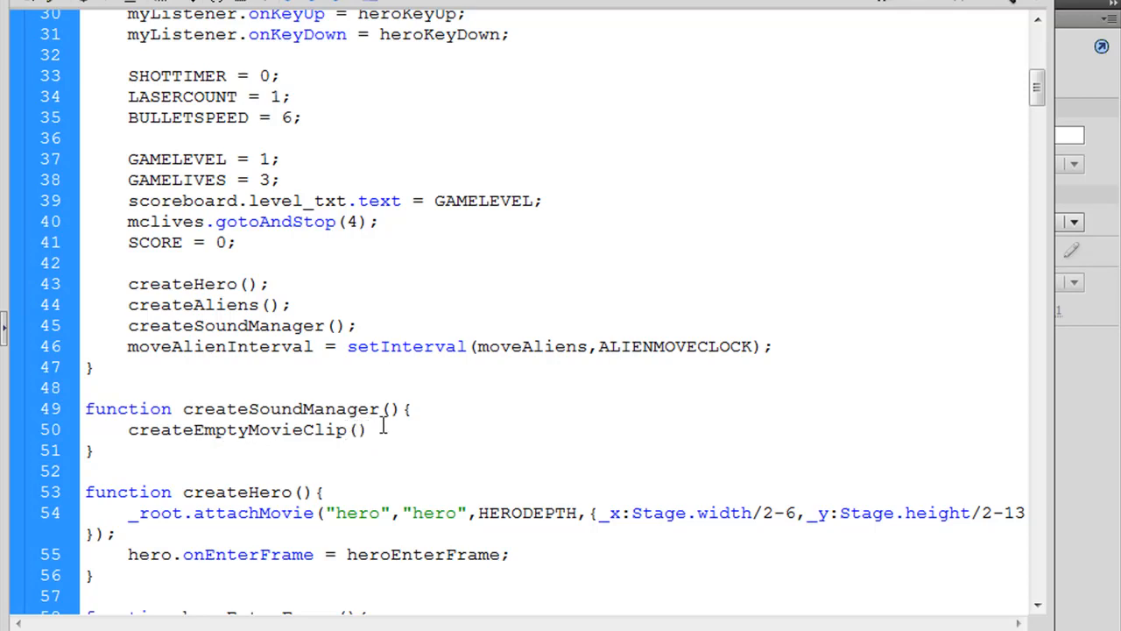
{"action": "type", "text": ";"}
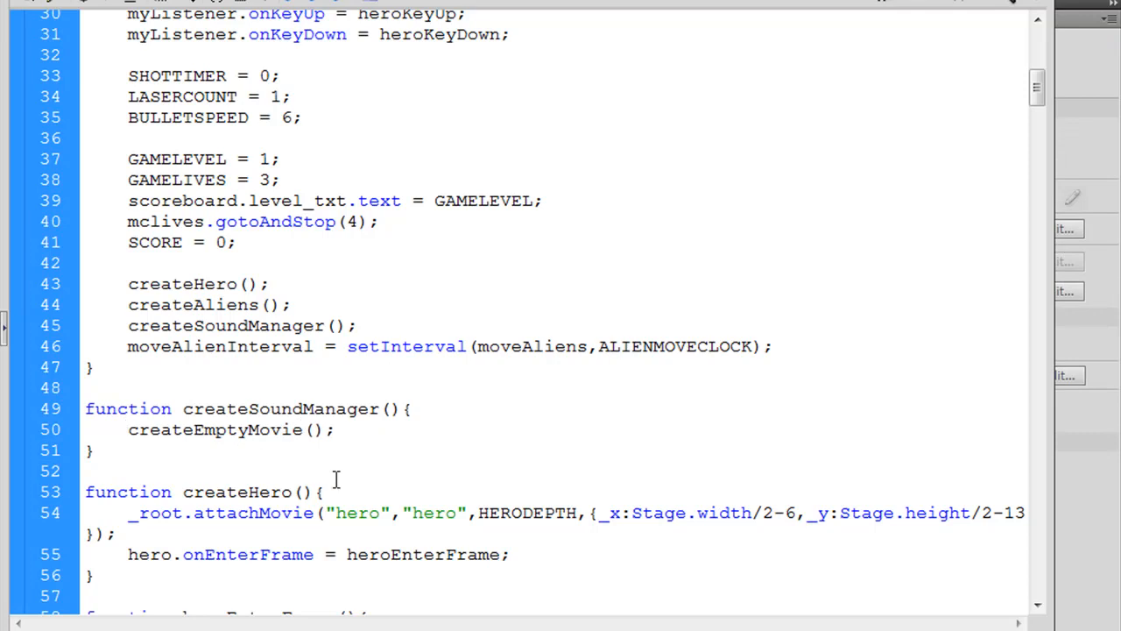
{"action": "type", "text": "Vlip"}
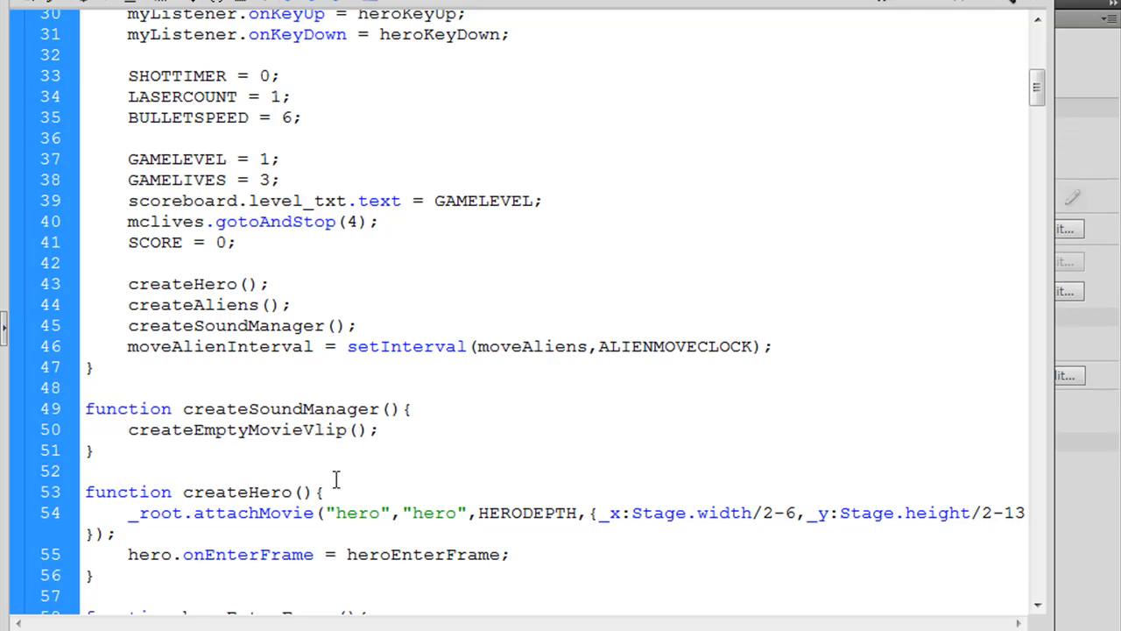
- Fill the call's arguments as "soundManager", SOUNDDEPTH
{"action": "left_click", "coordinate": [312, 429]}
{"action": "type", "text": "C"}
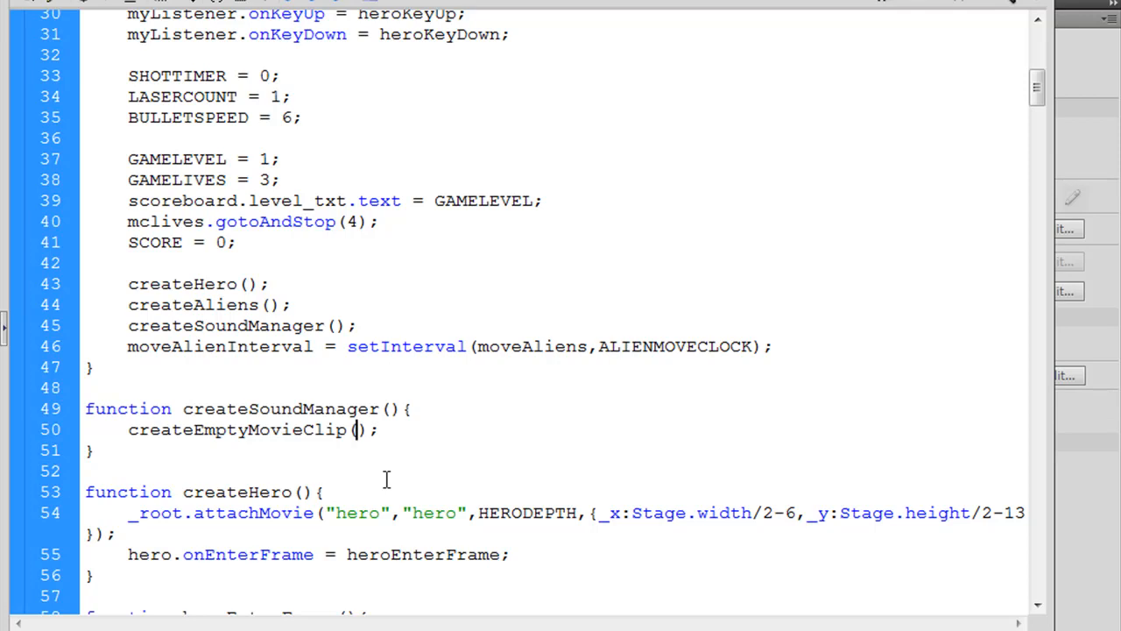
{"action": "type", "text": "\"\""}
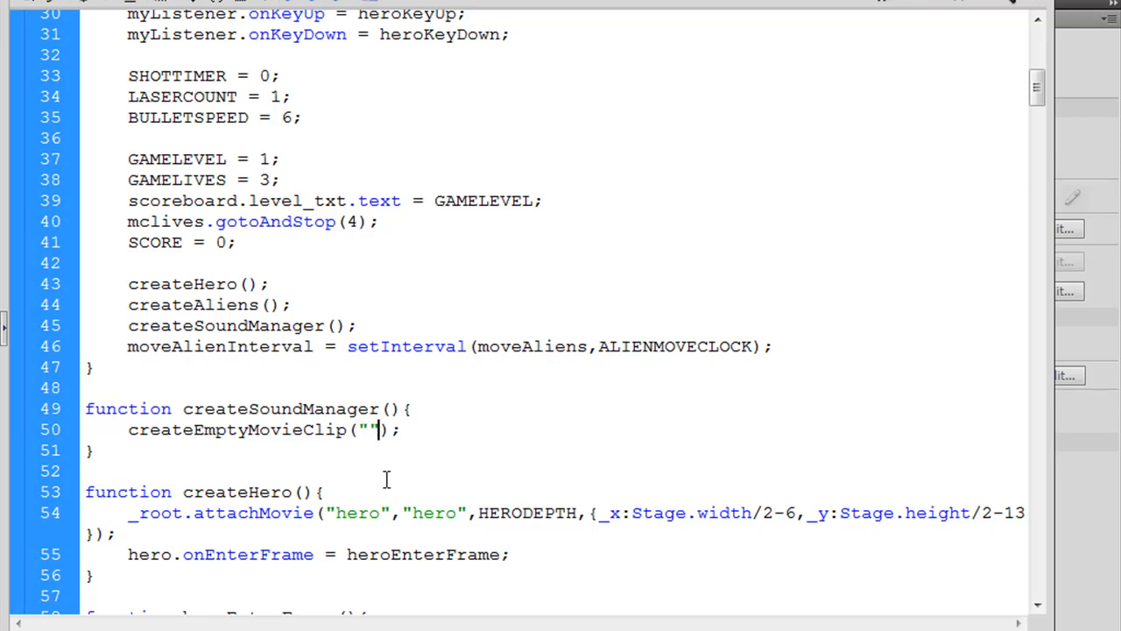
{"action": "type", "text": "sound"}
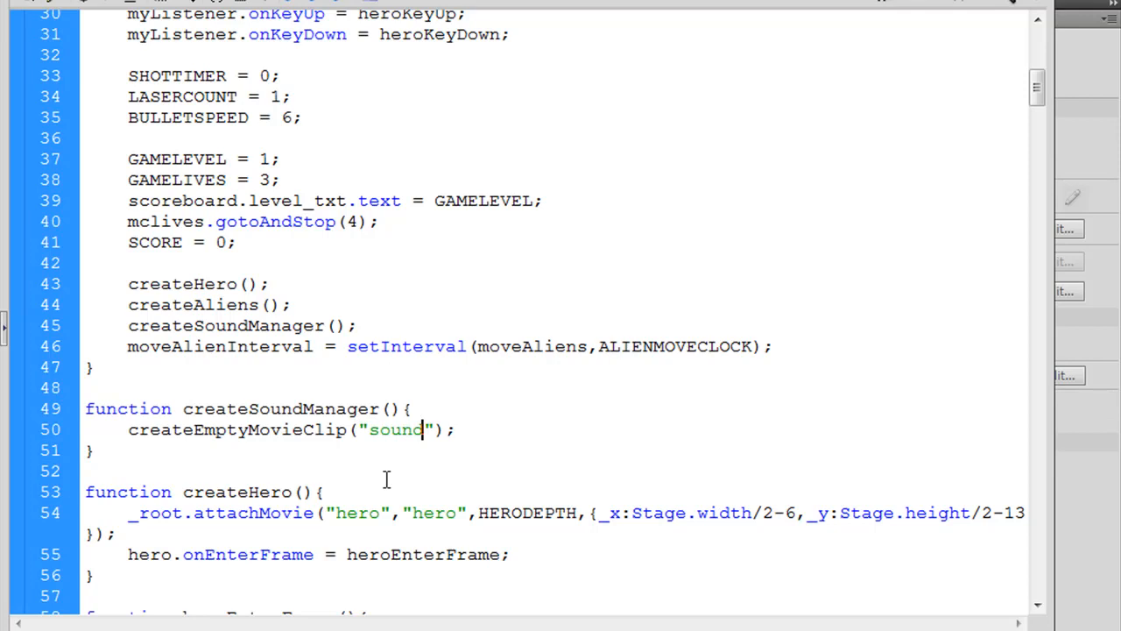
{"action": "type", "text": "Manager"}
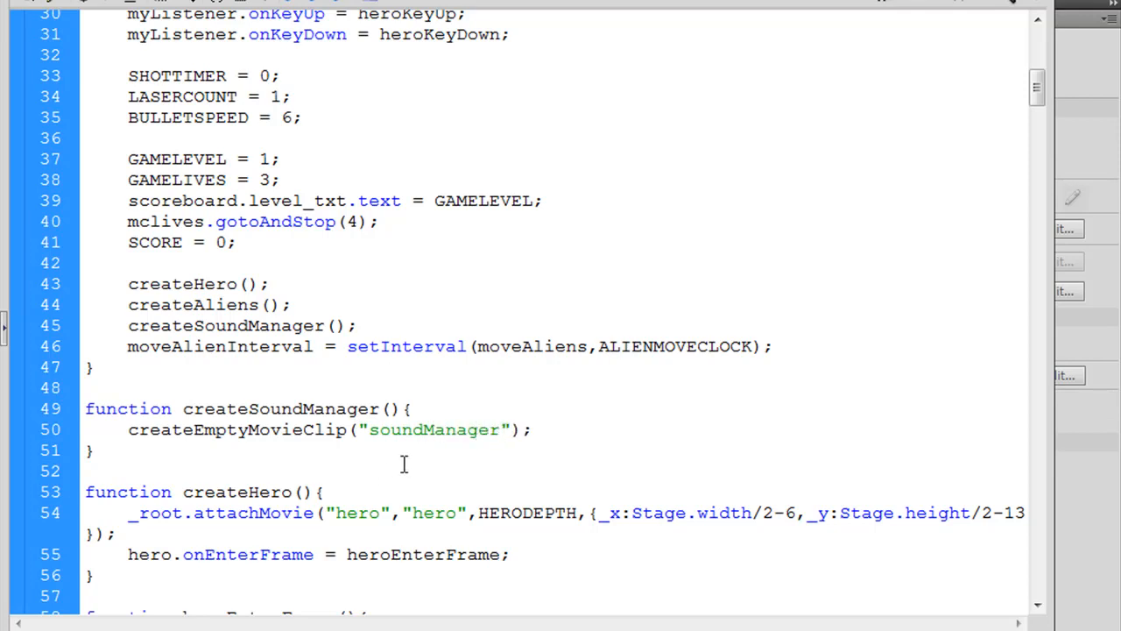
{"action": "left_click", "coordinate": [508, 430]}
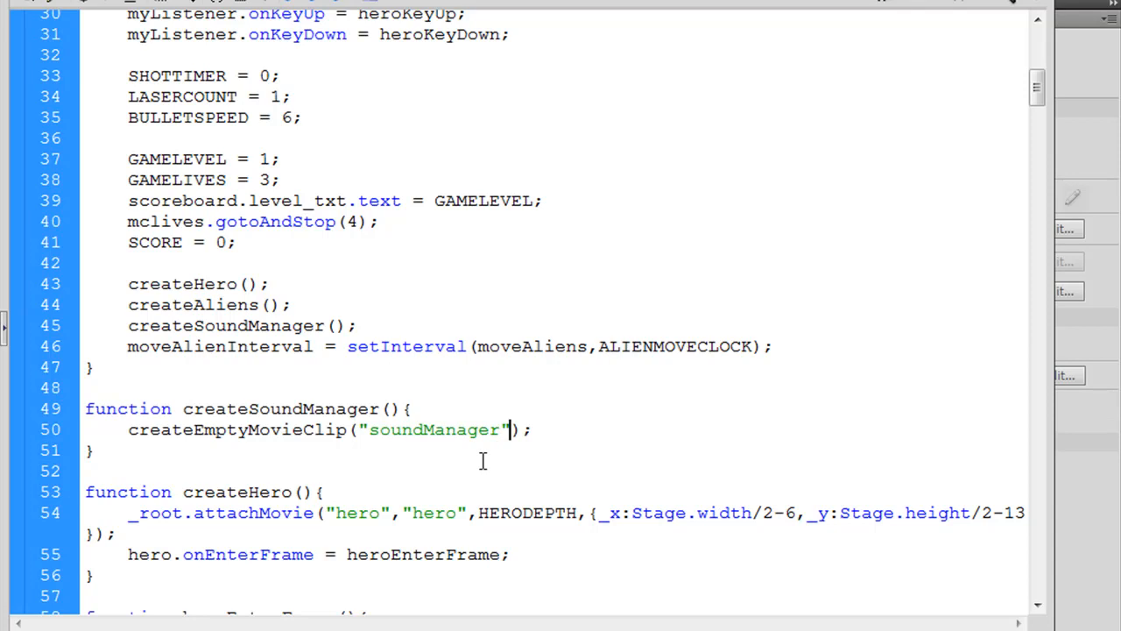
{"action": "type", "text": ","}
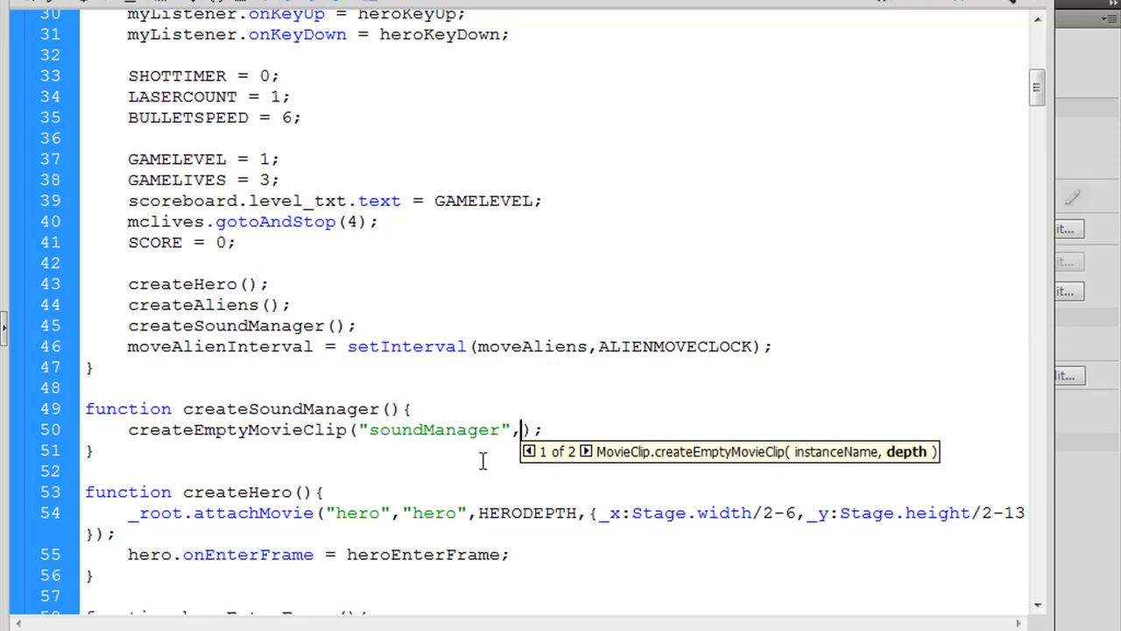
{"action": "type", "text": "SOUND"}
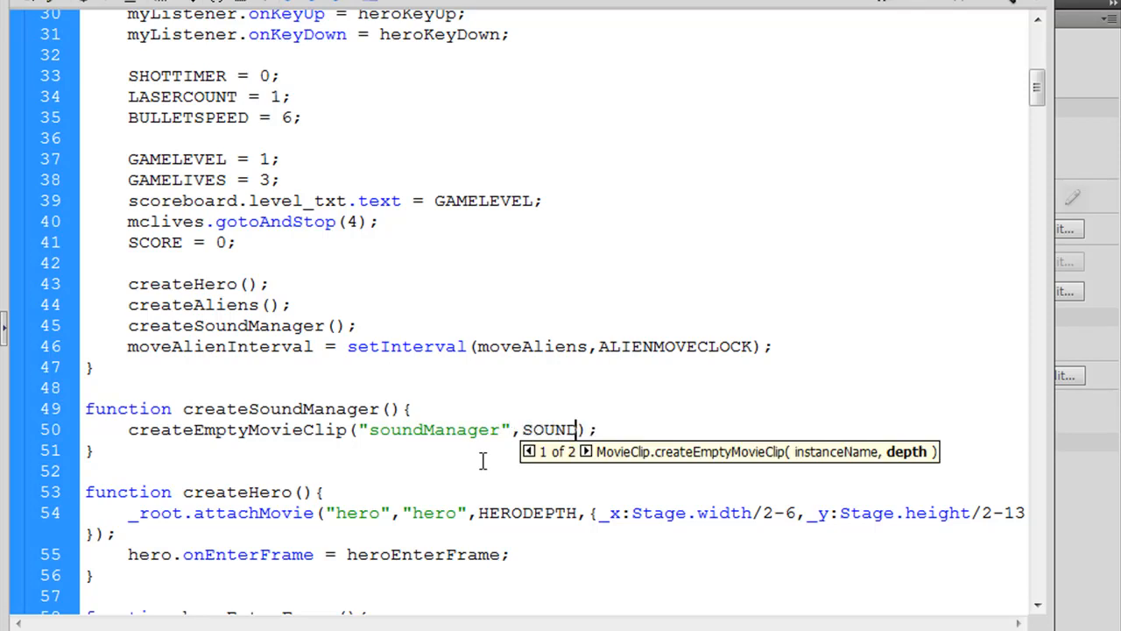
{"action": "type", "text": "DEPTH"}
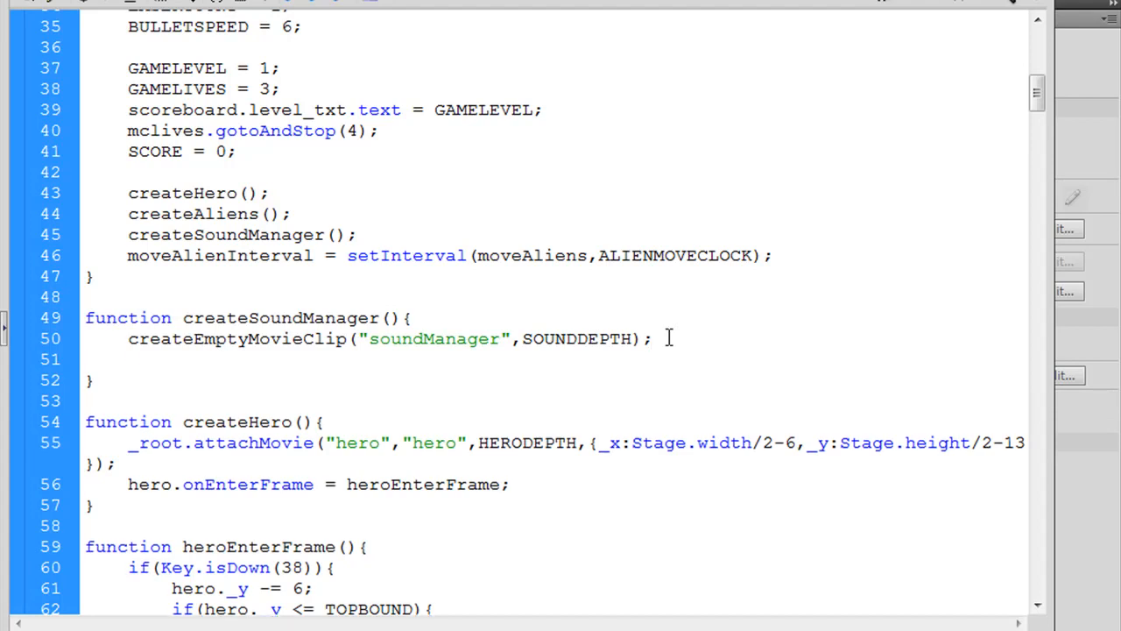
- Add soundManager.createEmptyMovieClip("laser",SOUNDDEPTH++); inside createSoundManager
{"action": "type", "text": "sound"}
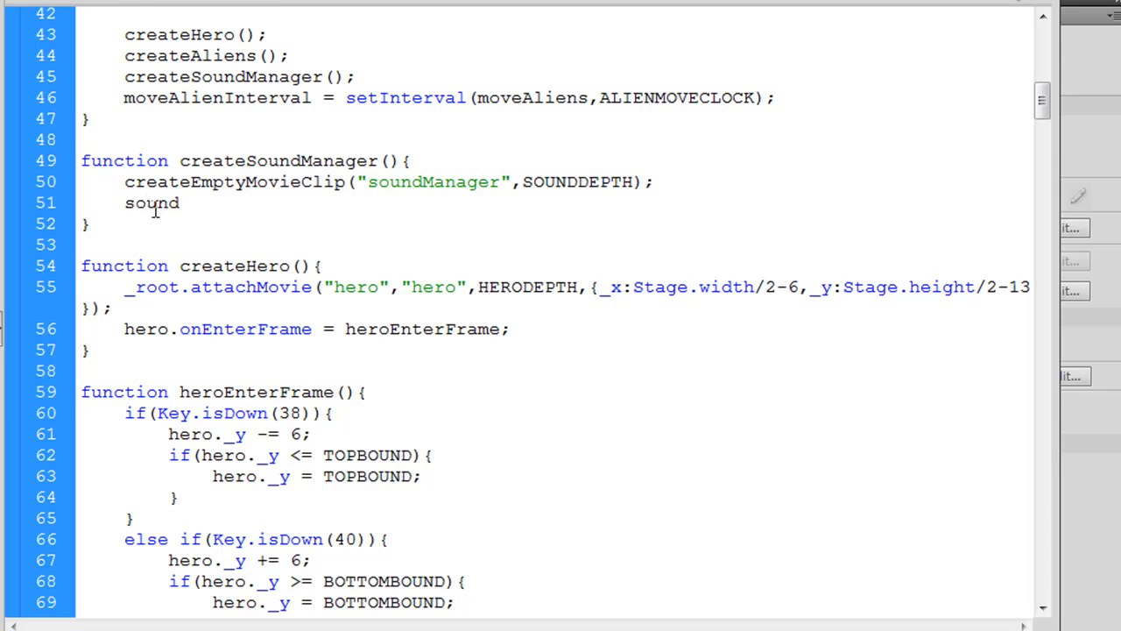
{"action": "type", "text": "Man"}
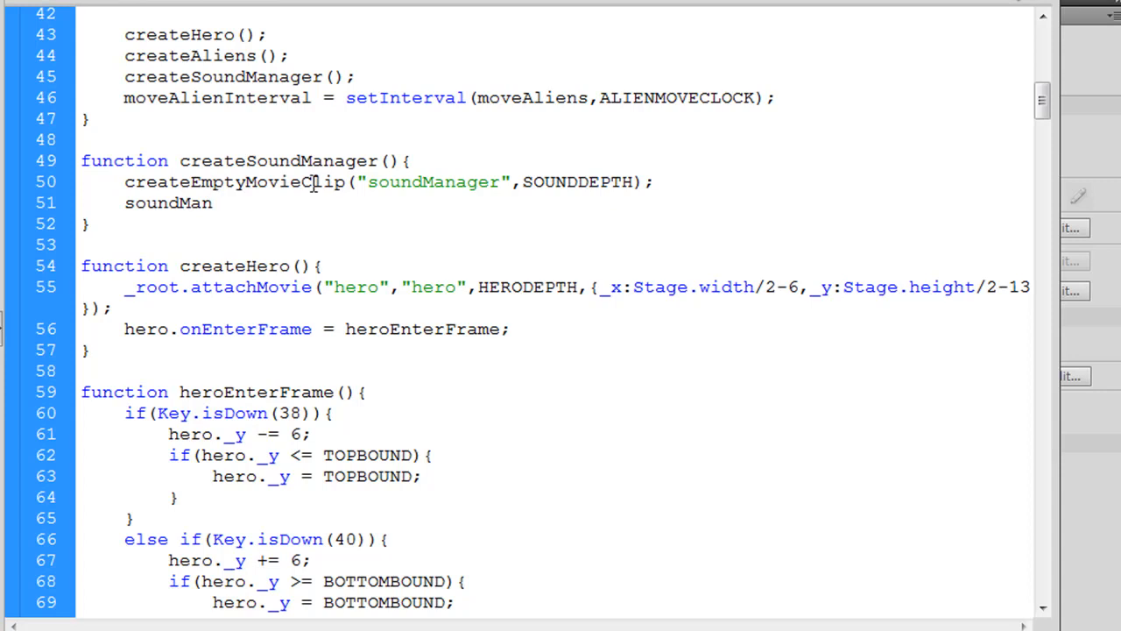
{"action": "type", "text": "ager"}
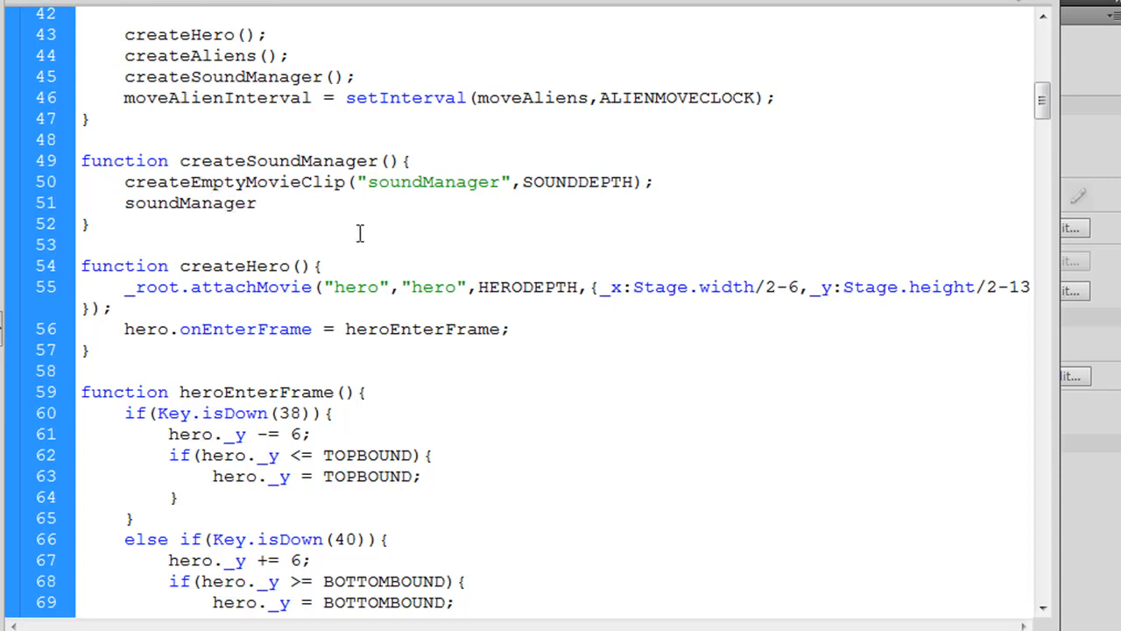
{"action": "type", "text": "."}
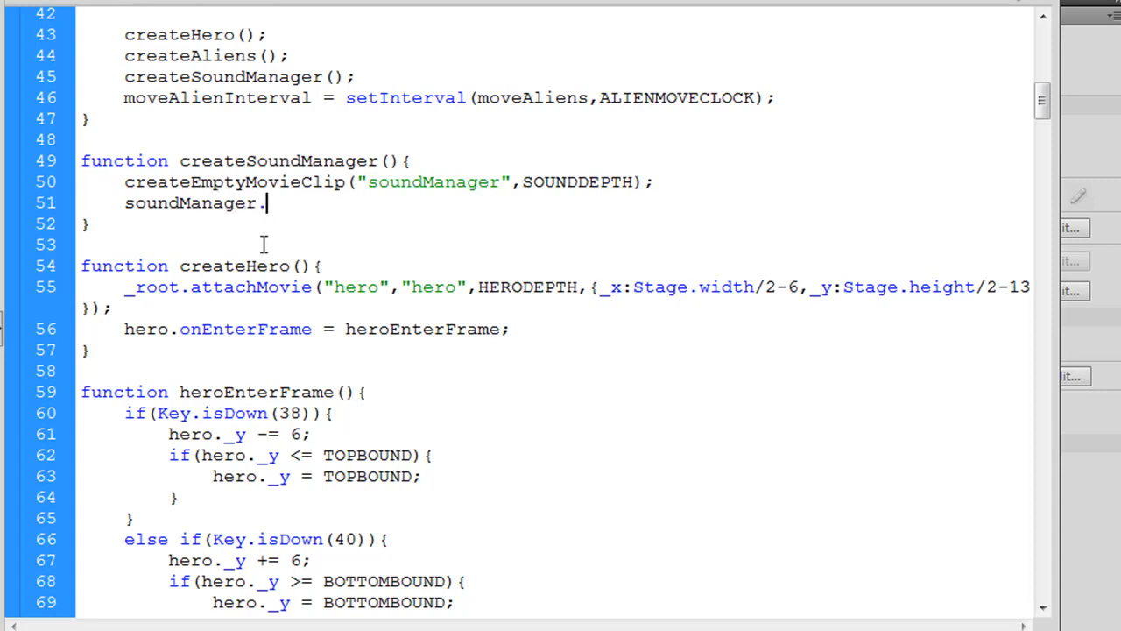
{"action": "type", "text": "create"}
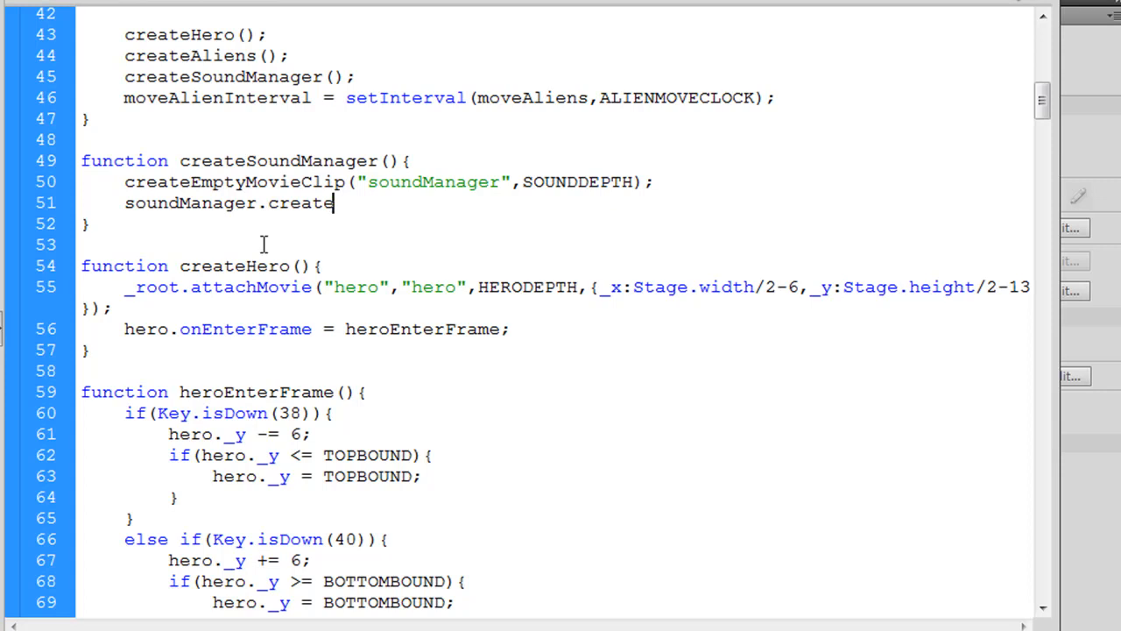
{"action": "type", "text": "EmptyMov"}
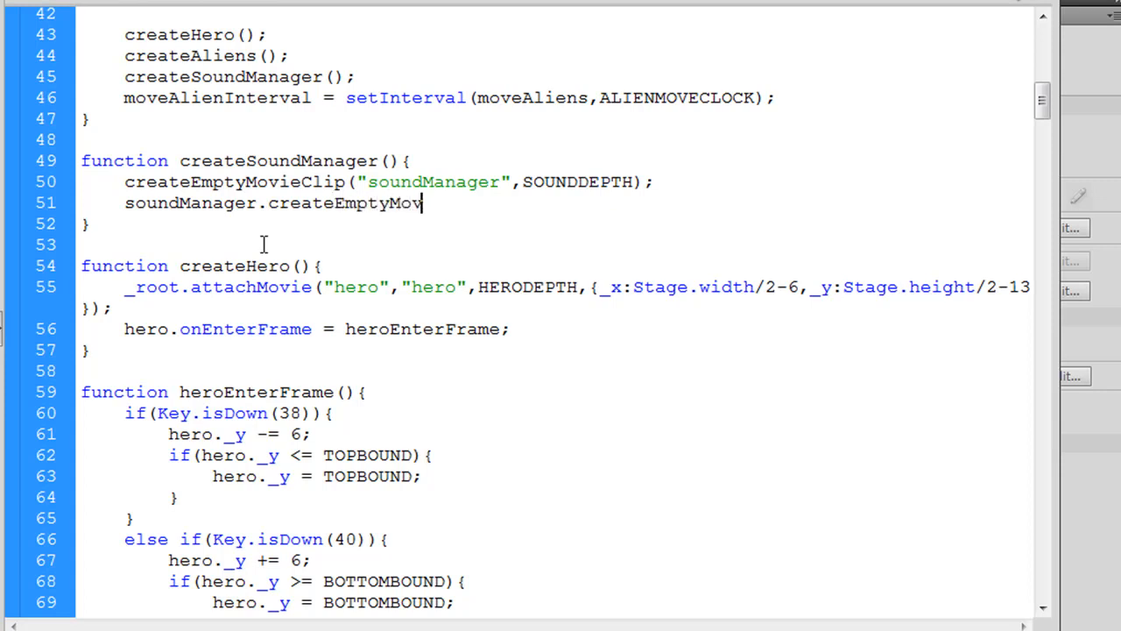
{"action": "type", "text": "ieClip"}
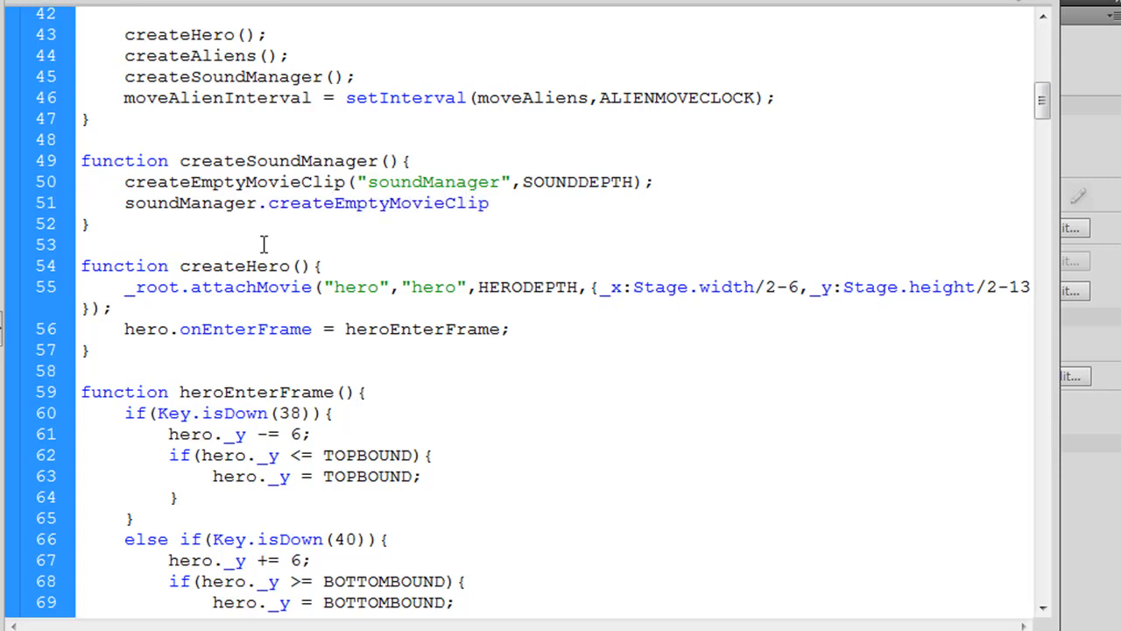
{"action": "type", "text": "()"}
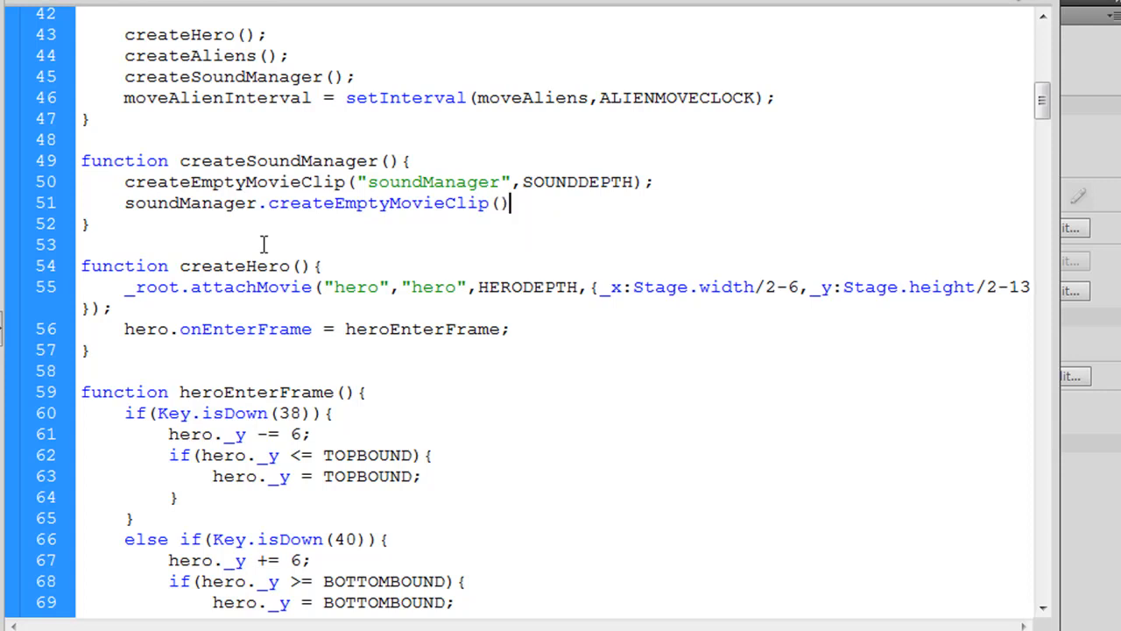
{"action": "type", "text": ";"}
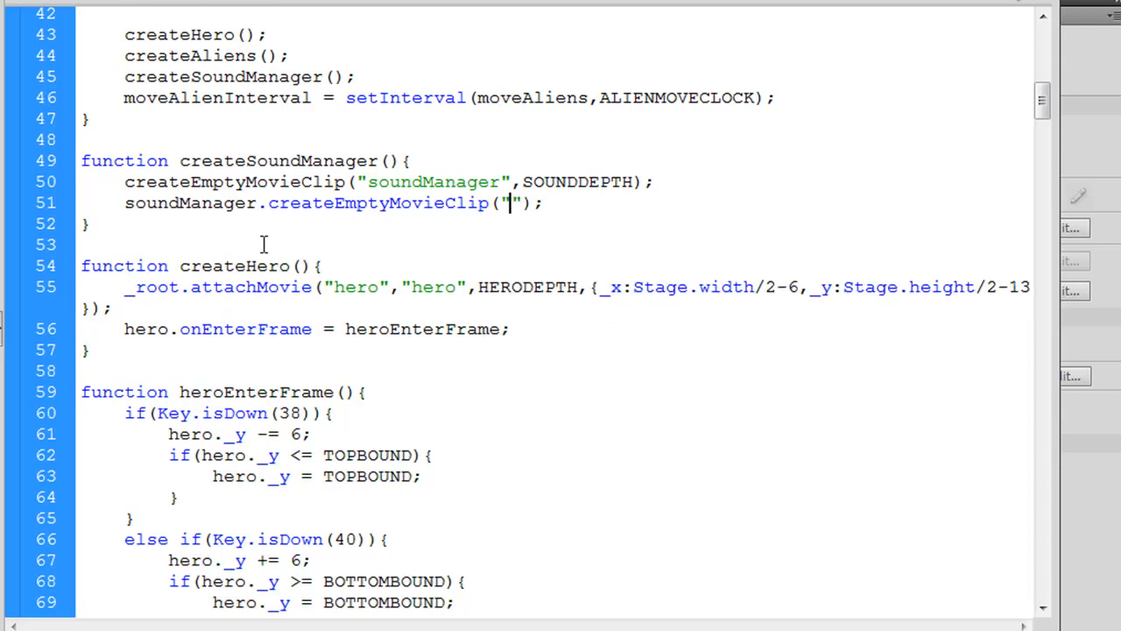
{"action": "type", "text": "laser"}
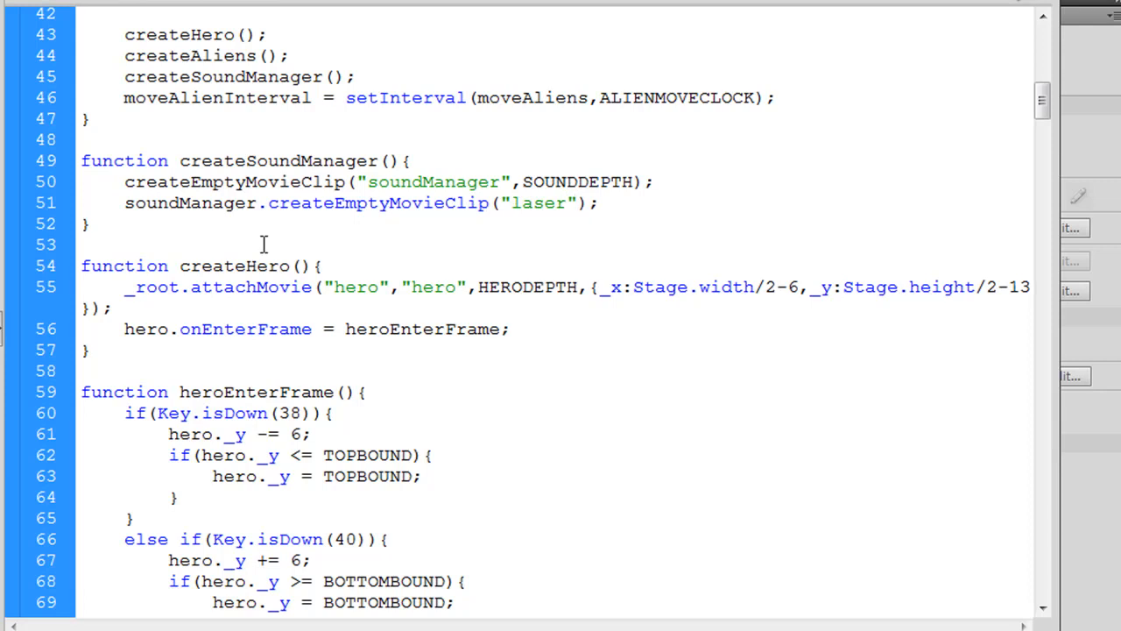
{"action": "type", "text": ","}
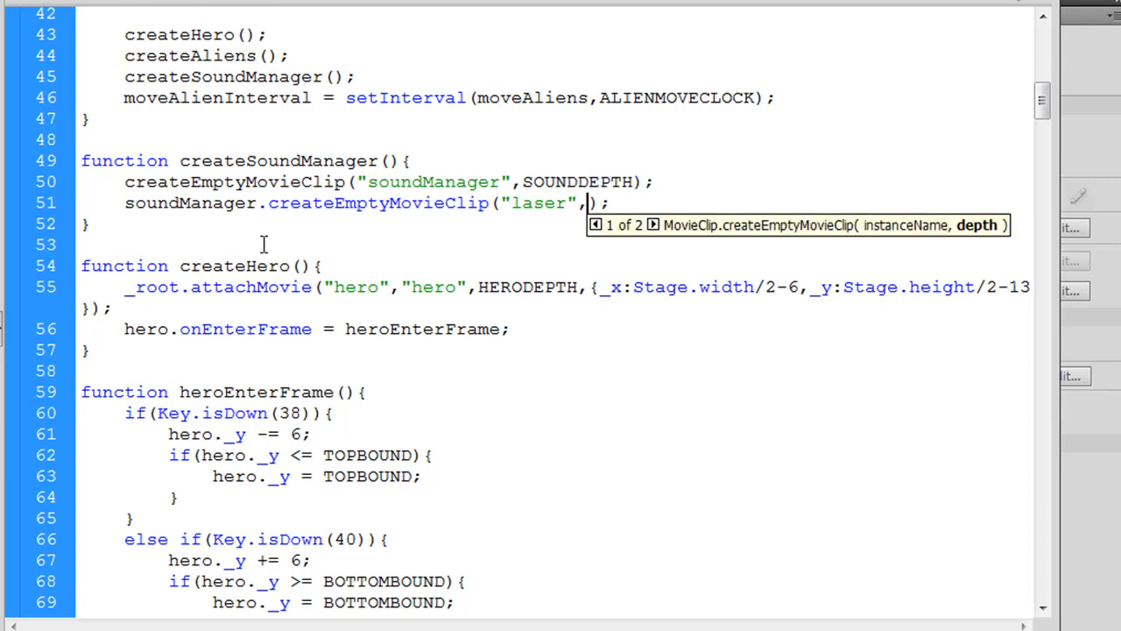
{"action": "type", "text": "SOUN"}
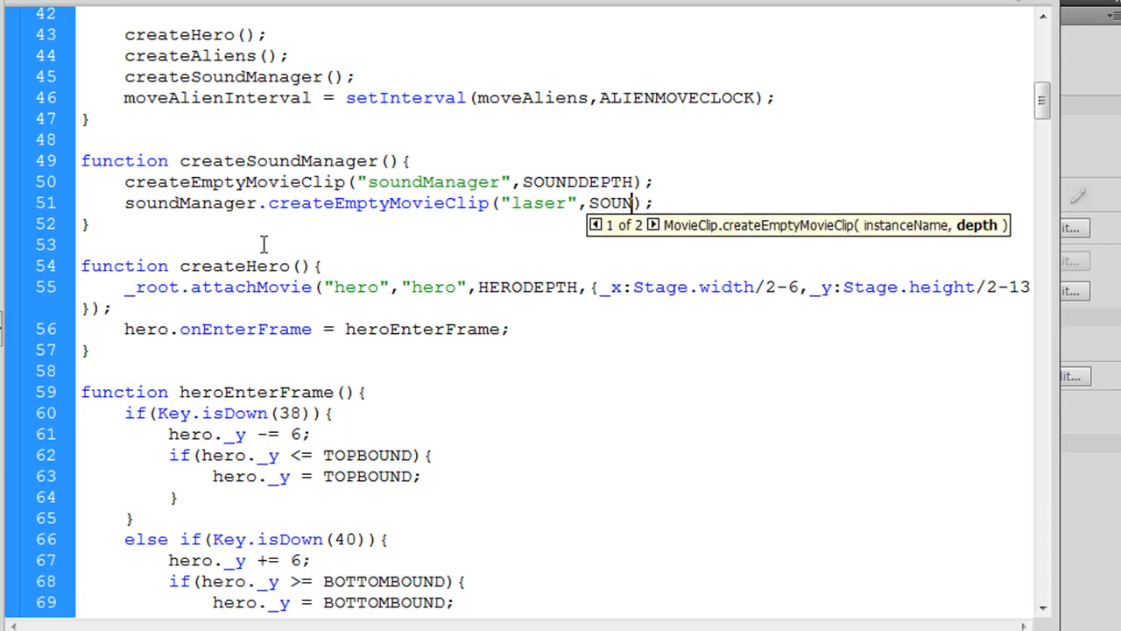
{"action": "type", "text": "DDEPTH"}
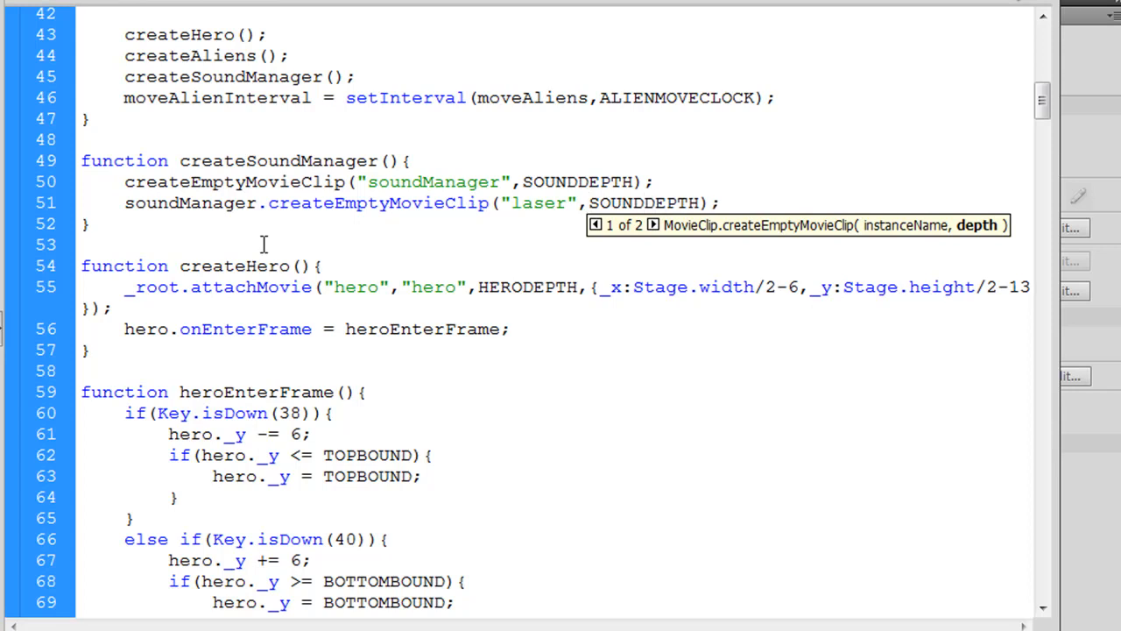
{"action": "type", "text": "++"}
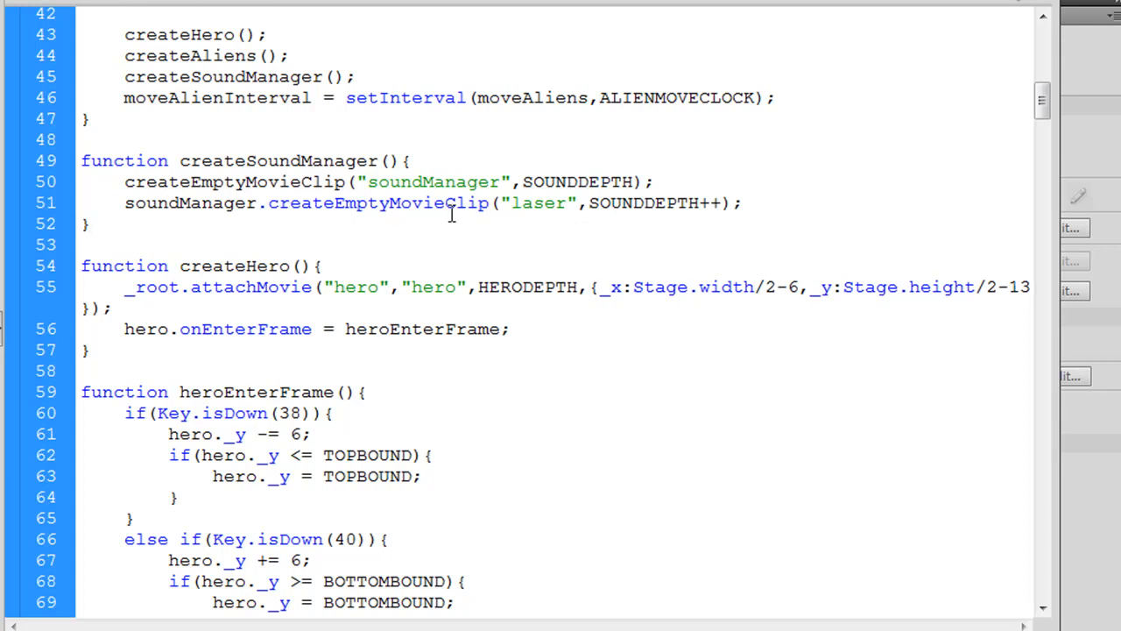
{"action": "mouse_move", "coordinate": [666, 212]}
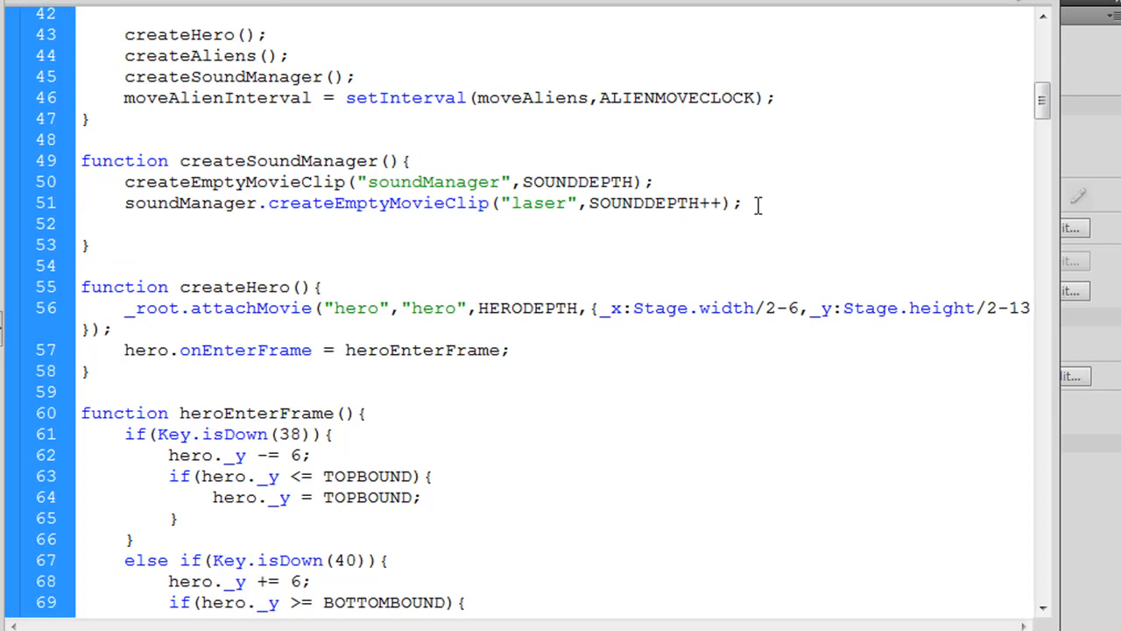
- Write soundManager.laser.mySound = new Sound(); on line 52
{"action": "type", "text": "soundM"}
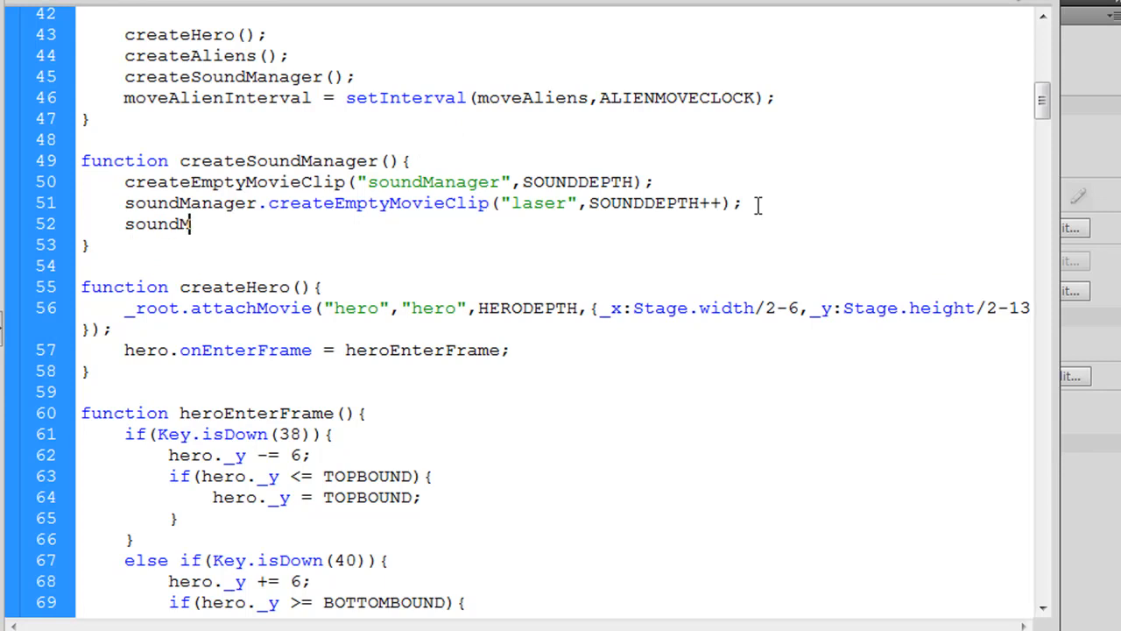
{"action": "type", "text": "anager.laser"}
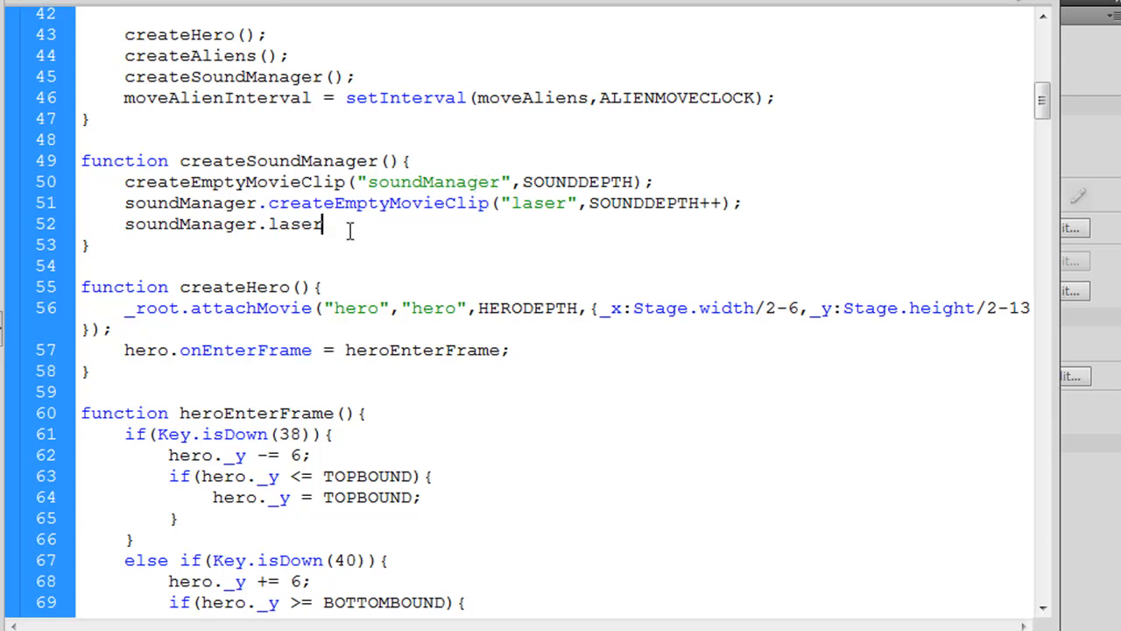
{"action": "type", "text": "."}
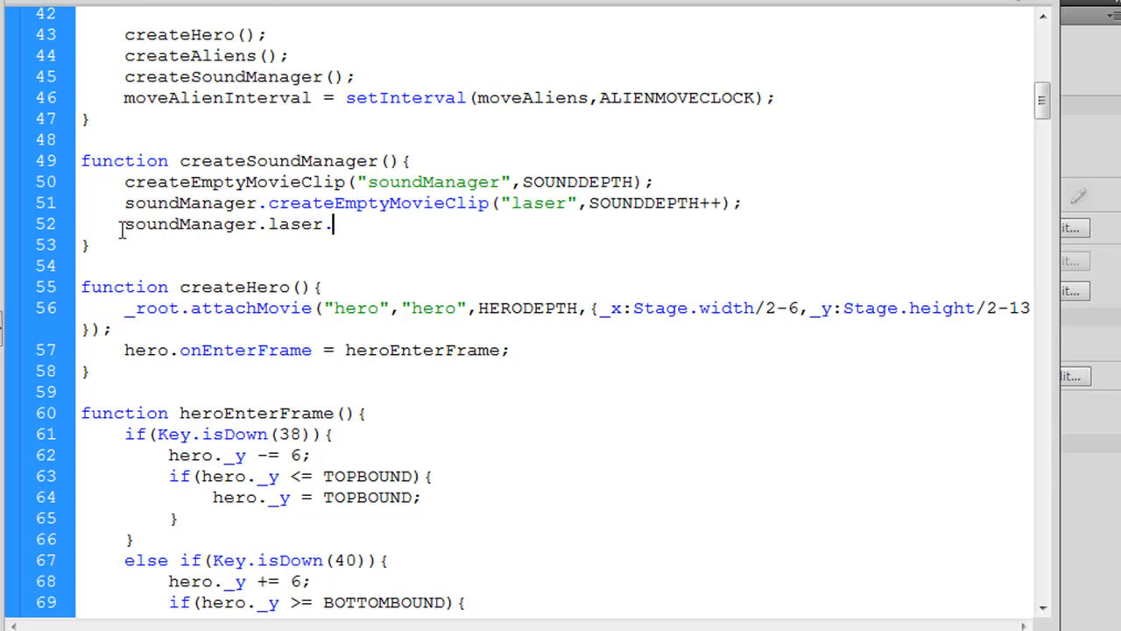
{"action": "double_click", "coordinate": [191, 224]}
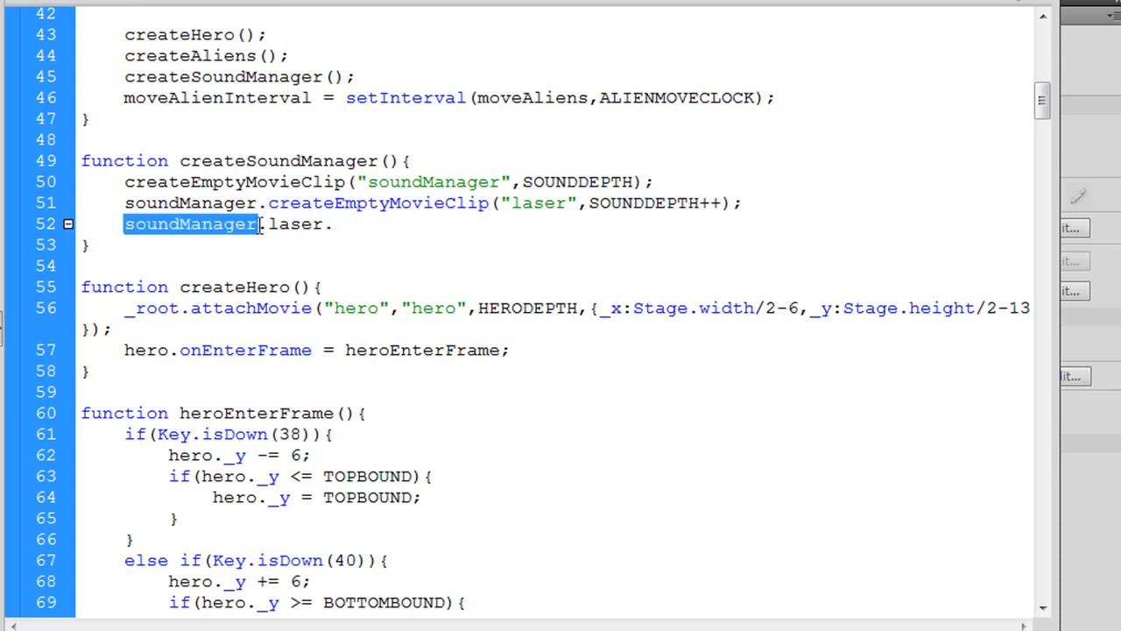
{"action": "double_click", "coordinate": [294, 225]}
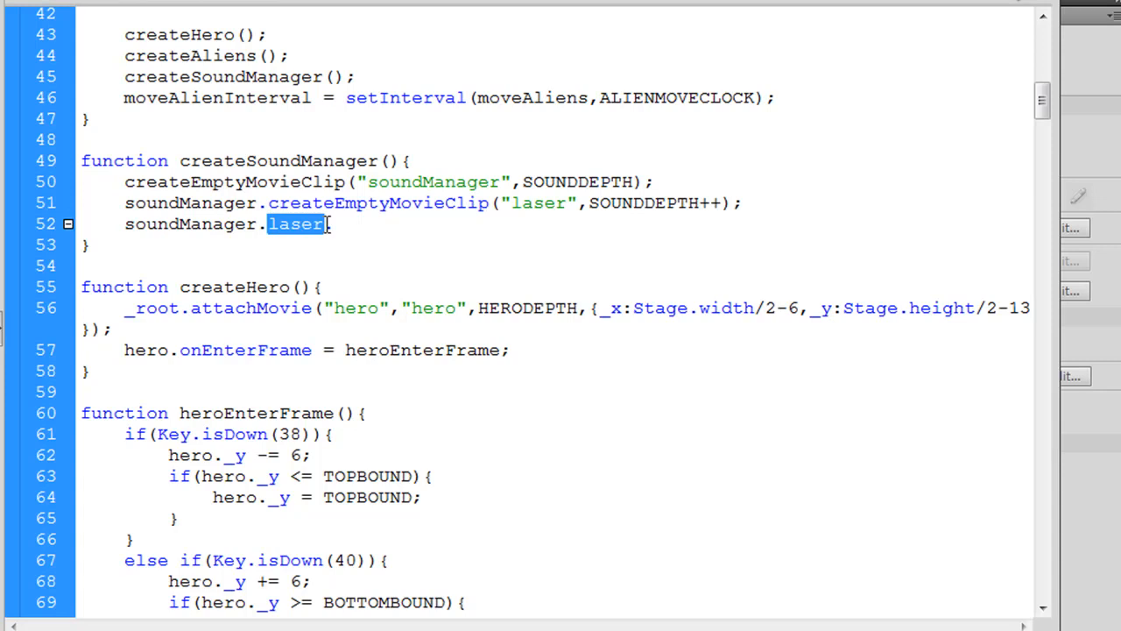
{"action": "left_click", "coordinate": [354, 241]}
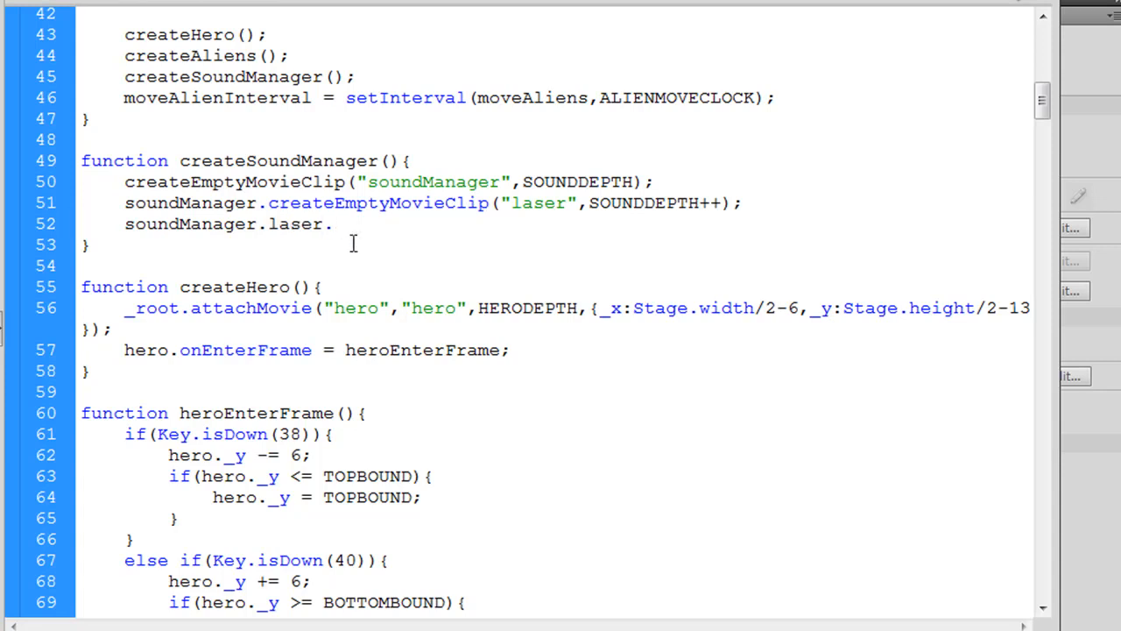
{"action": "type", "text": "m"}
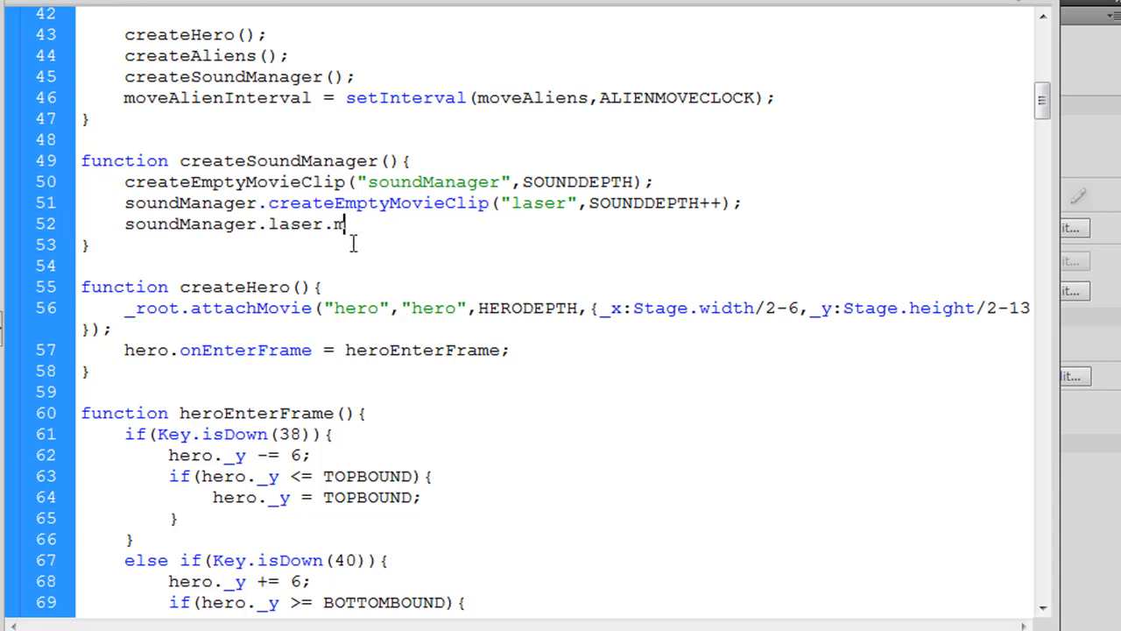
{"action": "type", "text": "ySound"}
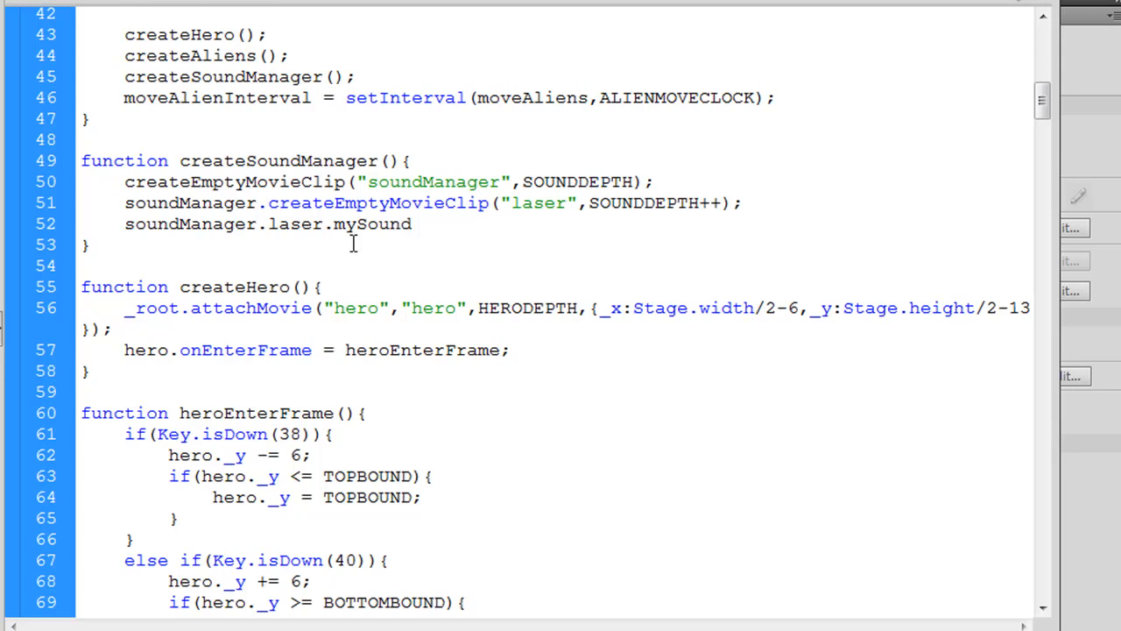
{"action": "type", "text": "="}
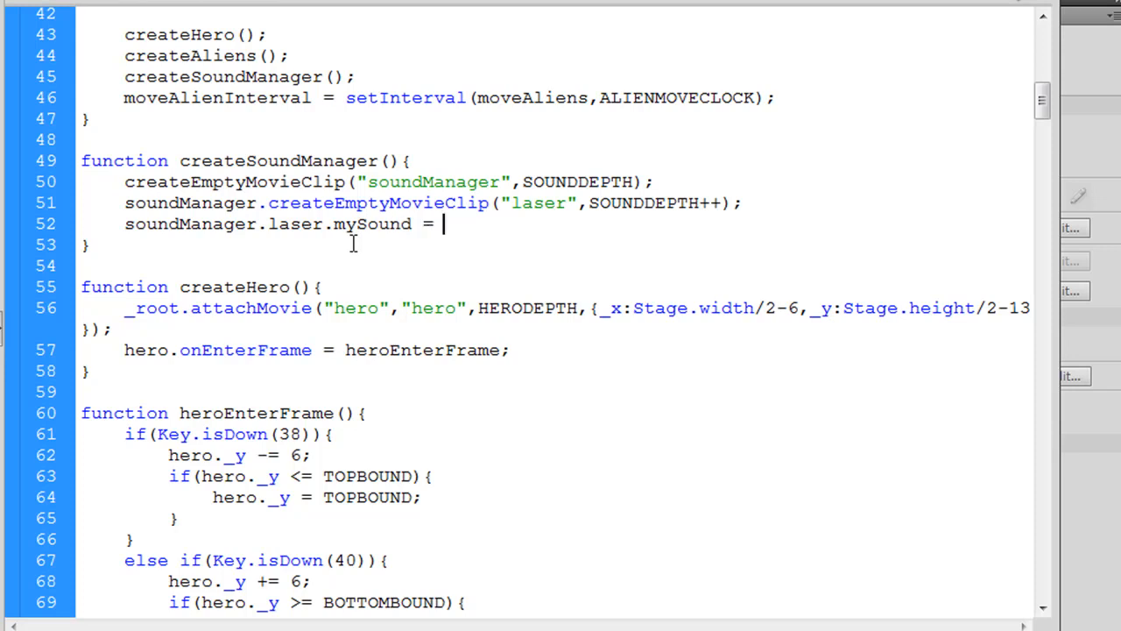
{"action": "type", "text": "new SoU"}
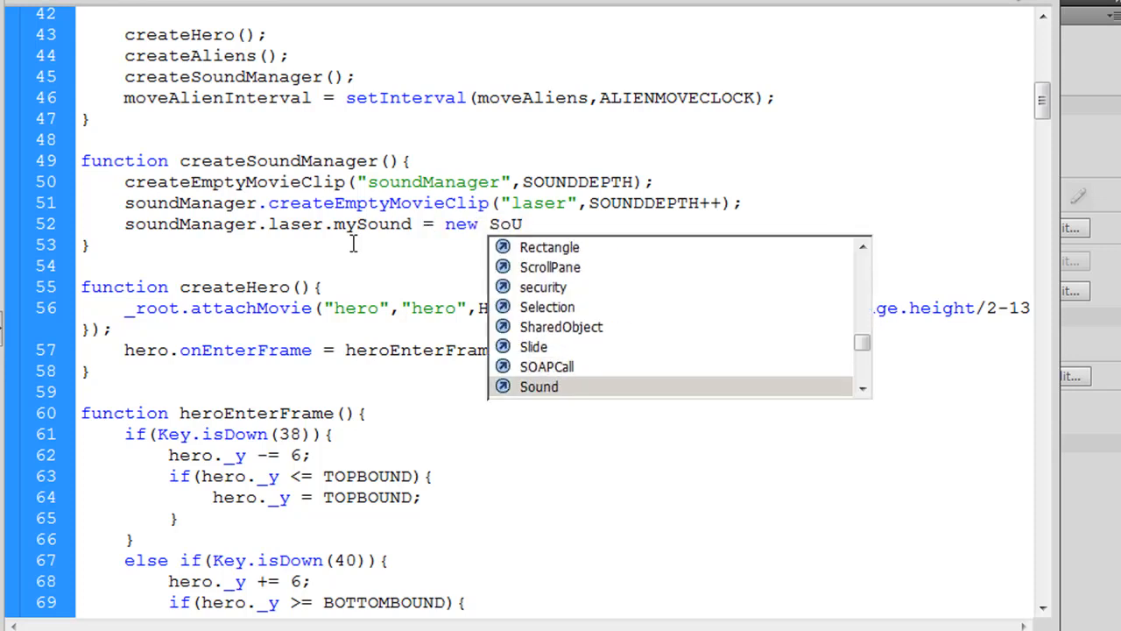
{"action": "type", "text": "ind"}
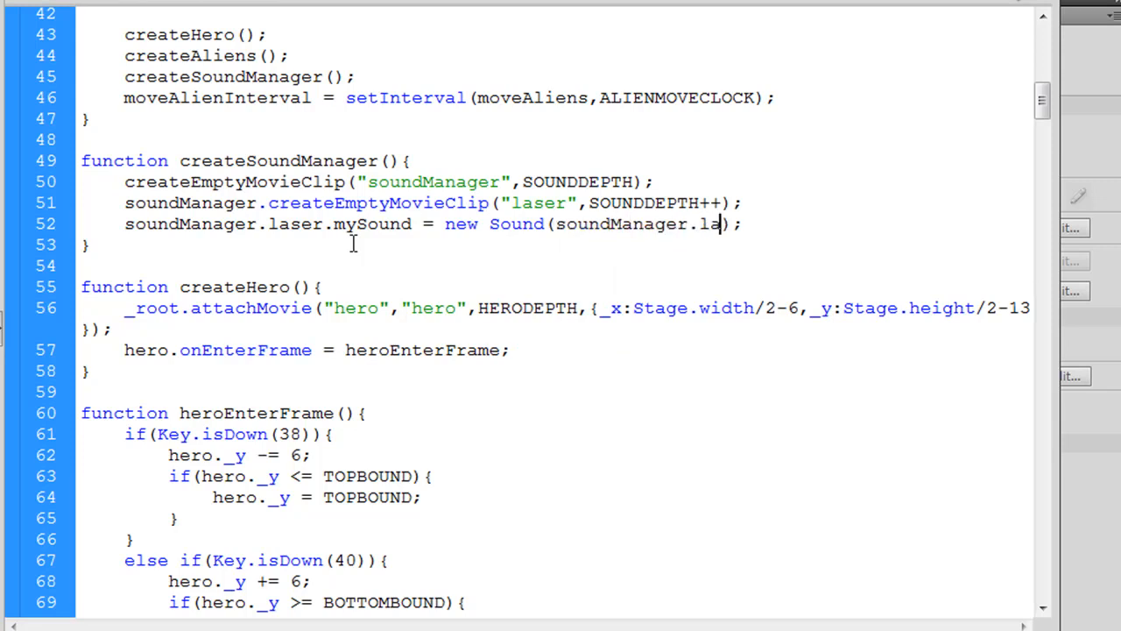
{"action": "type", "text": "ser"}
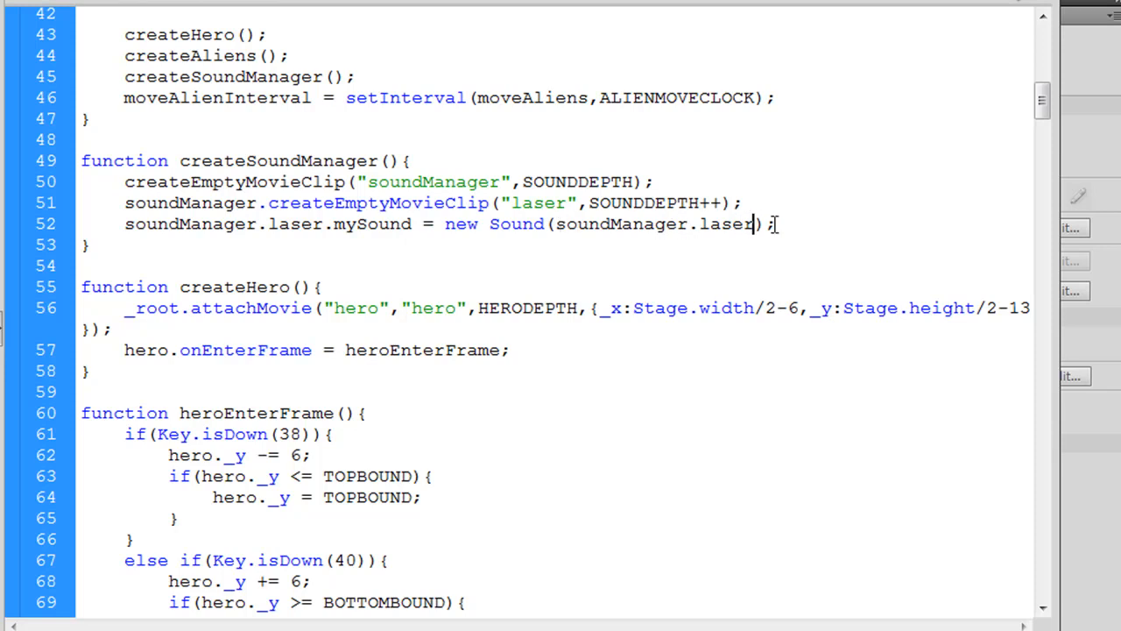
{"action": "double_click", "coordinate": [586, 224]}
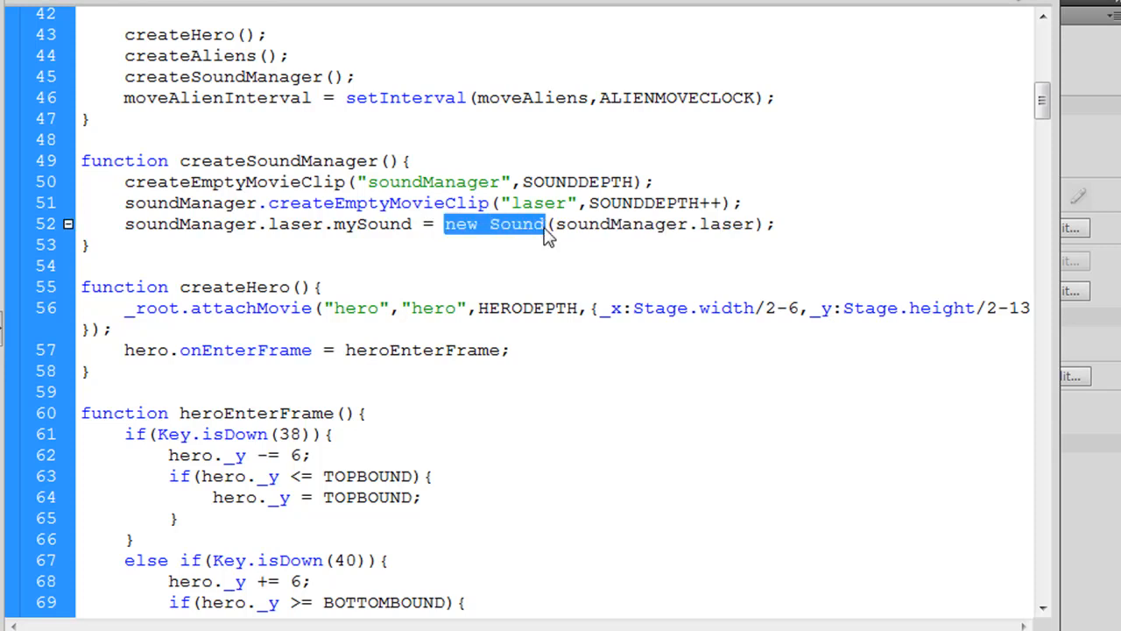
{"action": "left_click", "coordinate": [516, 224]}
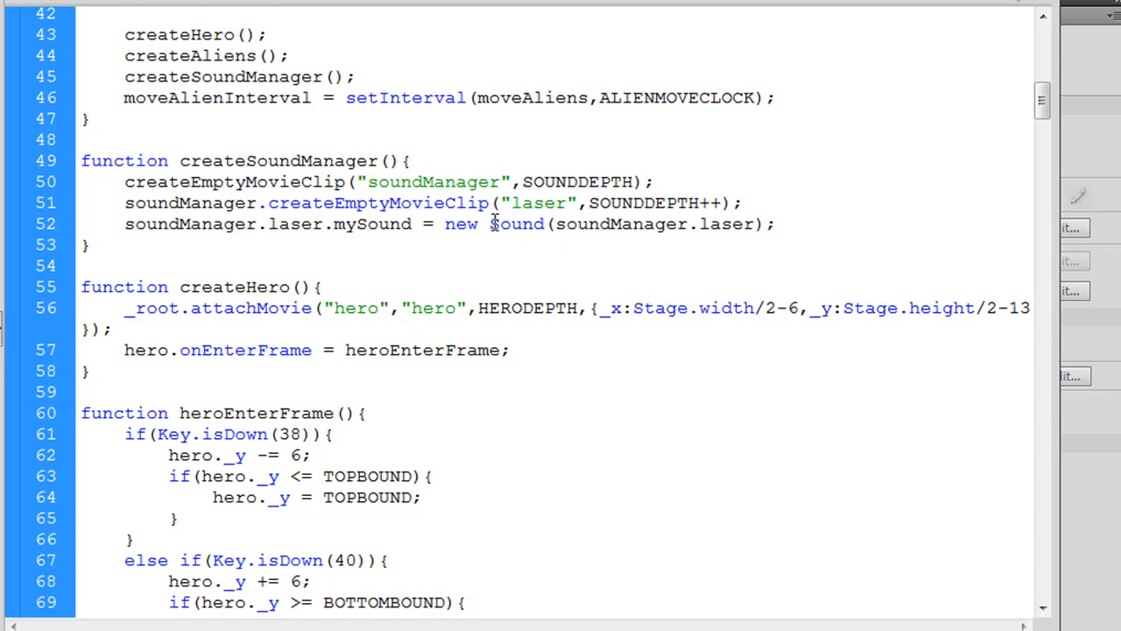
{"action": "double_click", "coordinate": [515, 224]}
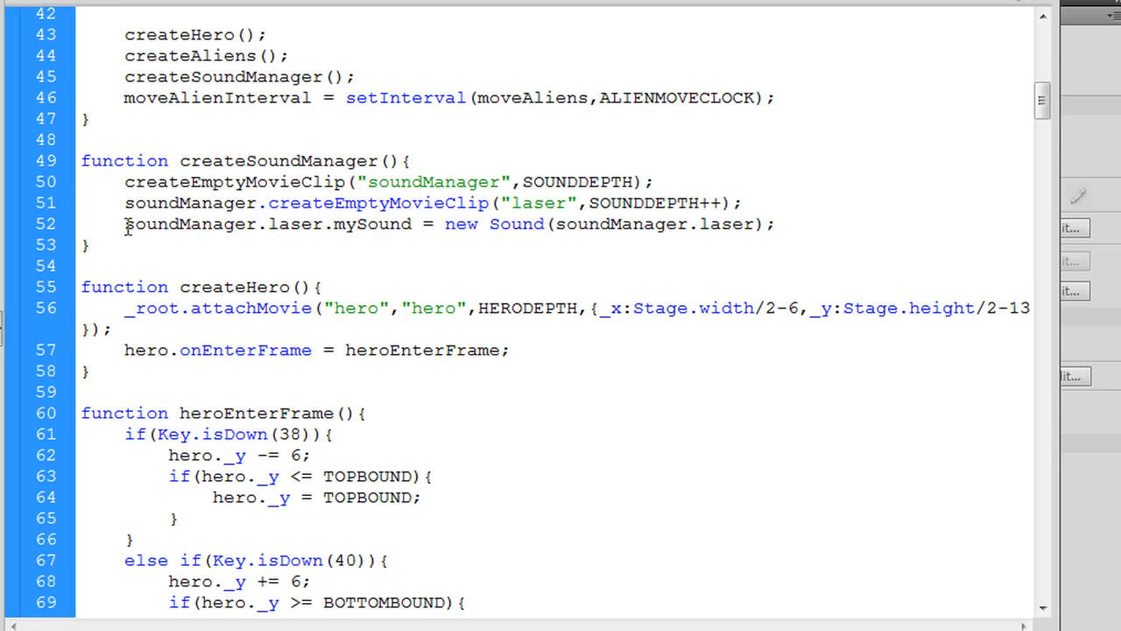
- Add soundManager.laser.mySound.attachSound("laser_sound"); on the next line
{"action": "left_click_drag", "start_coordinate": [124, 224], "coordinate": [412, 225]}
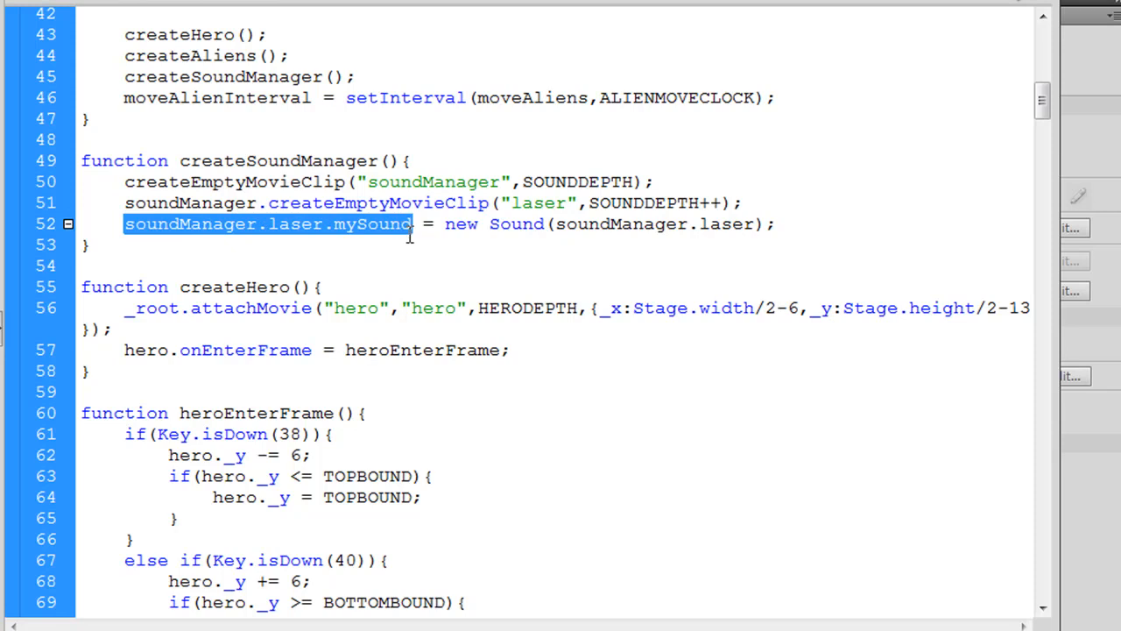
{"action": "left_click", "coordinate": [796, 224]}
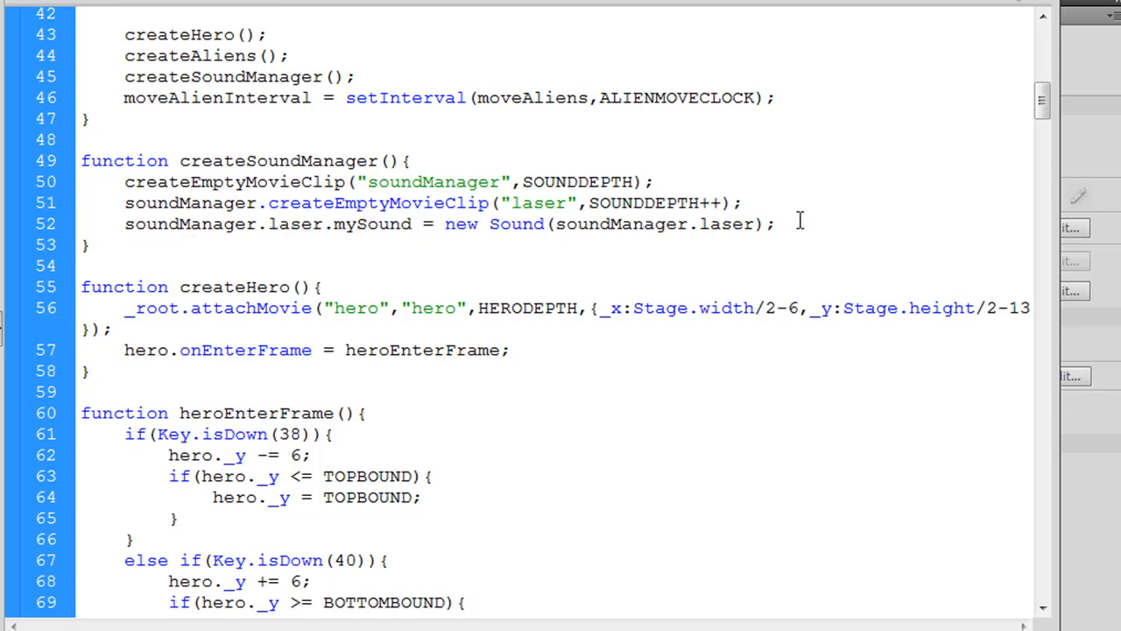
{"action": "type", "text": "soundManager.laser.mySound"}
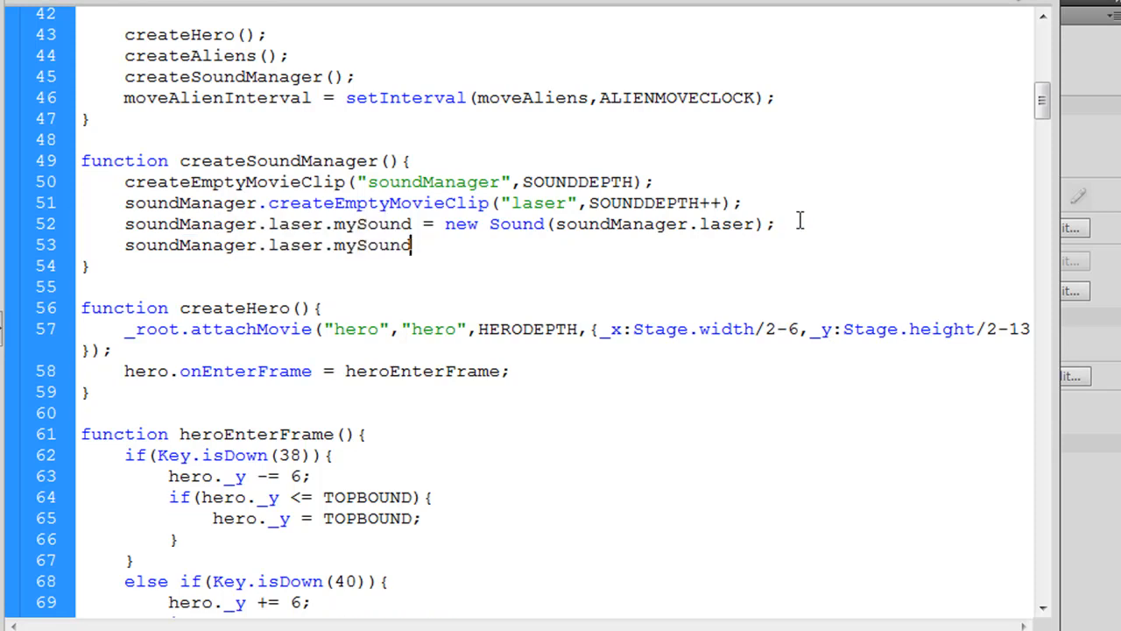
{"action": "type", "text": ".attachSound("}
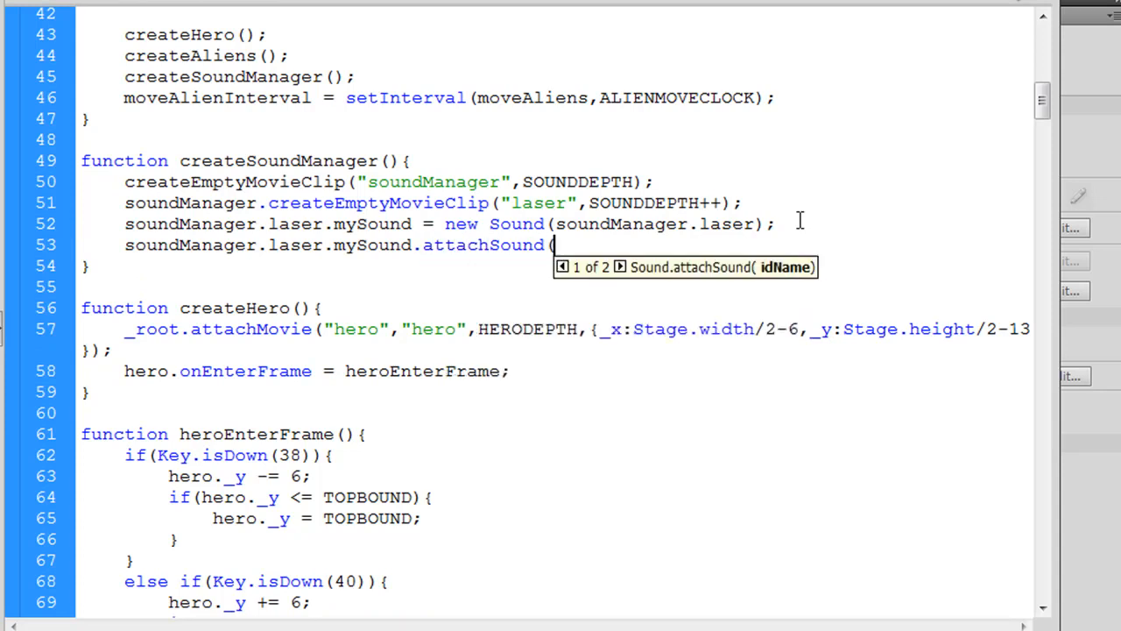
{"action": "type", "text": "\""}
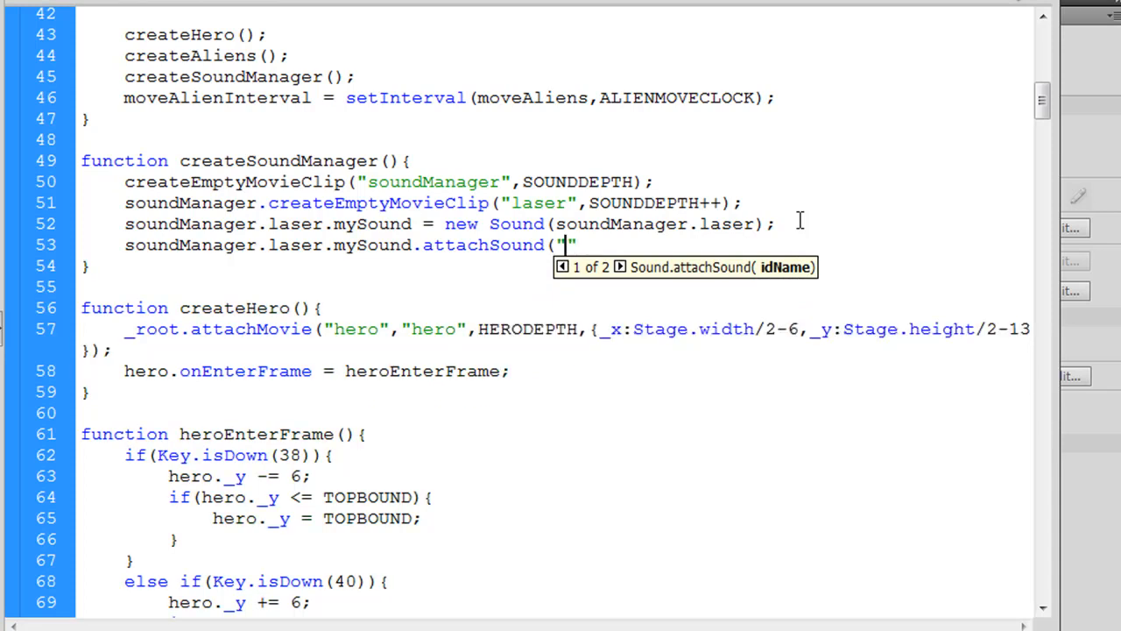
{"action": "type", "text": "laser_"}
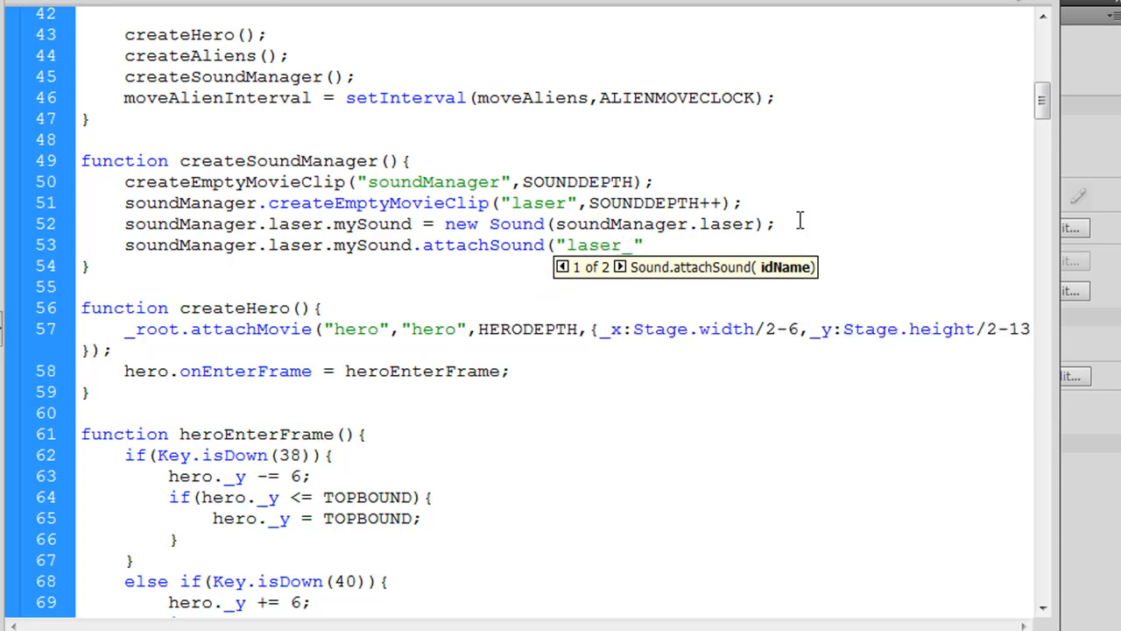
{"action": "type", "text": "sour"}
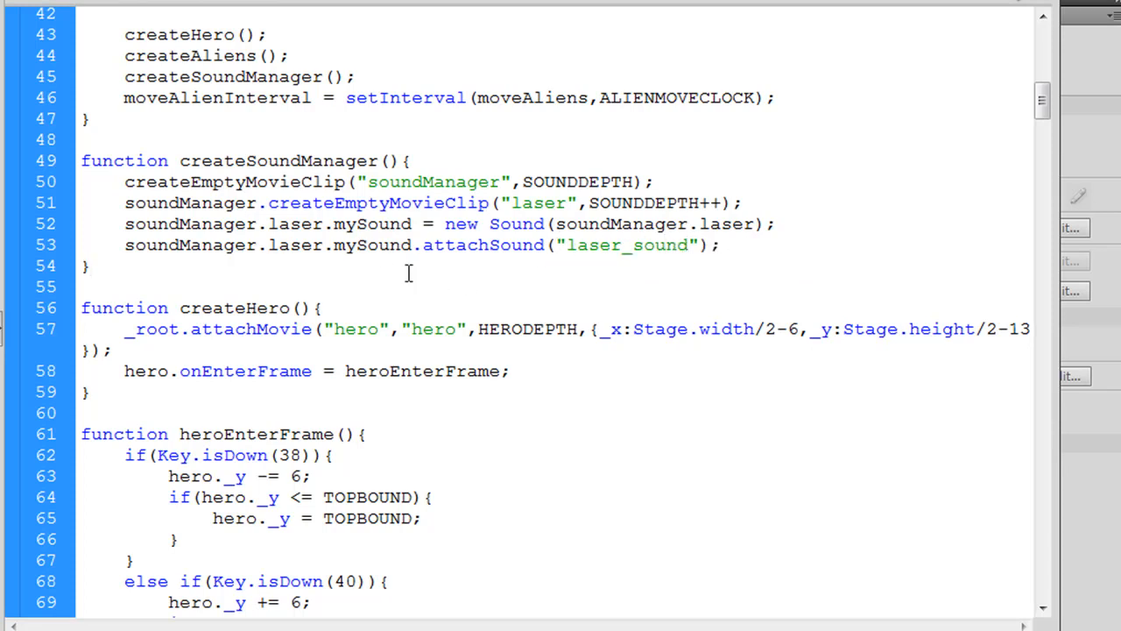
{"action": "double_click", "coordinate": [627, 246]}
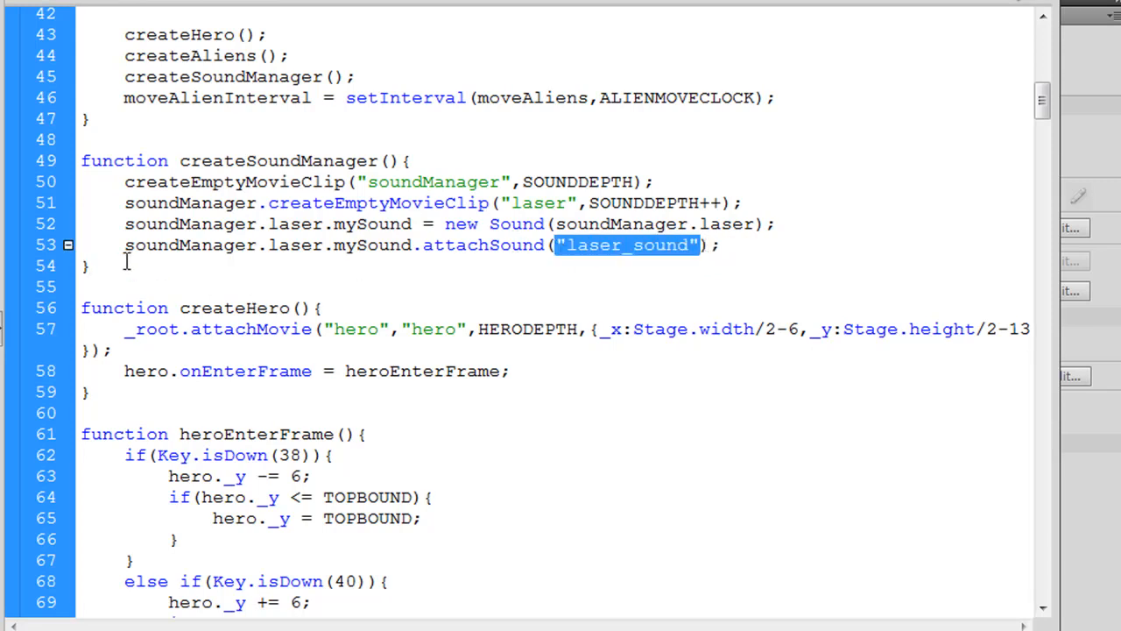
{"action": "mouse_move", "coordinate": [344, 273]}
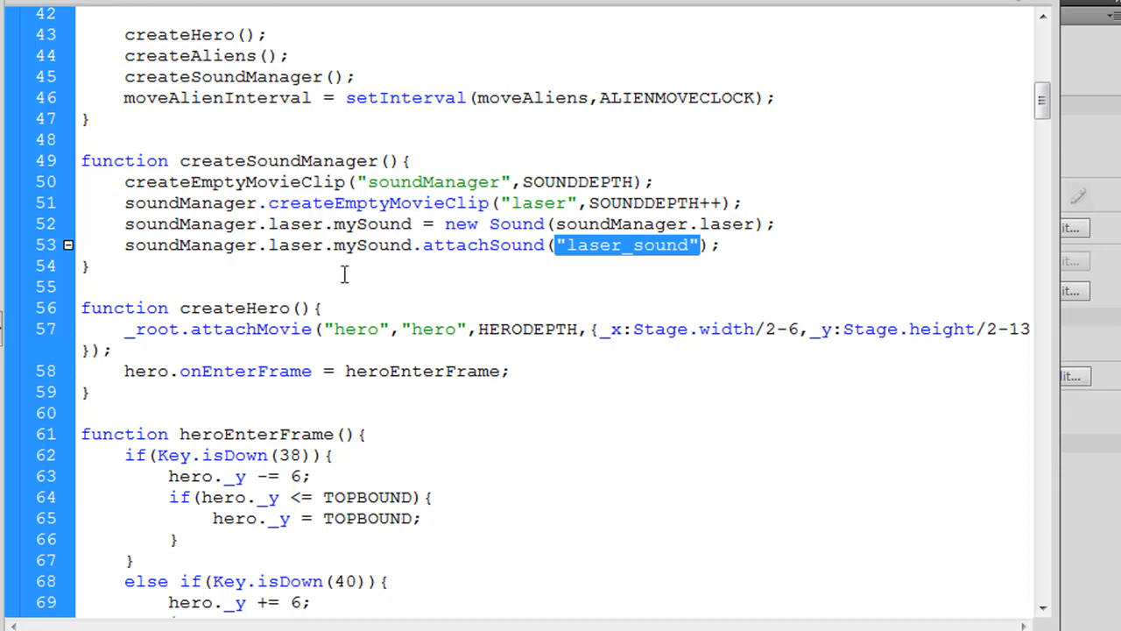
{"action": "mouse_move", "coordinate": [594, 271]}
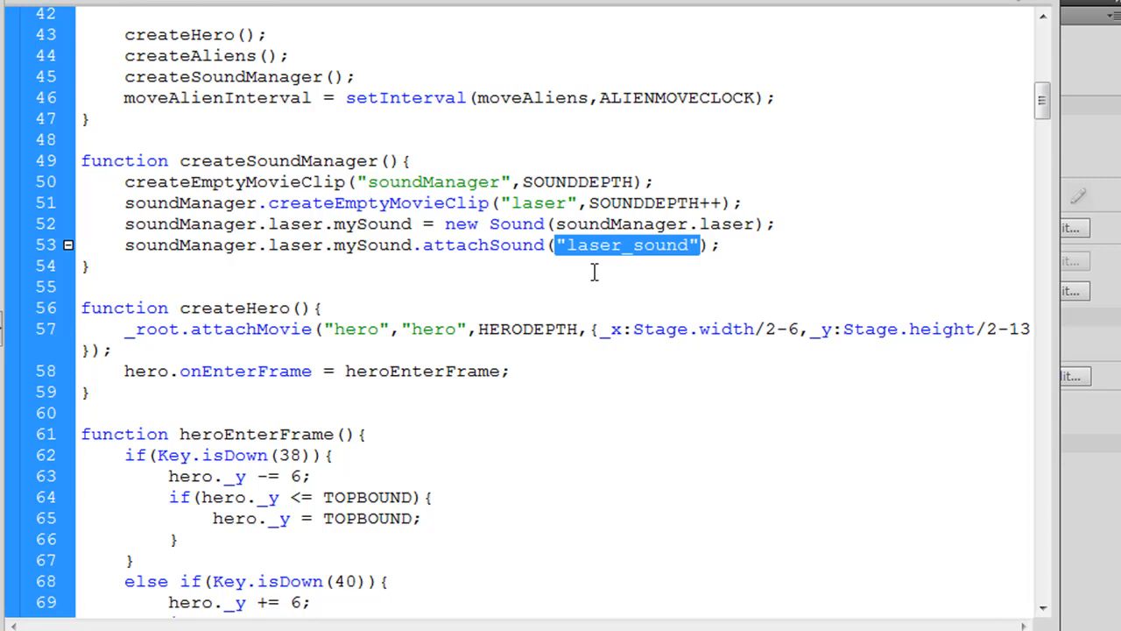
{"action": "mouse_move", "coordinate": [723, 221]}
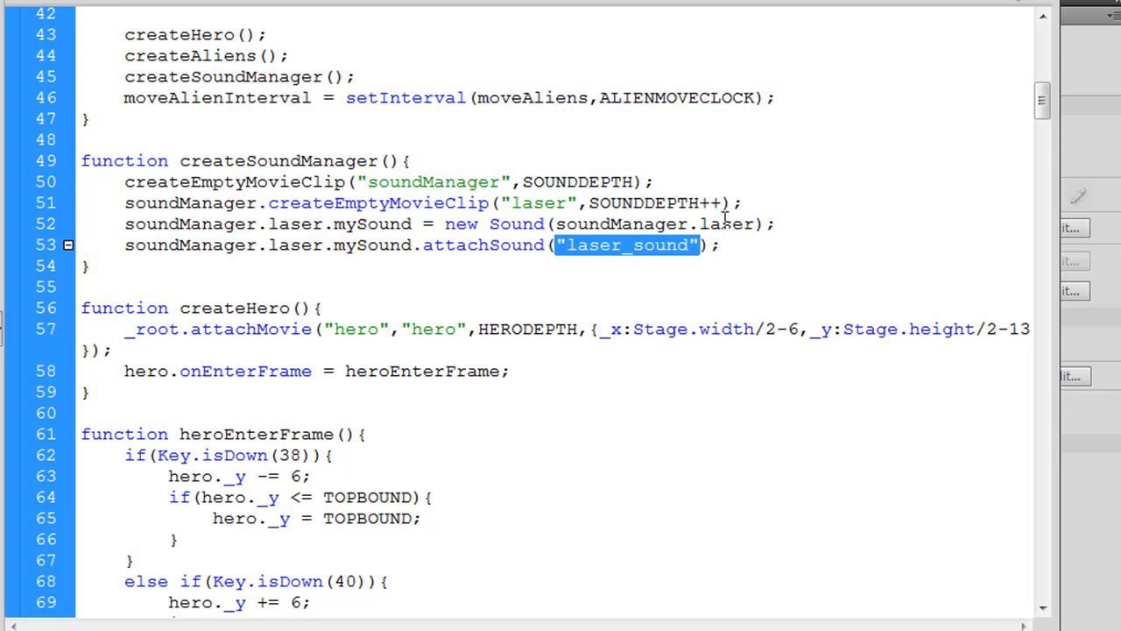
{"action": "mouse_move", "coordinate": [746, 245]}
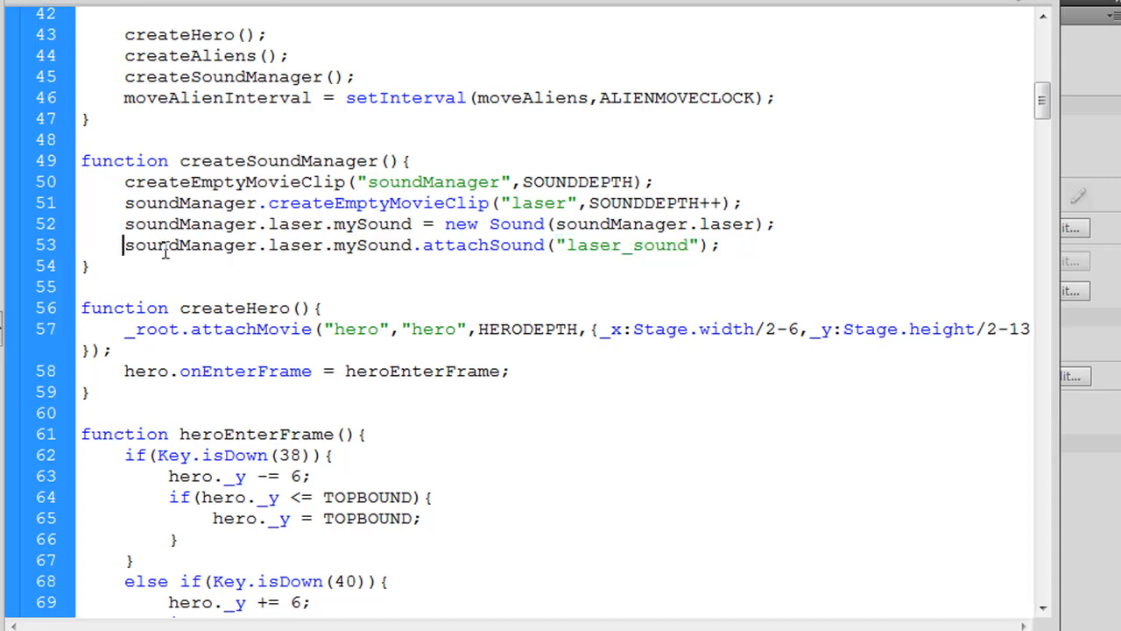
- Add soundManager.laser.mySound.setVolume(10); reusing the laser sound reference
{"action": "left_click_drag", "start_coordinate": [123, 245], "coordinate": [420, 246]}
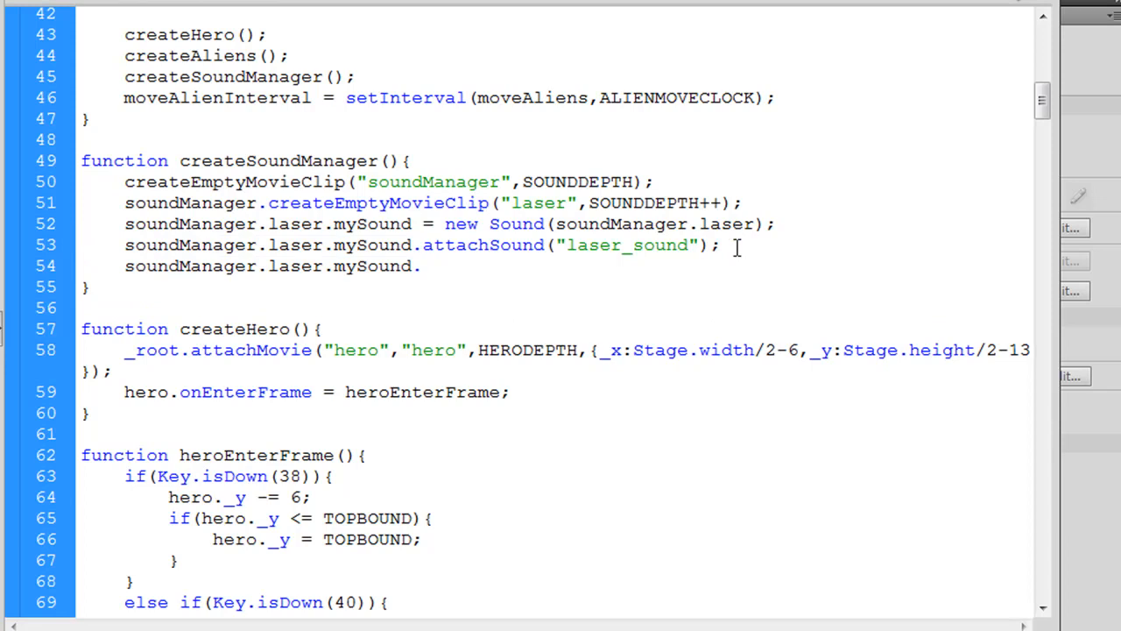
{"action": "type", "text": "setV"}
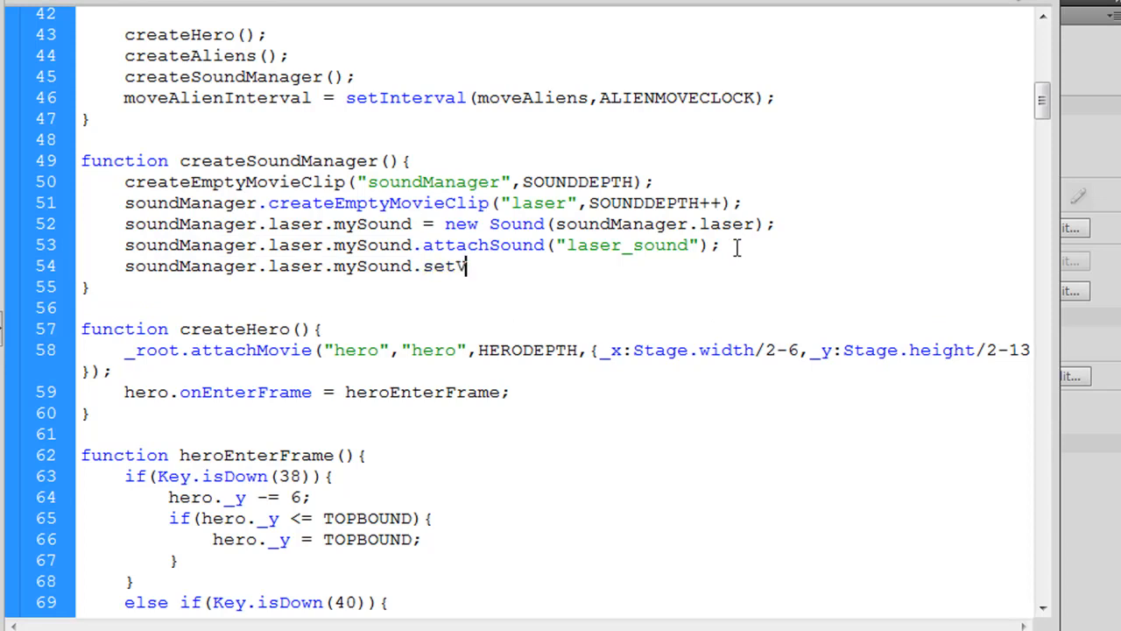
{"action": "type", "text": "olume"}
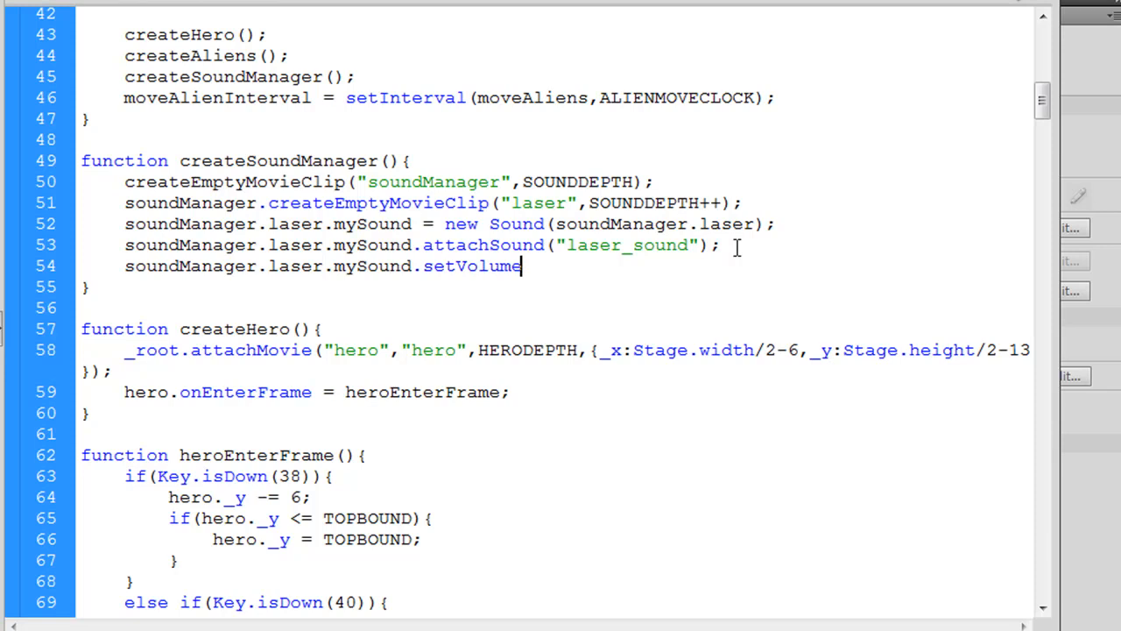
{"action": "type", "text": "()"}
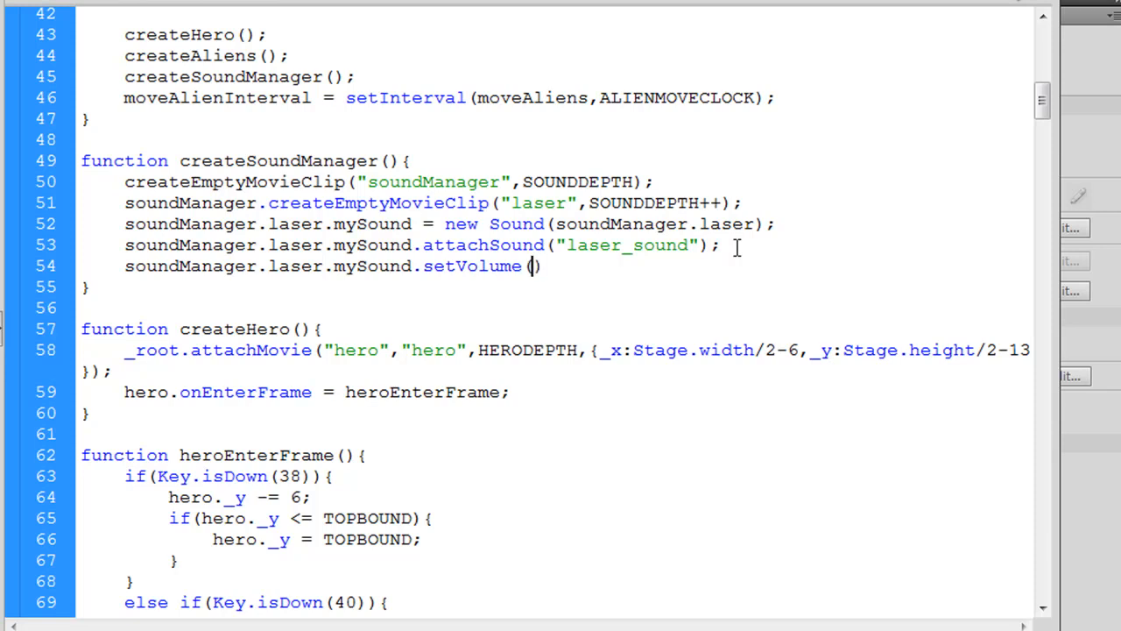
{"action": "type", "text": "10;"}
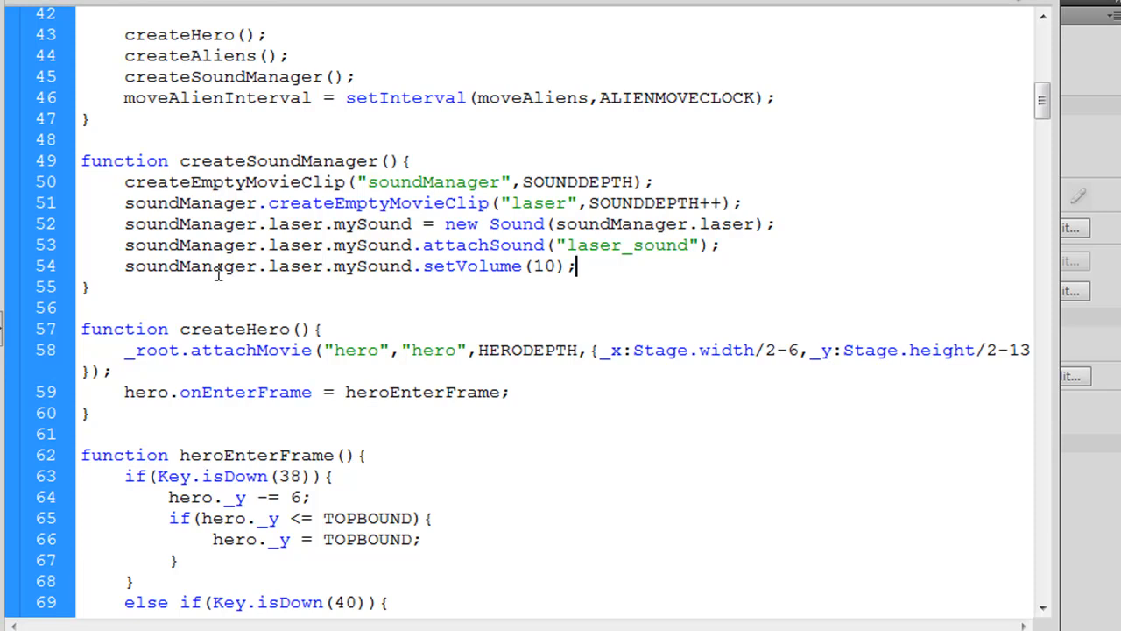
- Duplicate the laser sound lines below and rename them to spawn and spawn_sound
{"action": "left_click_drag", "start_coordinate": [124, 181], "coordinate": [279, 224]}
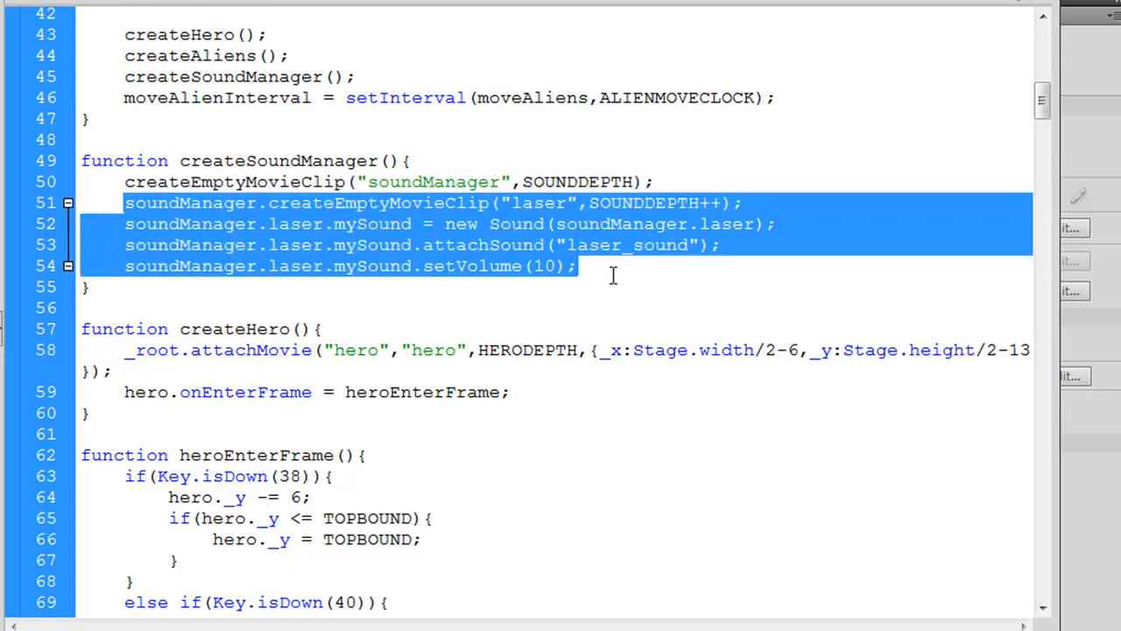
{"action": "left_click", "coordinate": [576, 266]}
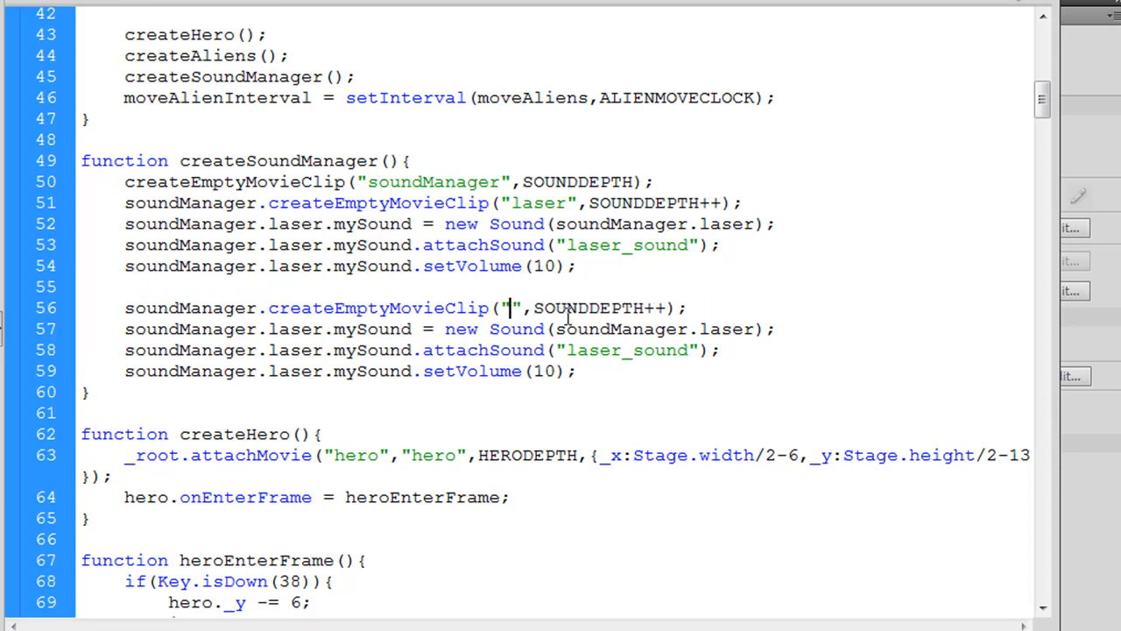
{"action": "type", "text": "spawn"}
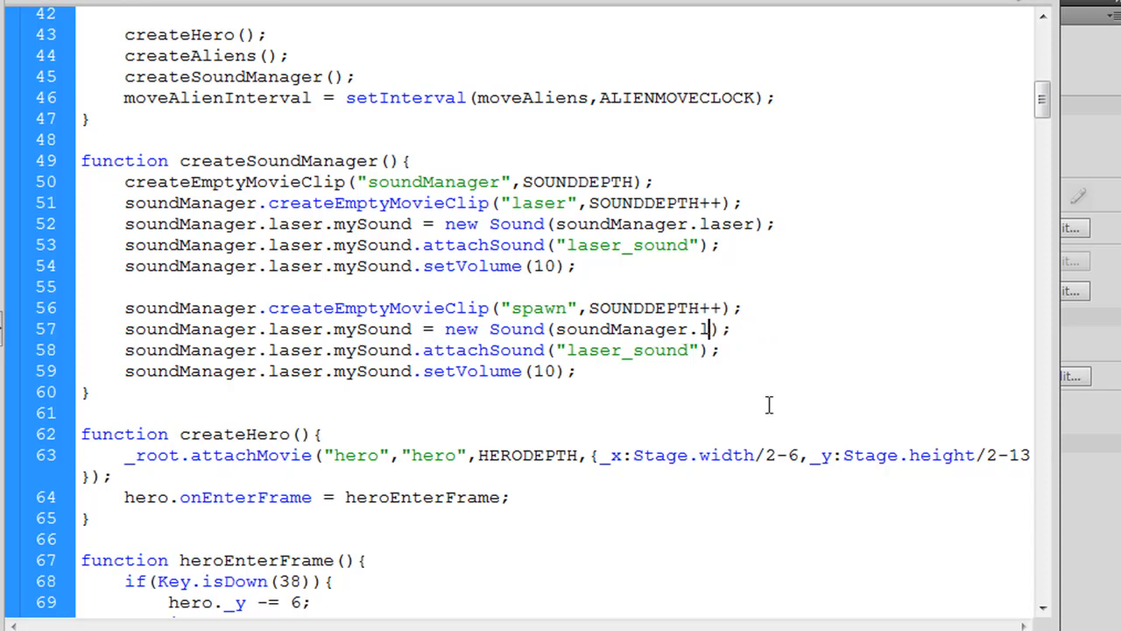
{"action": "type", "text": "pawn"}
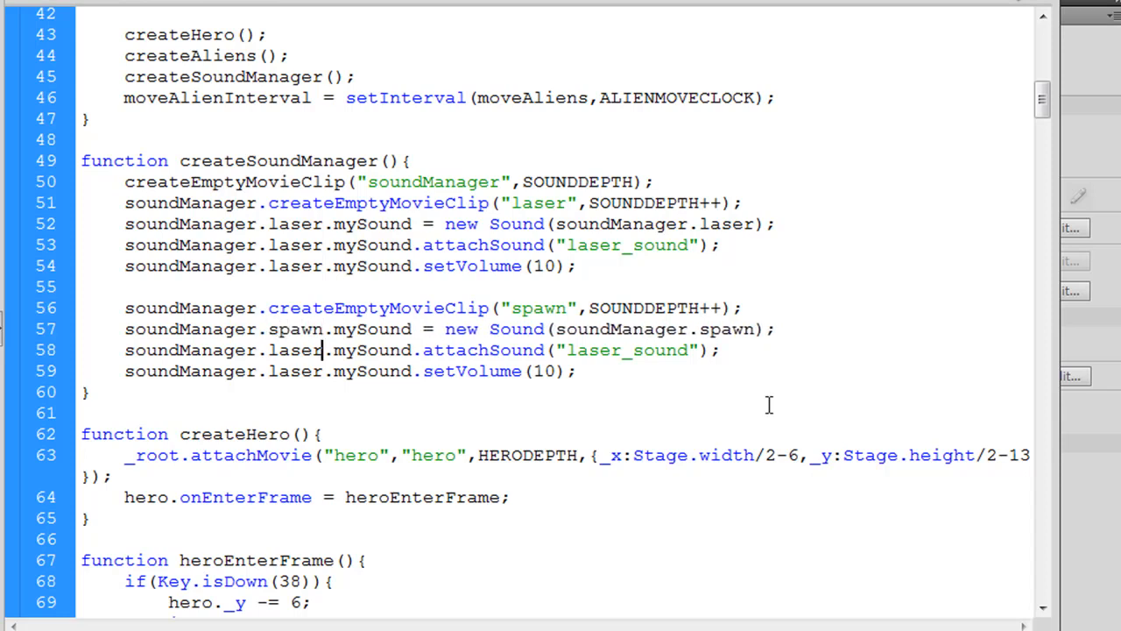
{"action": "type", "text": "spawn"}
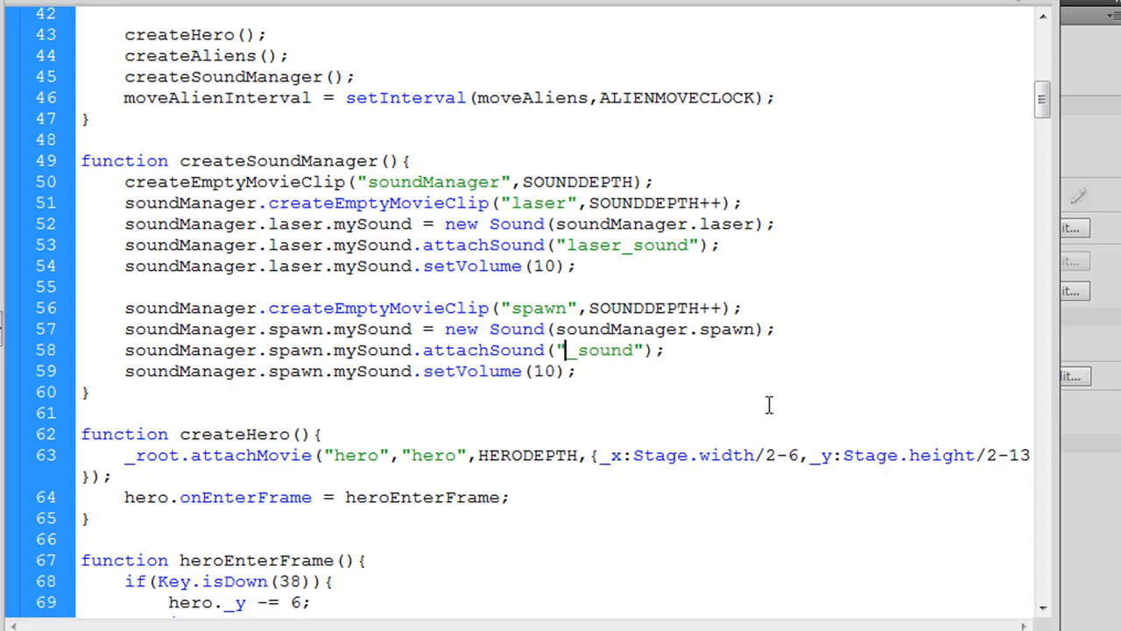
{"action": "type", "text": "spoawn"}
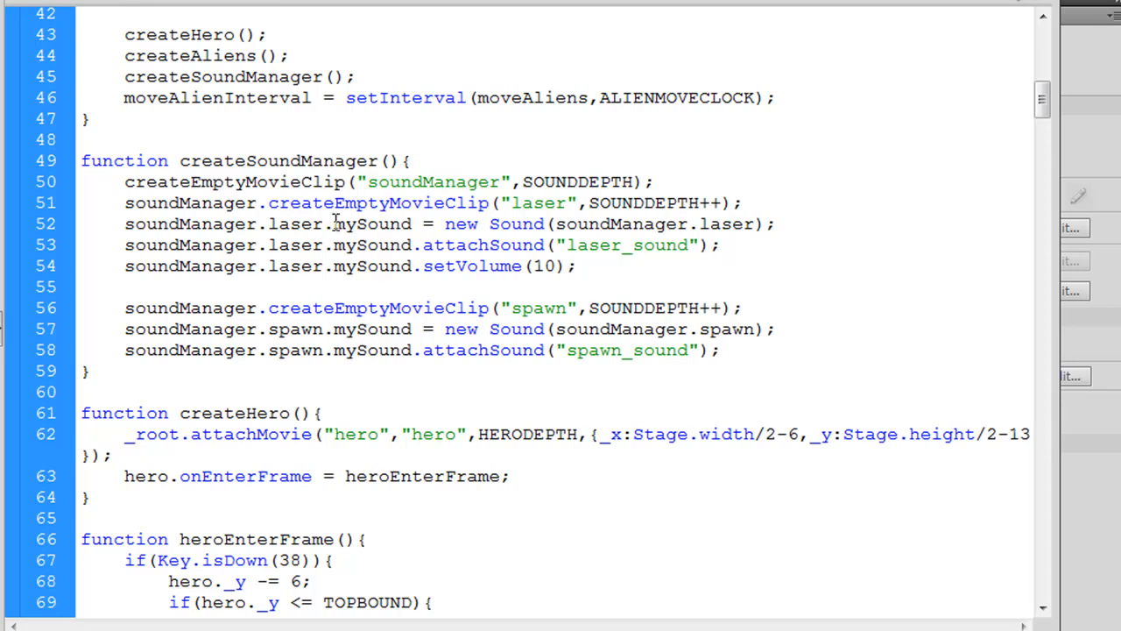
- Review the mySound references in the laser and spawn sound lines
{"action": "double_click", "coordinate": [371, 224]}
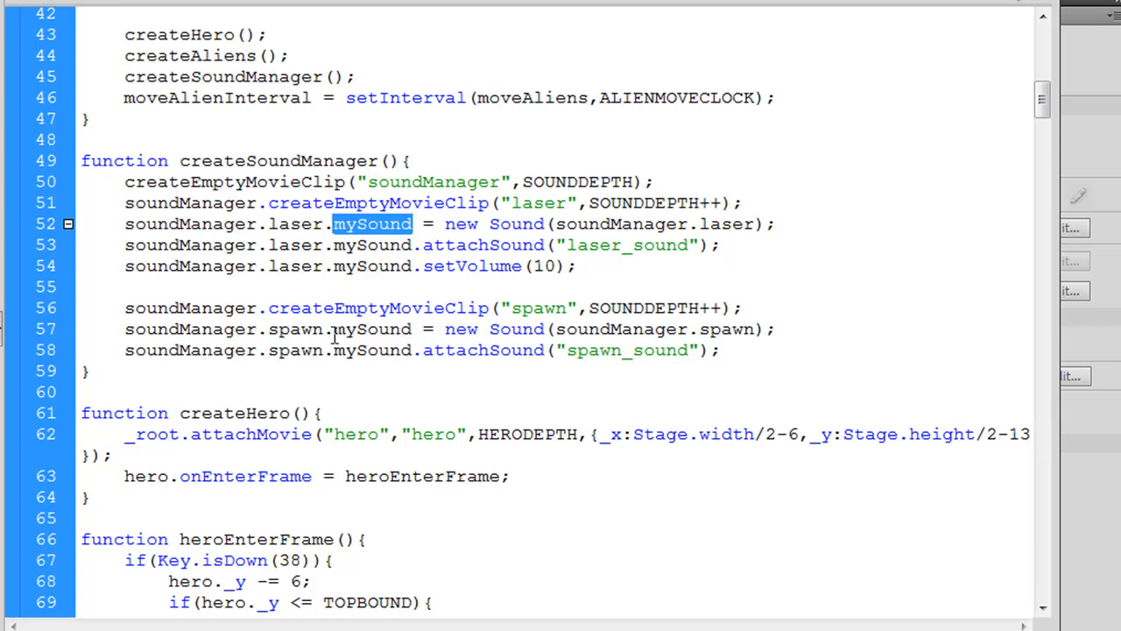
{"action": "double_click", "coordinate": [371, 329]}
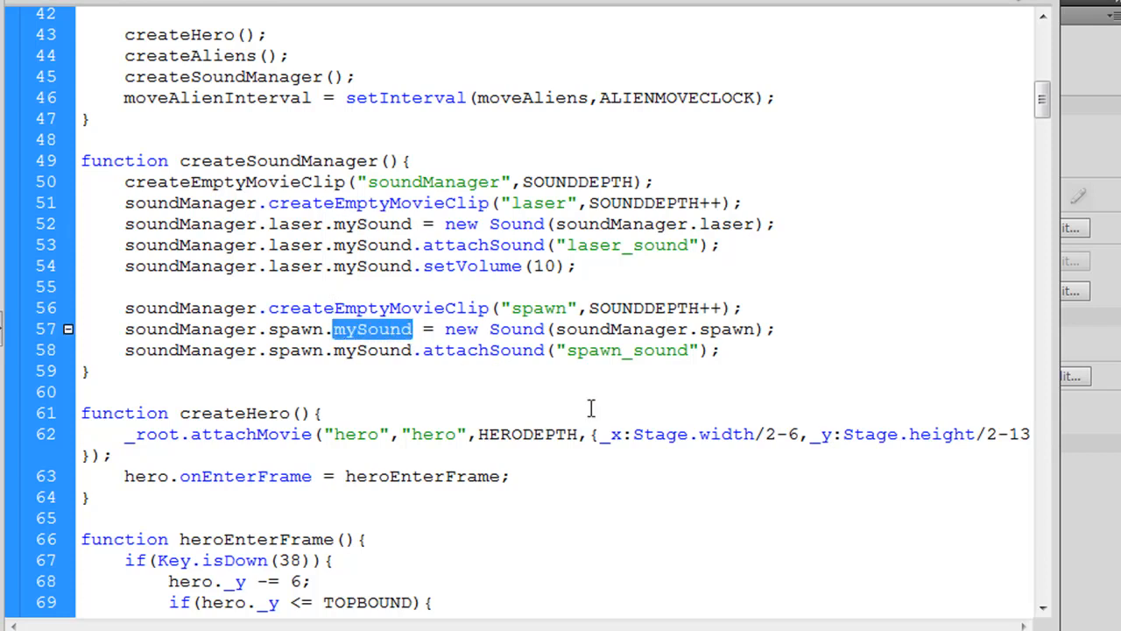
{"action": "mouse_move", "coordinate": [654, 369]}
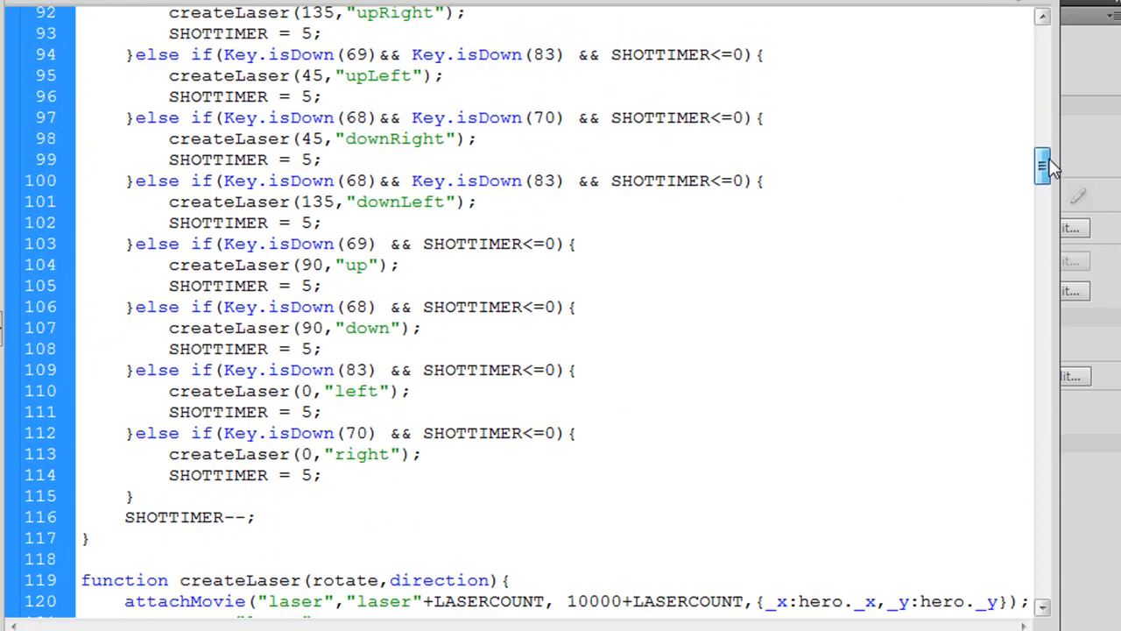
- Add soundManager.laser.mySound.start(); in createLaser after LASERCOUNT++
{"action": "scroll", "scroll_direction": "down", "scroll_amount": 3}
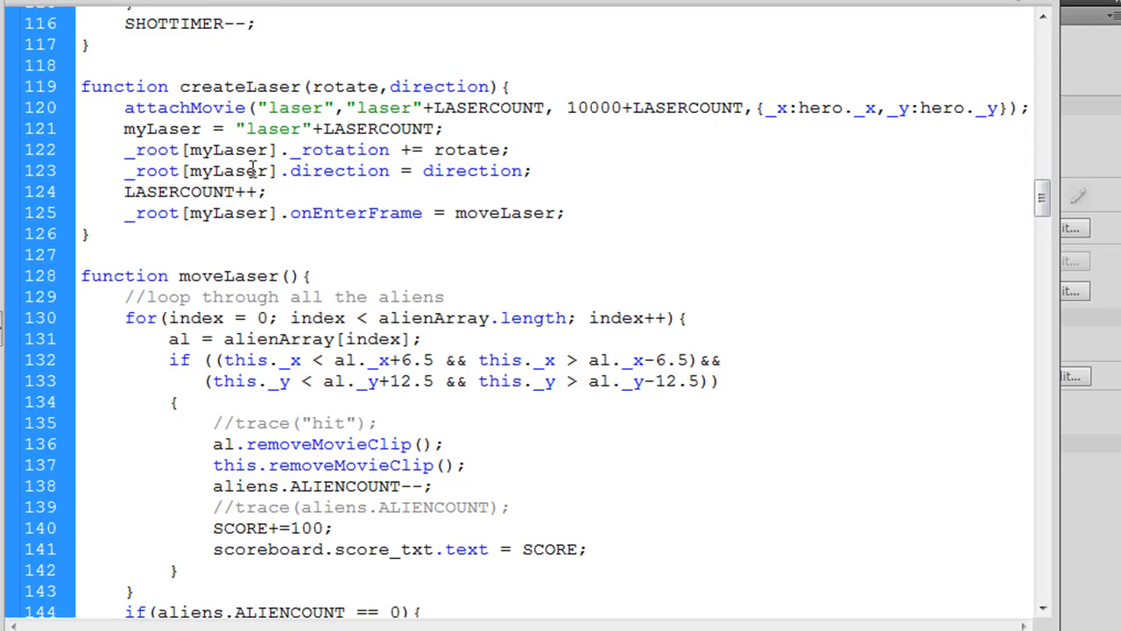
{"action": "mouse_move", "coordinate": [280, 191]}
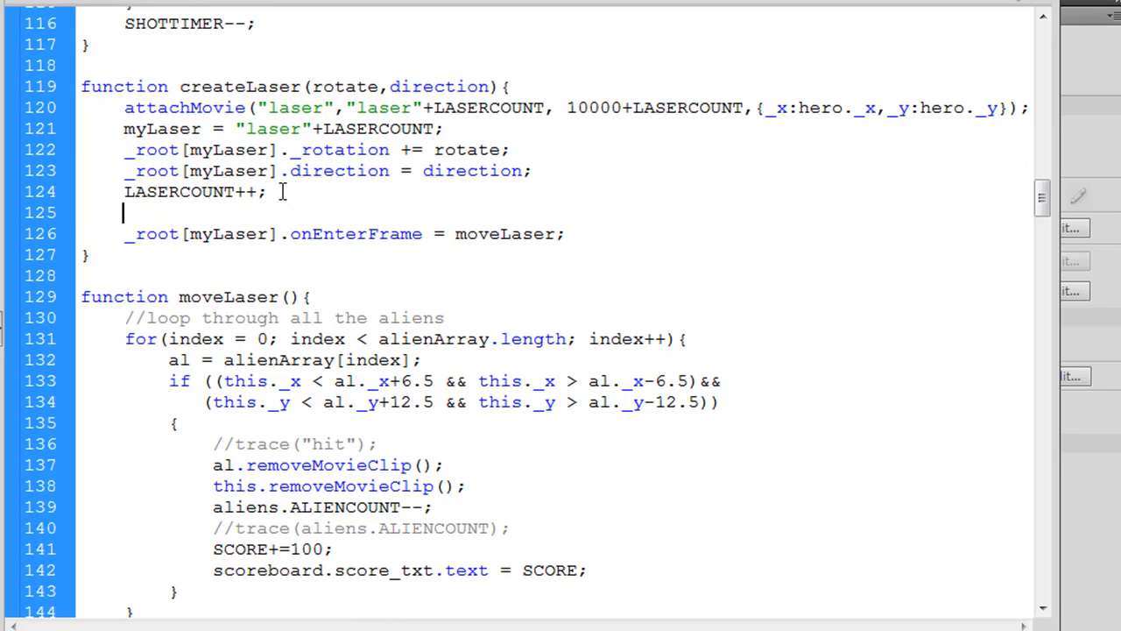
{"action": "type", "text": "soundManager."}
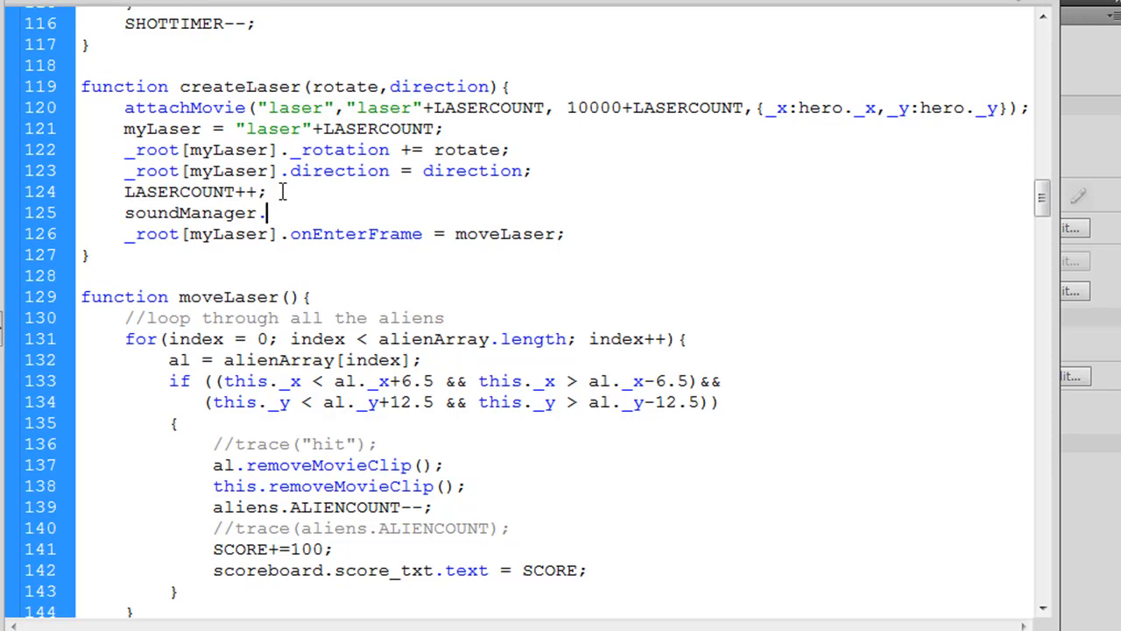
{"action": "type", "text": "laser."}
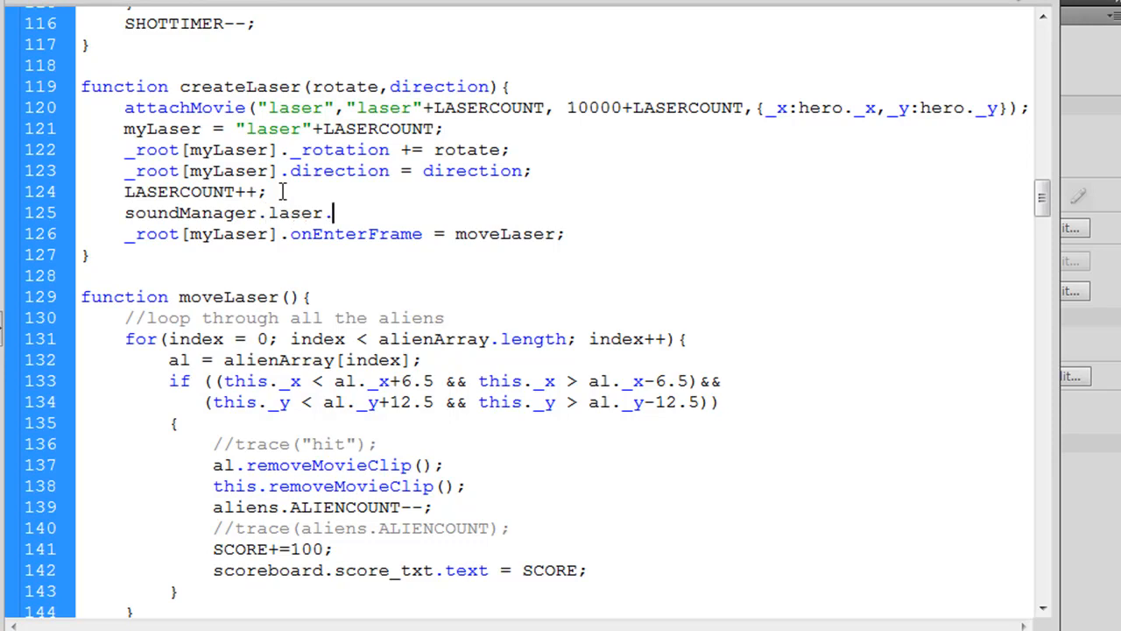
{"action": "type", "text": "mySour"}
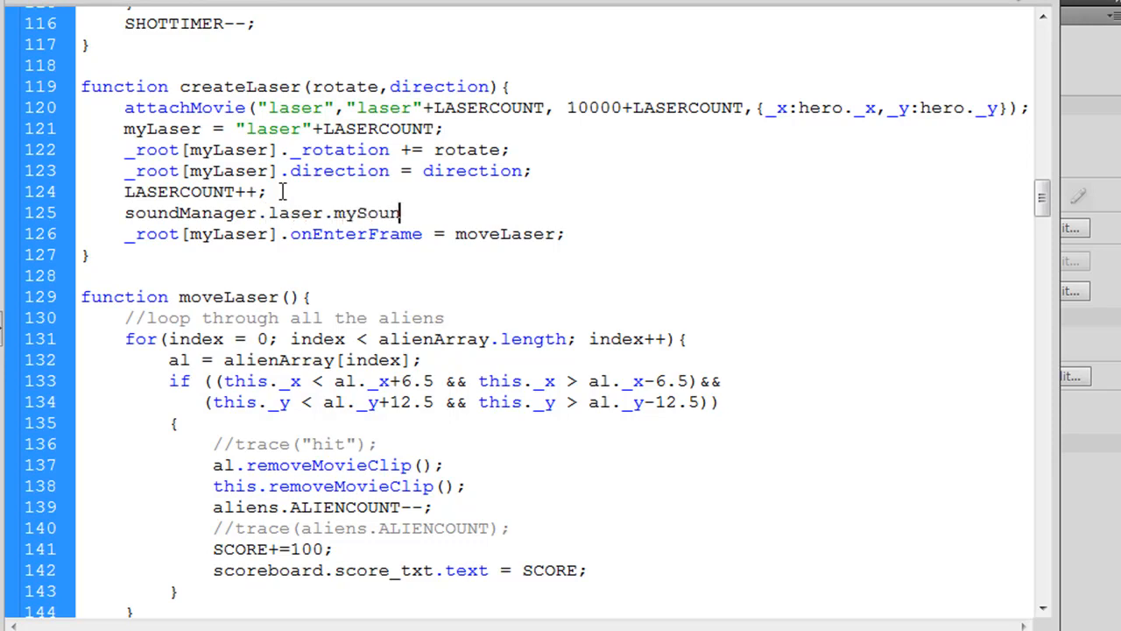
{"action": "type", "text": "d."}
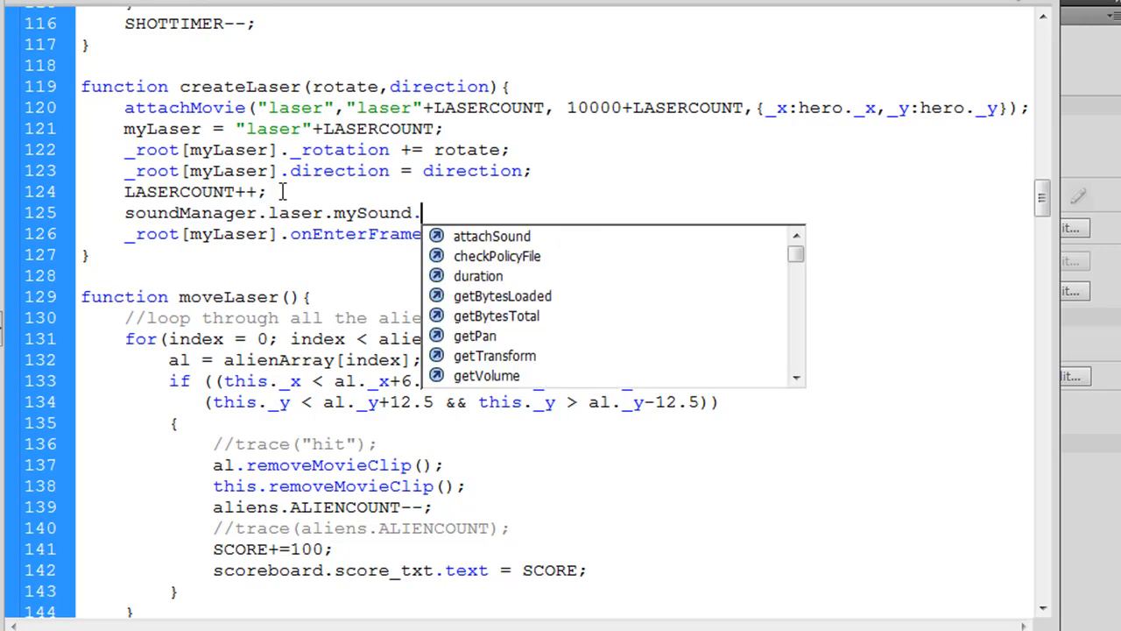
{"action": "type", "text": "start();"}
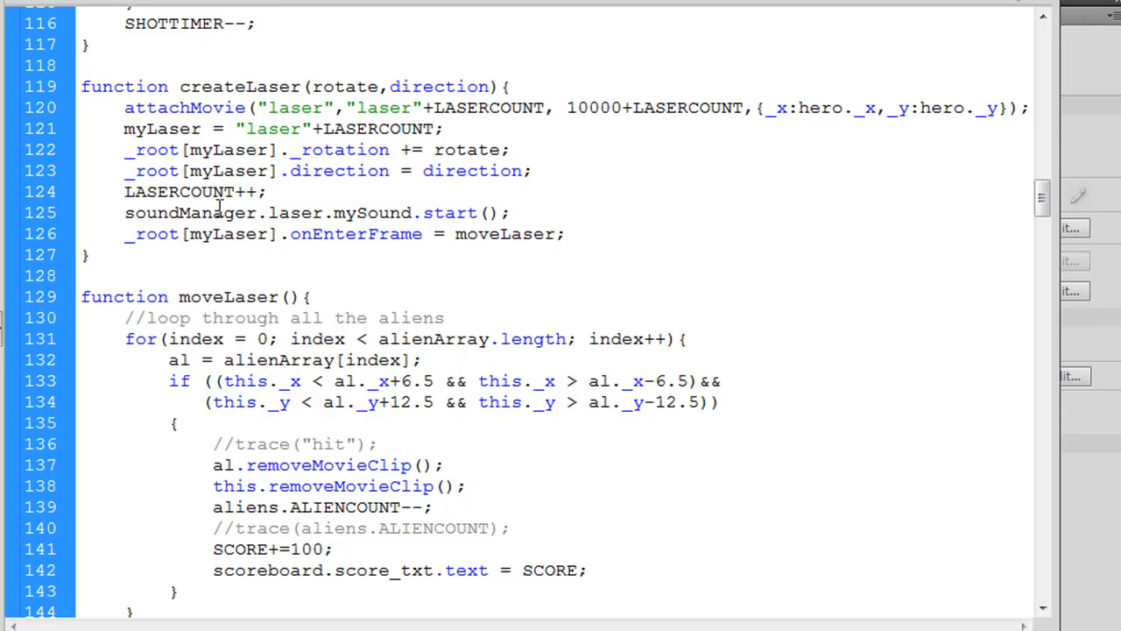
{"action": "triple_click", "coordinate": [315, 212]}
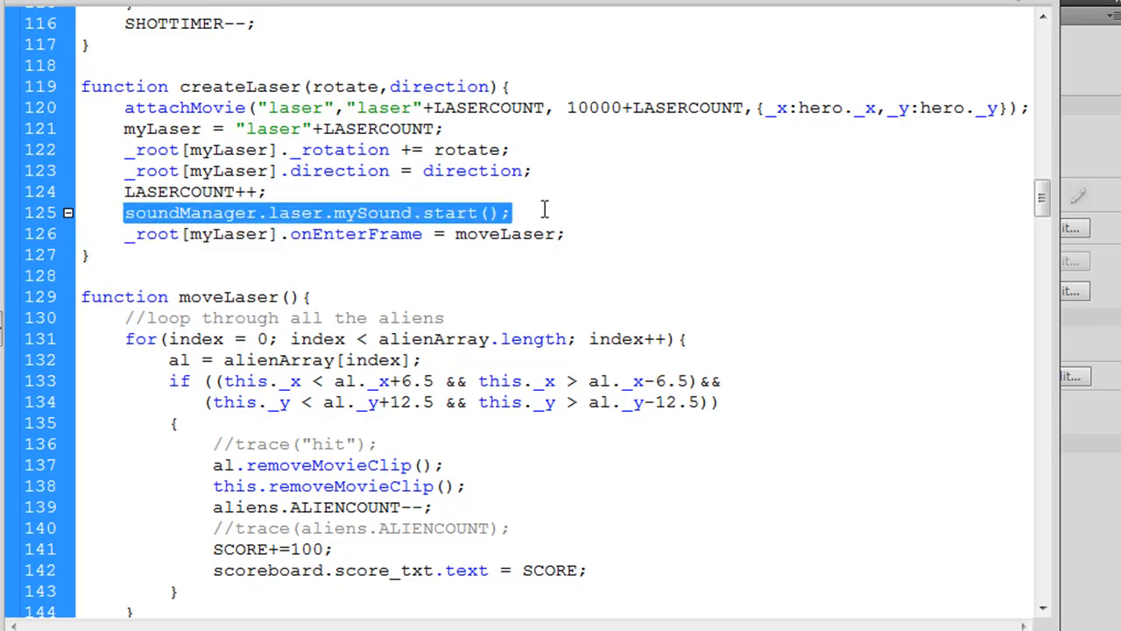
- Test the movie and start a new Robotron round to hear the laser shots
{"action": "left_click", "coordinate": [585, 185]}
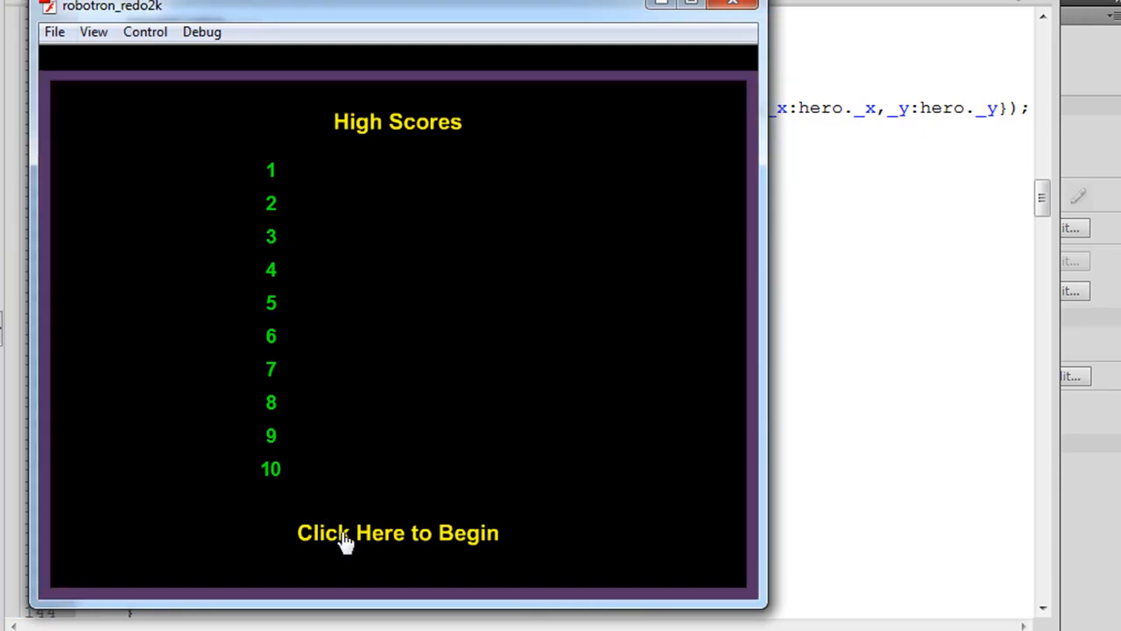
{"action": "left_click", "coordinate": [396, 532]}
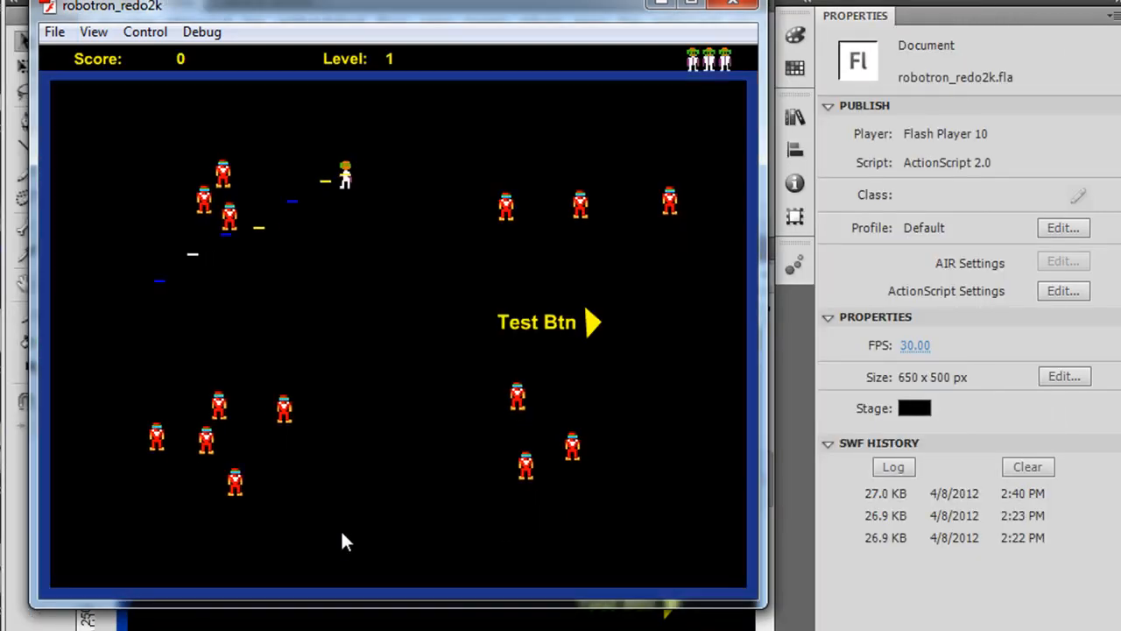